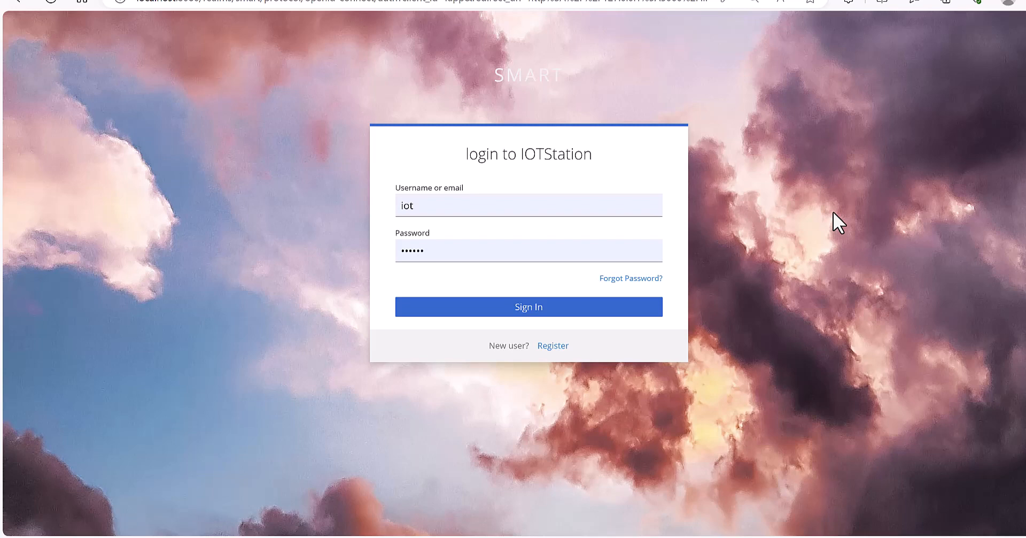
mouse_move(456, 135)
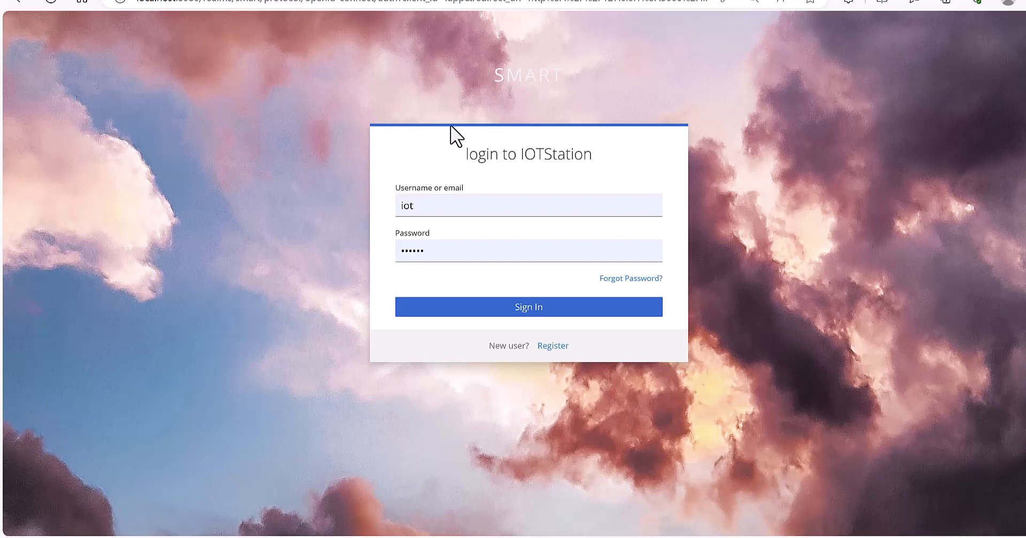
mouse_move(782, 211)
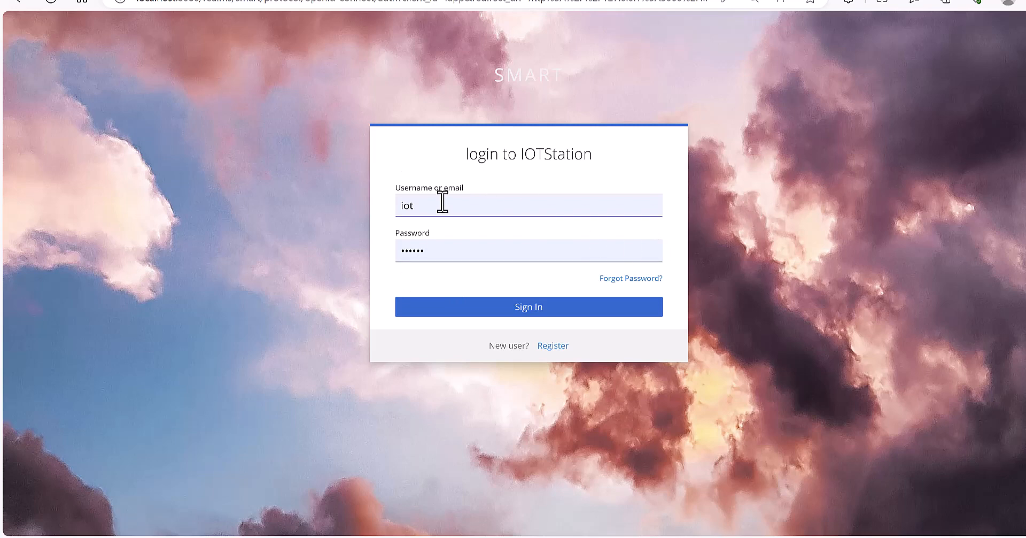
mouse_move(307, 261)
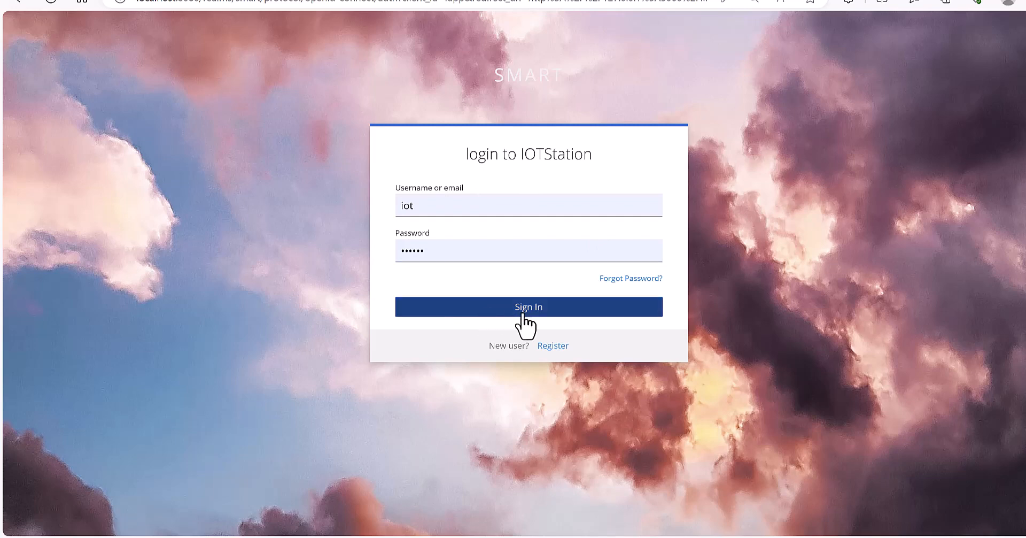
Submit the iot credentials and land on the IOTStation Second APP User Management home page
click(528, 306)
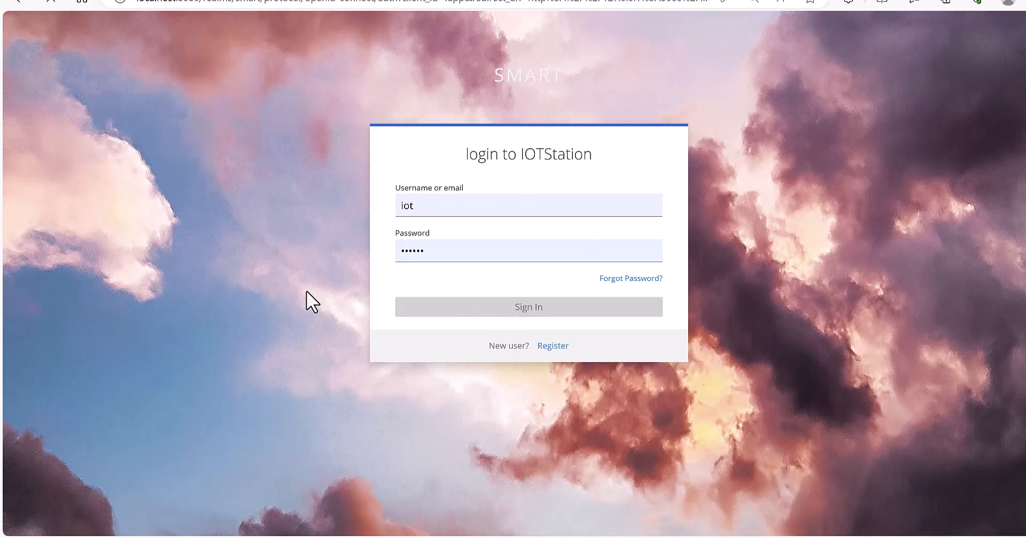
click(528, 307)
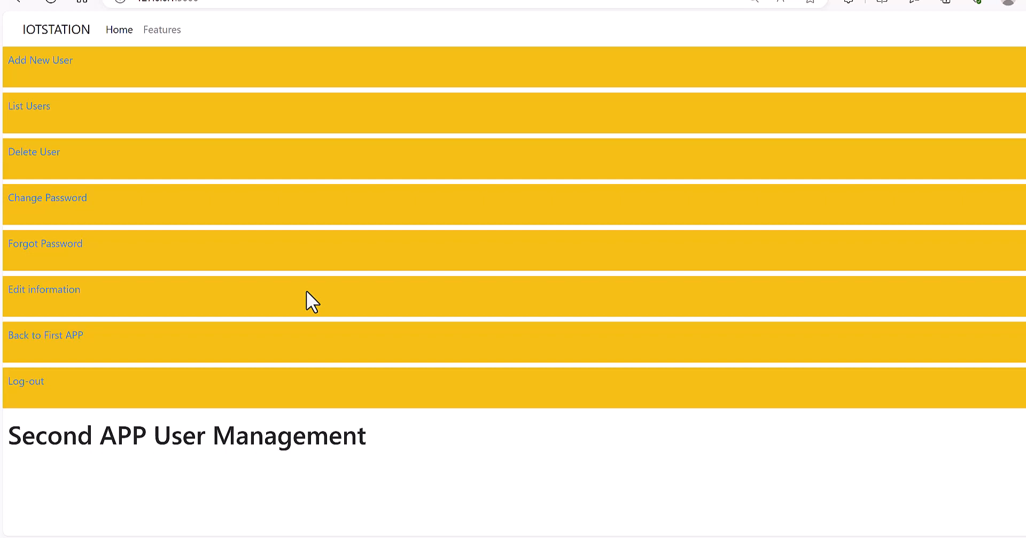
mouse_move(289, 298)
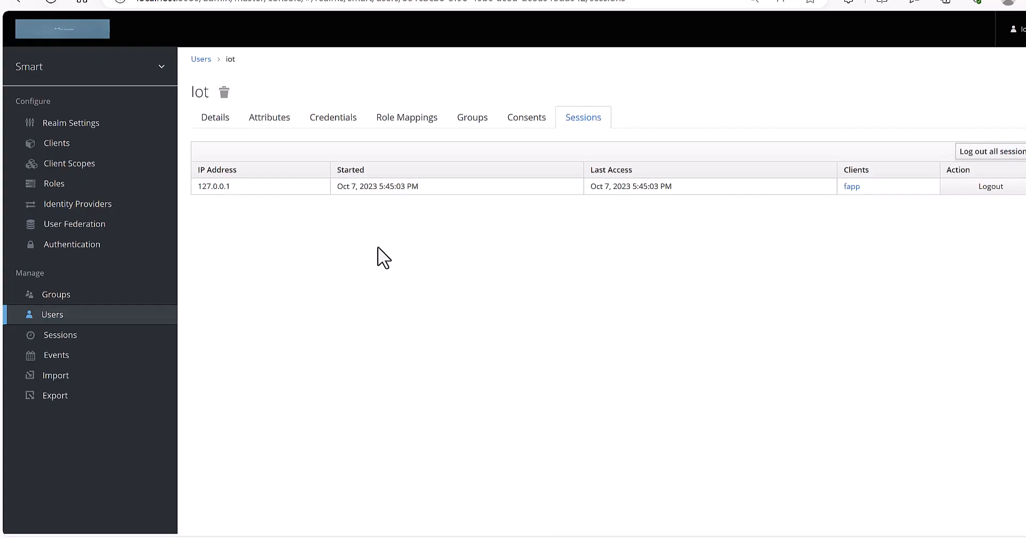
mouse_move(351, 186)
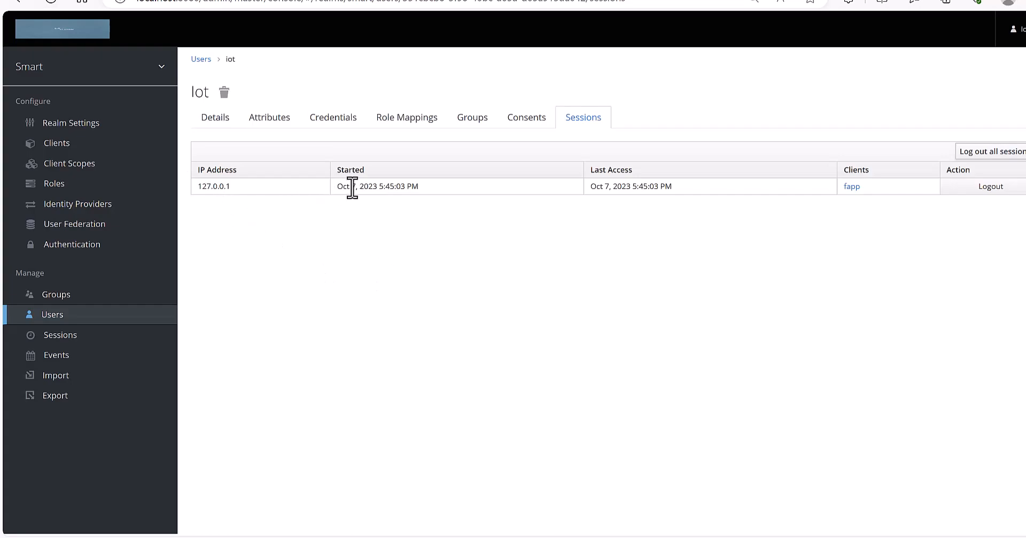
Highlight the timestamp of iot's active fapp session from 127.0.0.1 in the Sessions tab
double_click(378, 186)
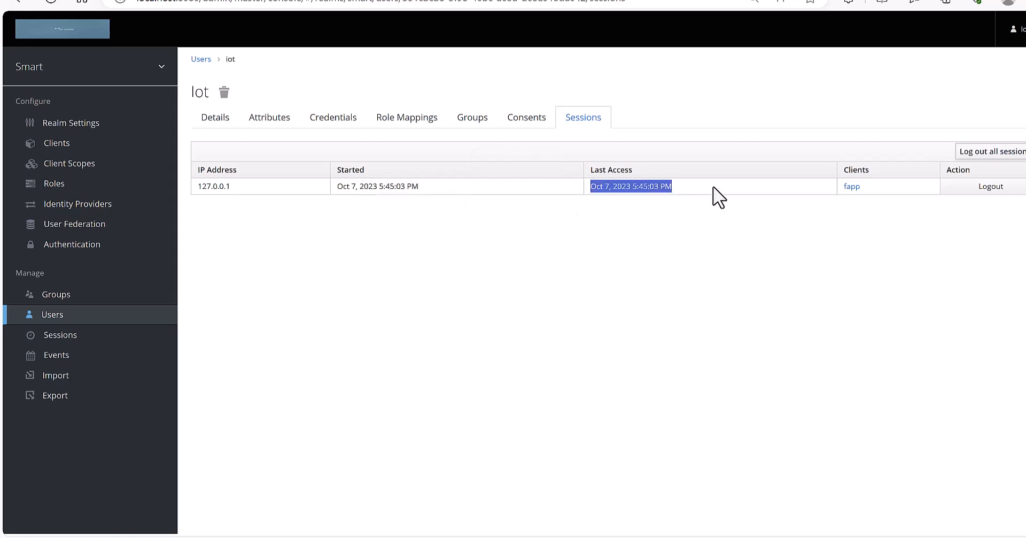
mouse_move(980, 209)
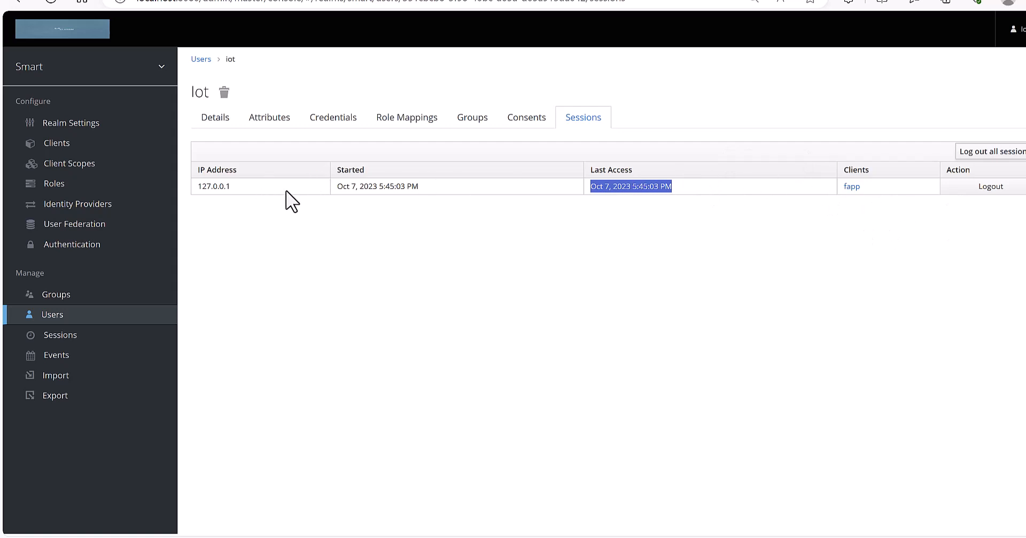
mouse_move(554, 80)
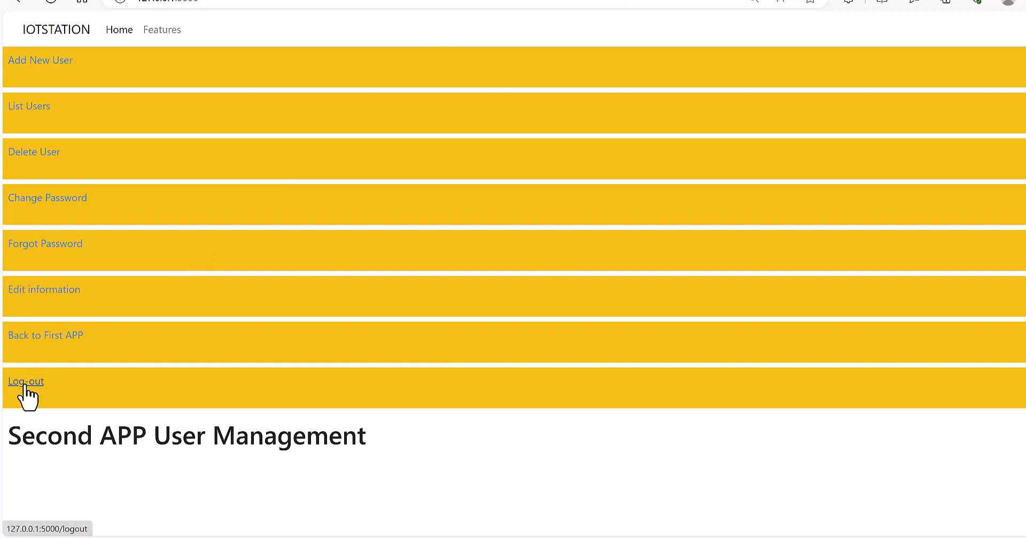
Log iot out of the Flask app and confirm ending the Keycloak session
click(24, 380)
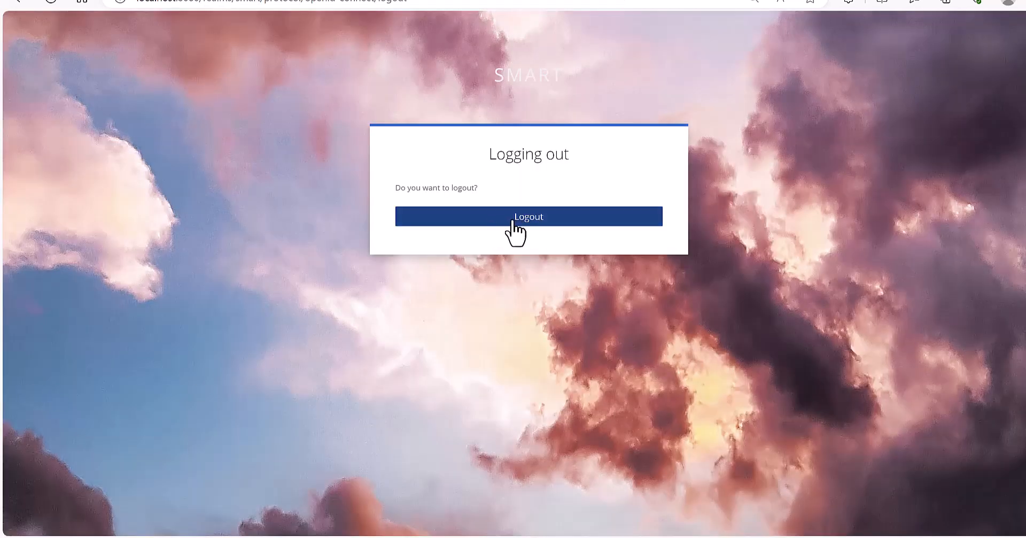
click(528, 217)
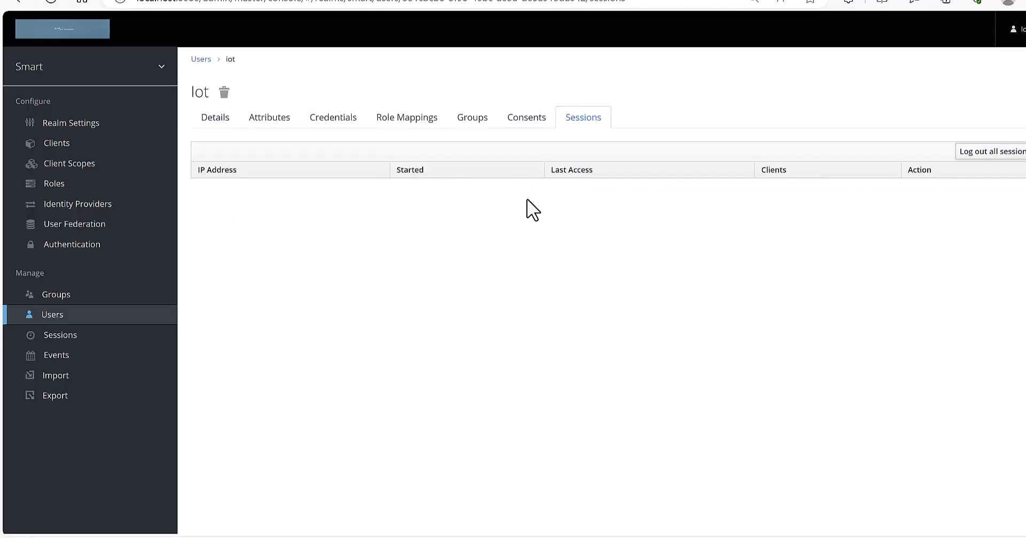
mouse_move(694, 218)
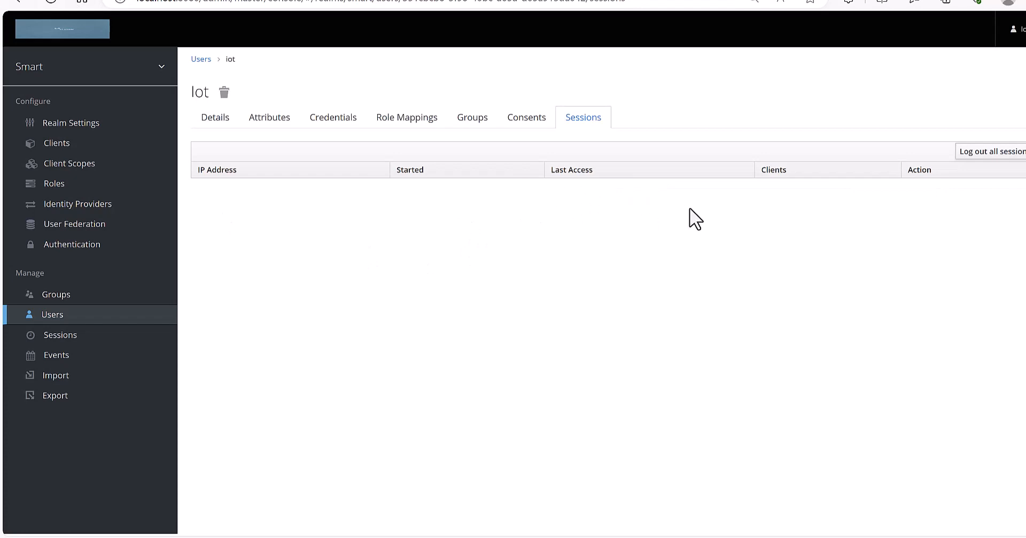
mouse_move(544, 220)
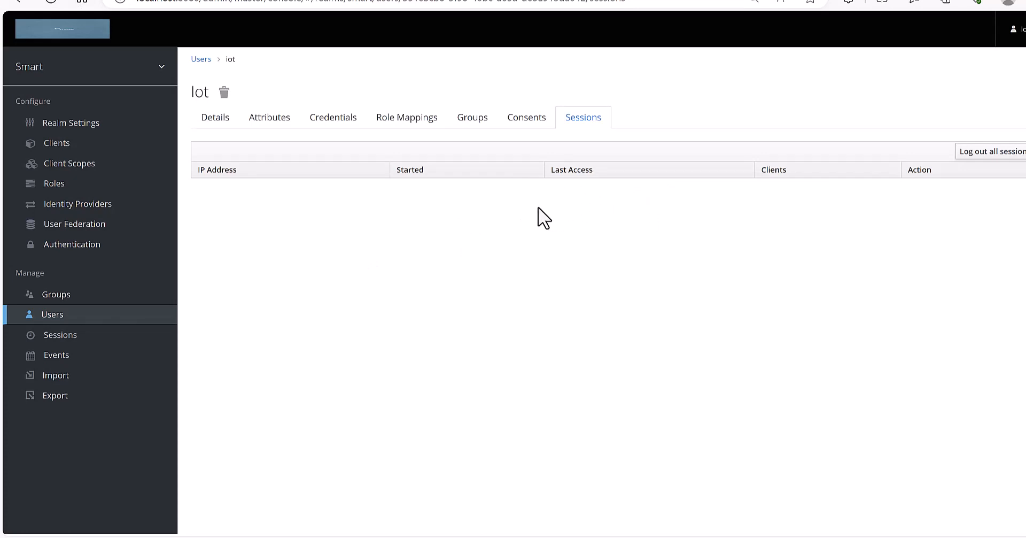
mouse_move(509, 261)
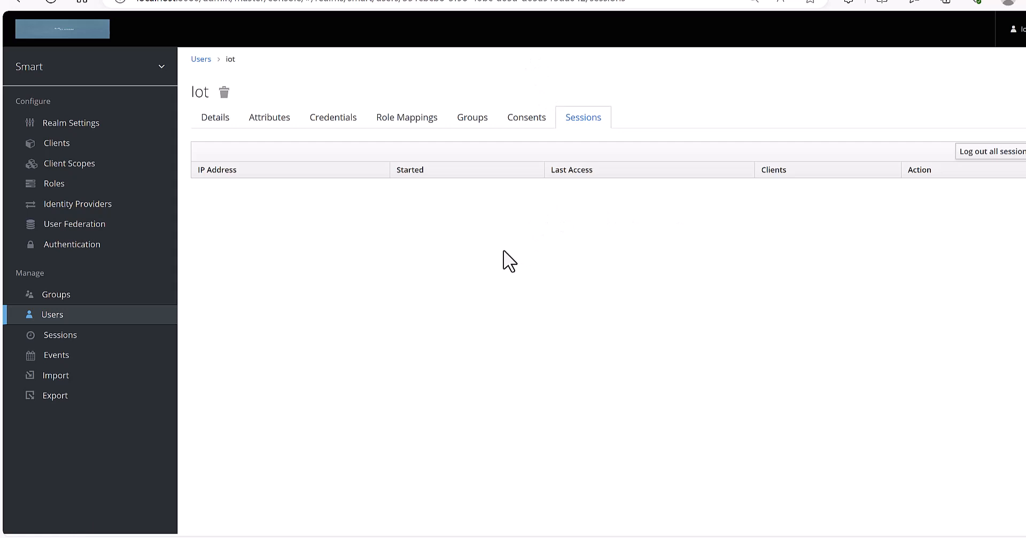
mouse_move(244, 251)
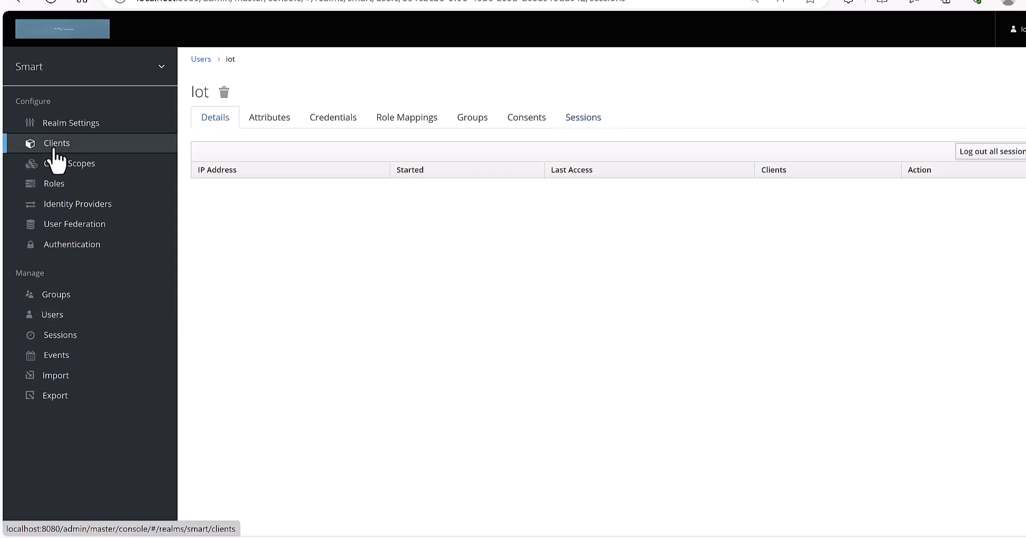
Show the Smart realm's Clients list with fapp, account and security-admin-console
click(57, 142)
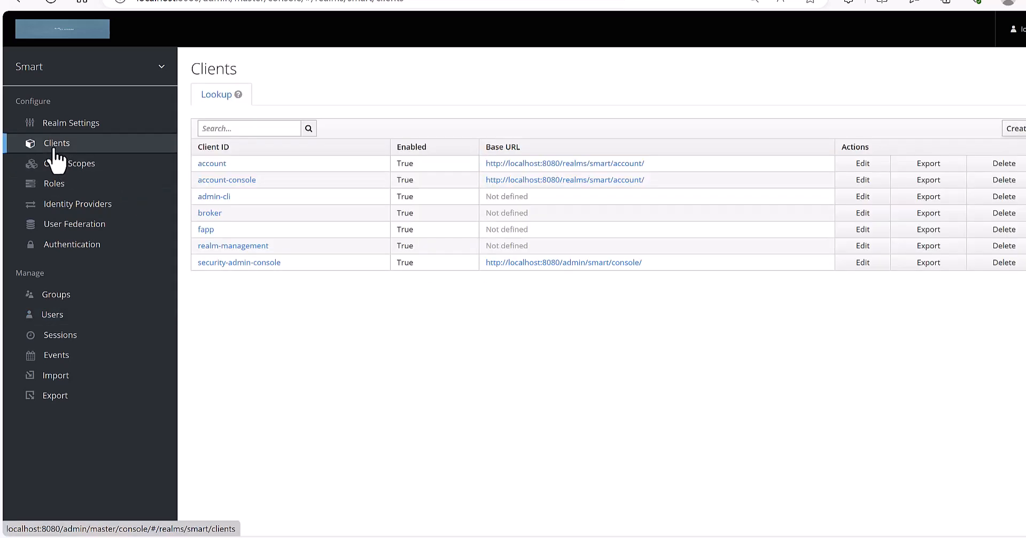
mouse_move(913, 105)
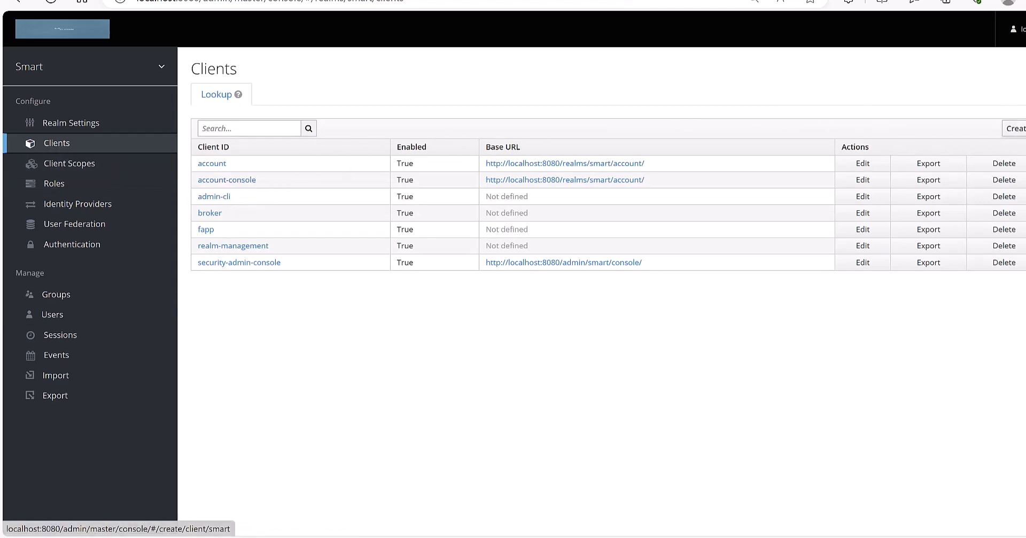
mouse_move(578, 169)
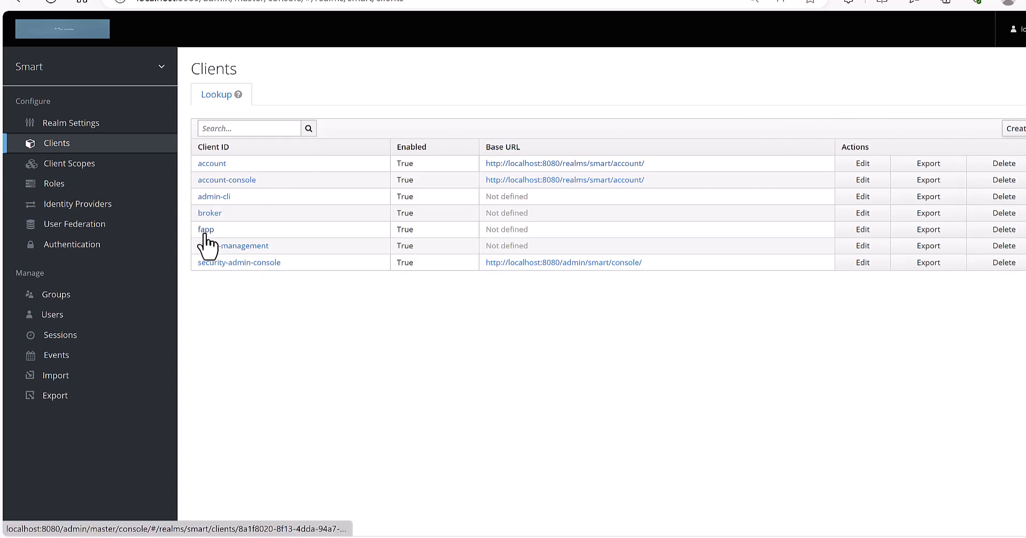
click(205, 229)
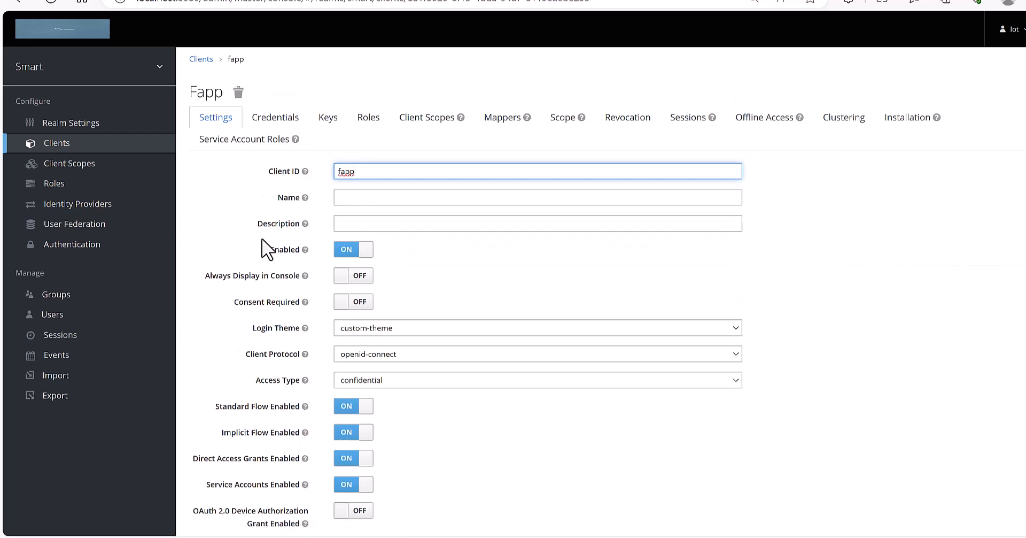
mouse_move(219, 196)
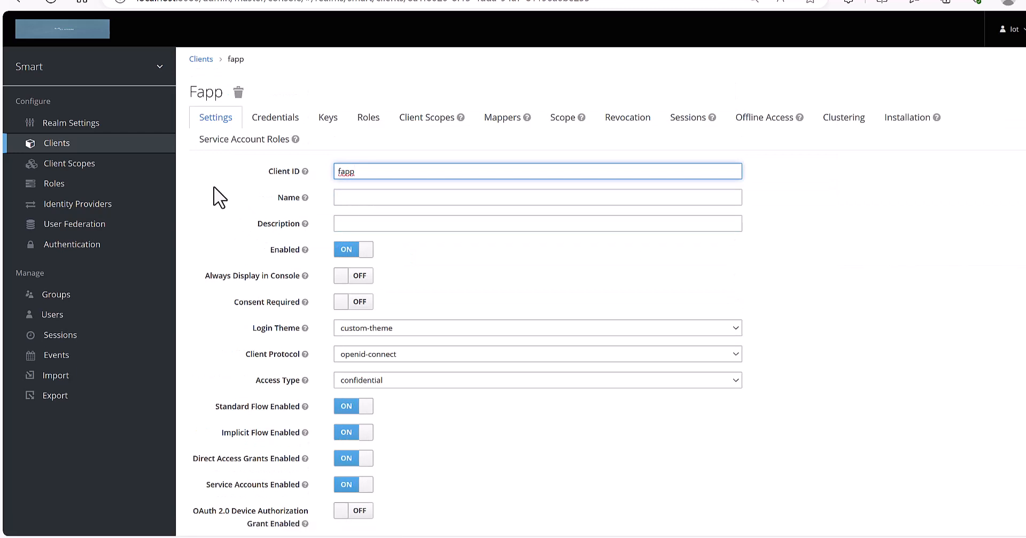
mouse_move(281, 193)
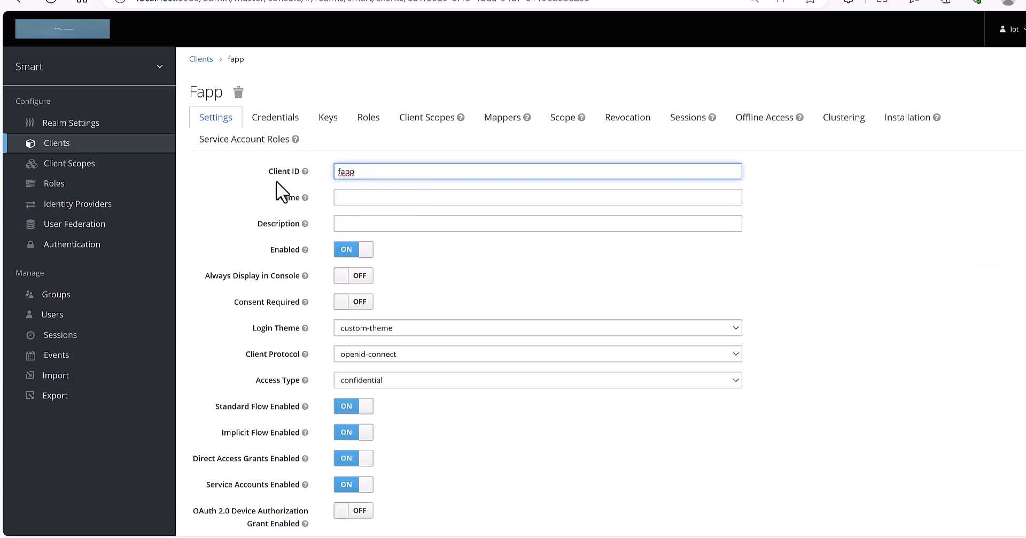
click(537, 171)
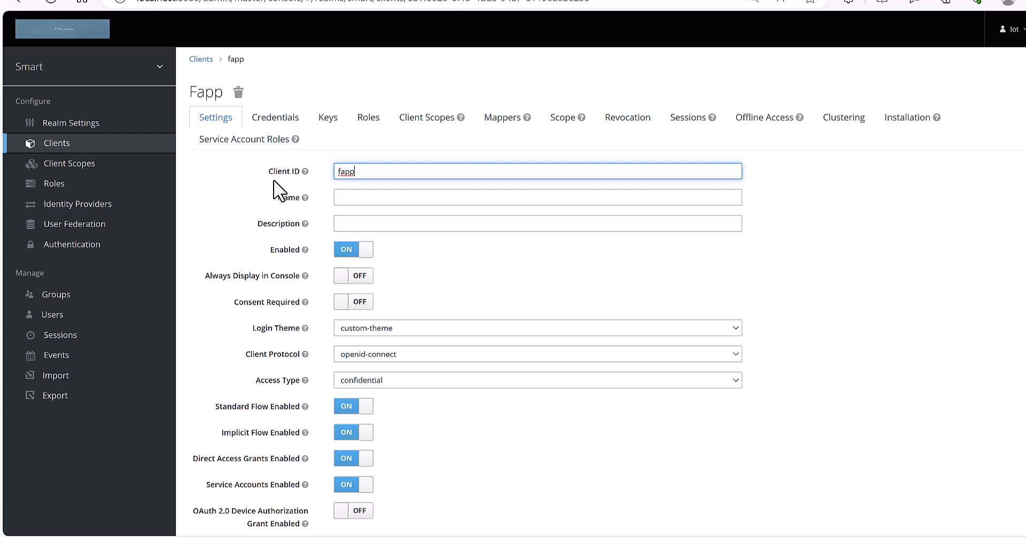
scroll(down, 3)
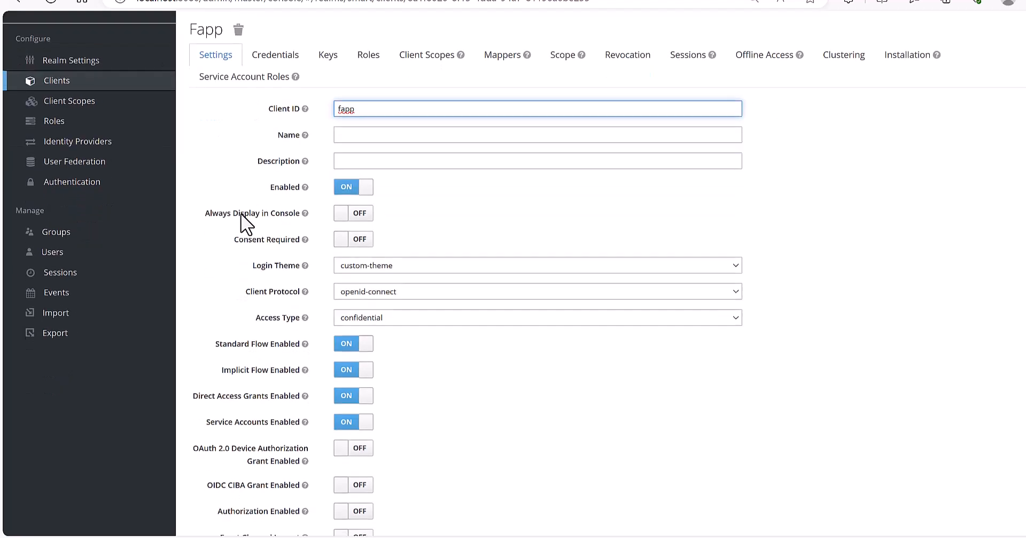
scroll(down, 3)
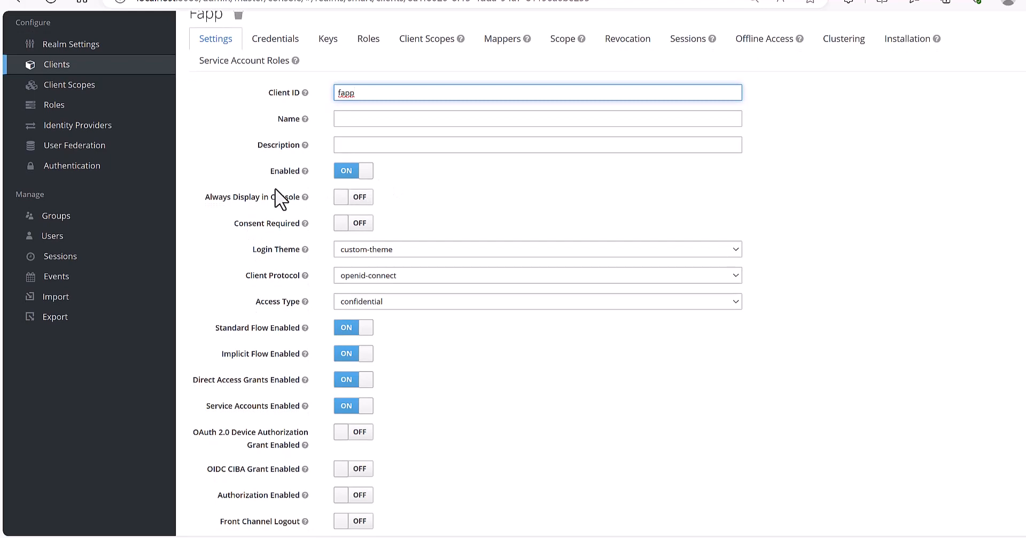
mouse_move(239, 202)
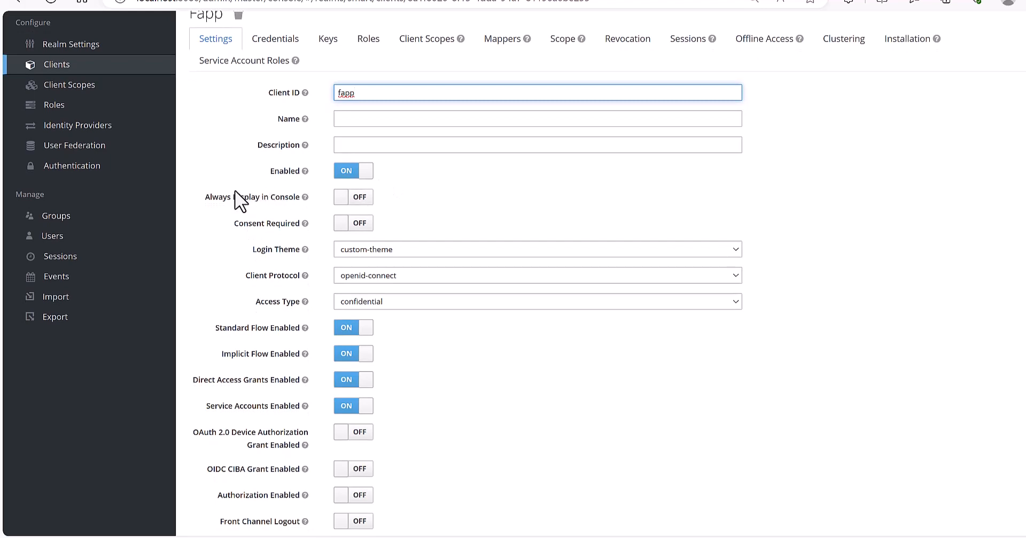
scroll(down, 3)
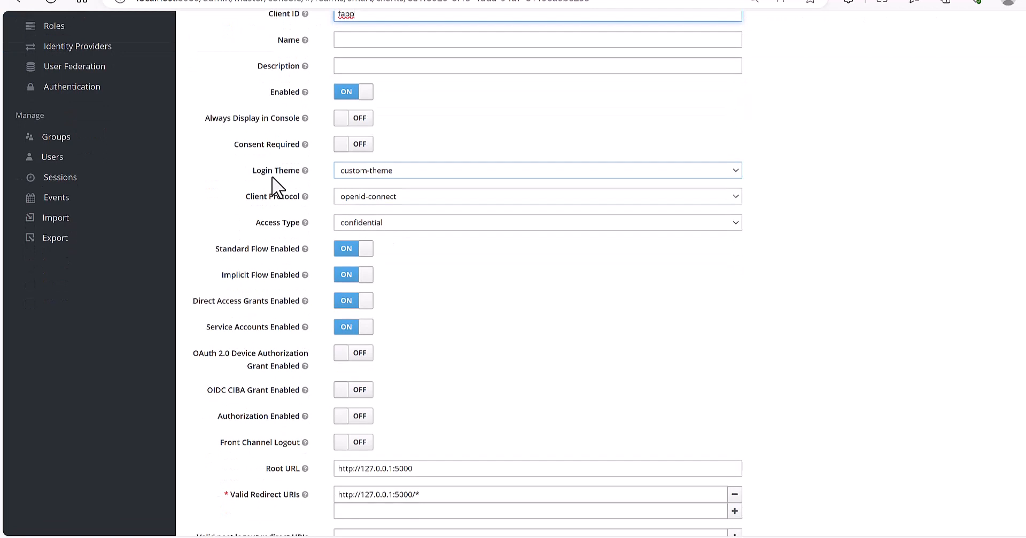
click(537, 170)
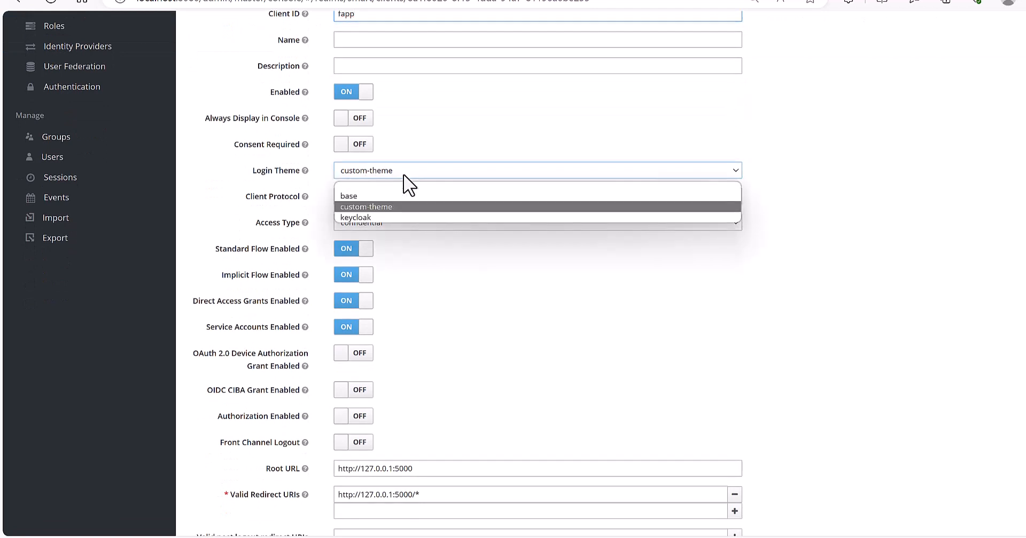
mouse_move(438, 136)
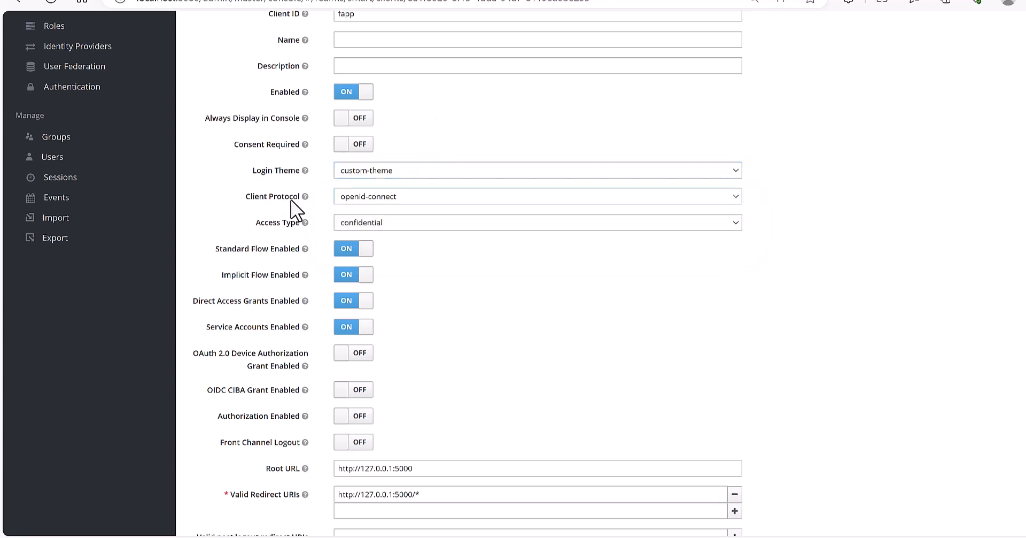
mouse_move(457, 209)
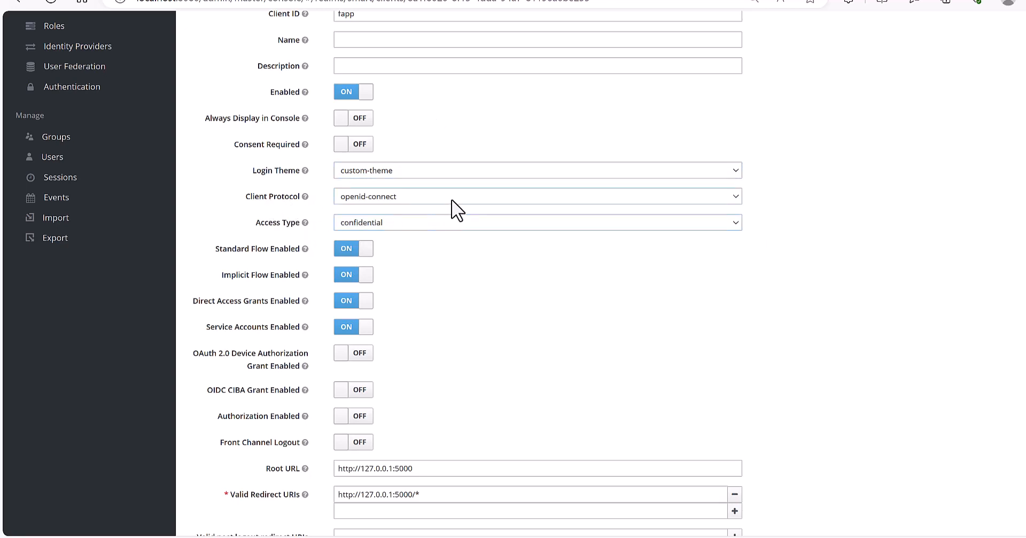
click(536, 196)
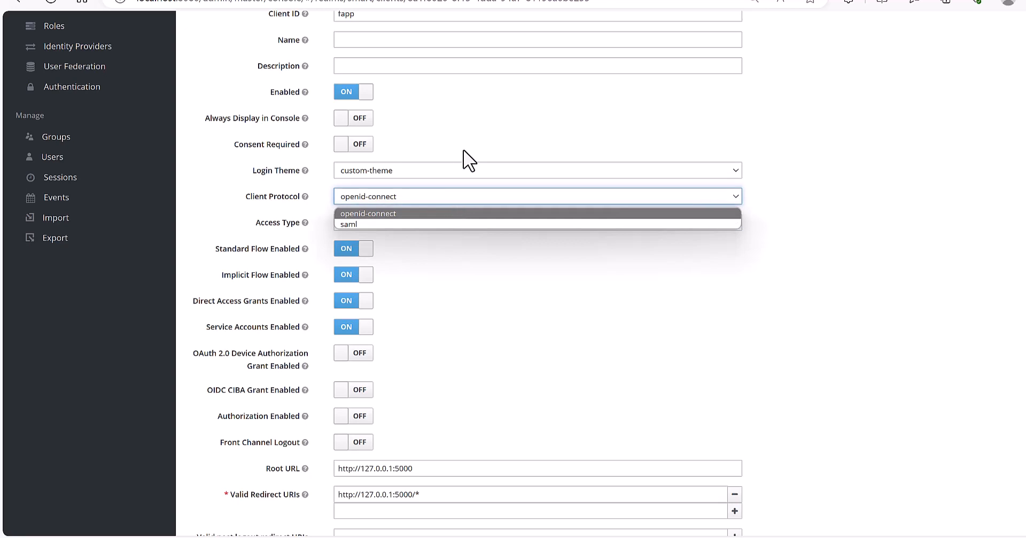
click(367, 213)
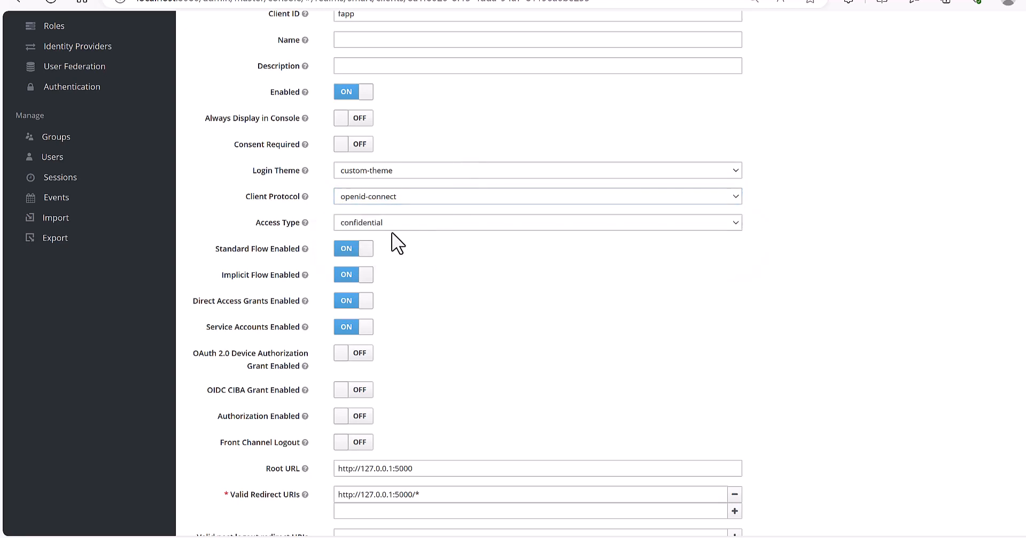
click(537, 221)
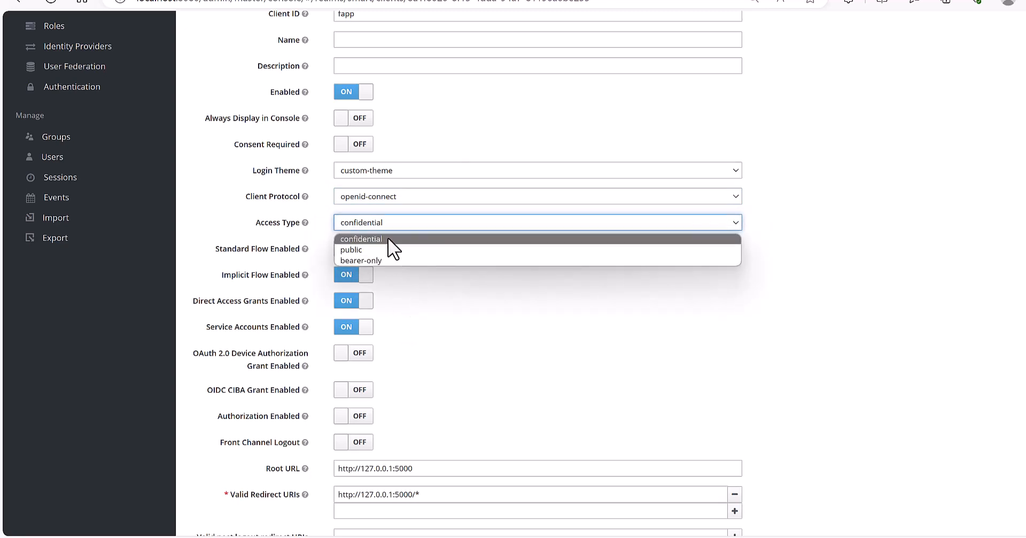
click(361, 238)
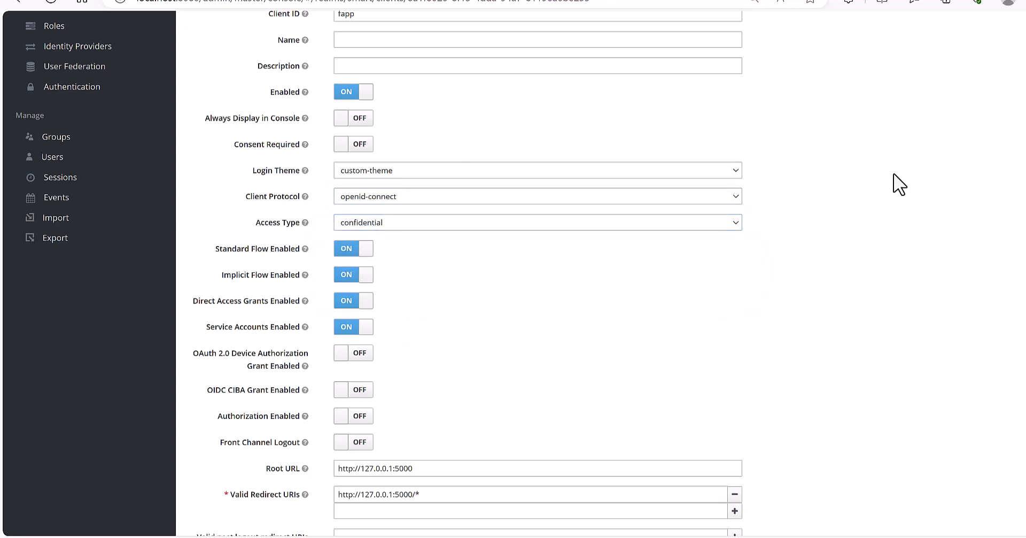
mouse_move(217, 293)
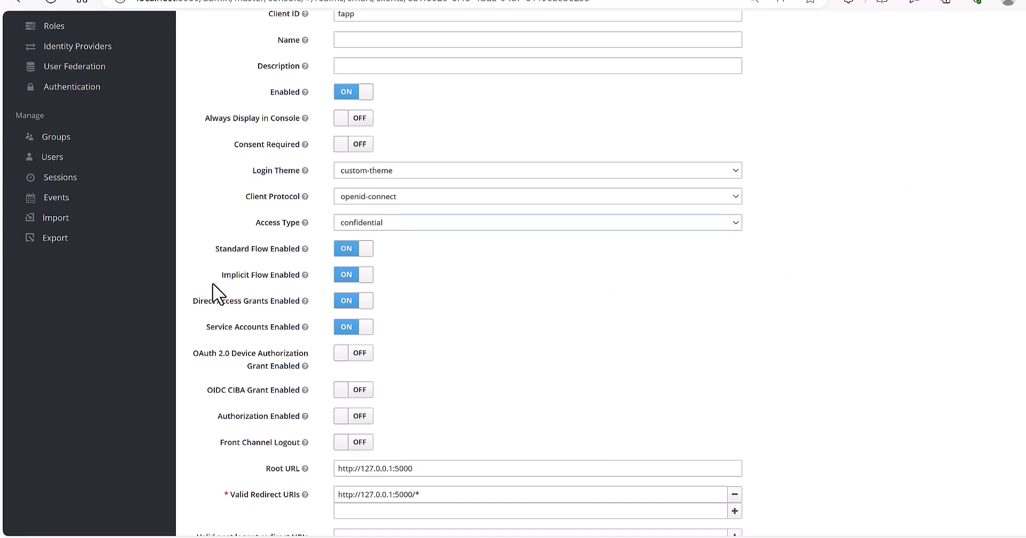
Scroll the fapp Settings down to the Authentication Flow Overrides with browser and direct grant flows
scroll(down, 3)
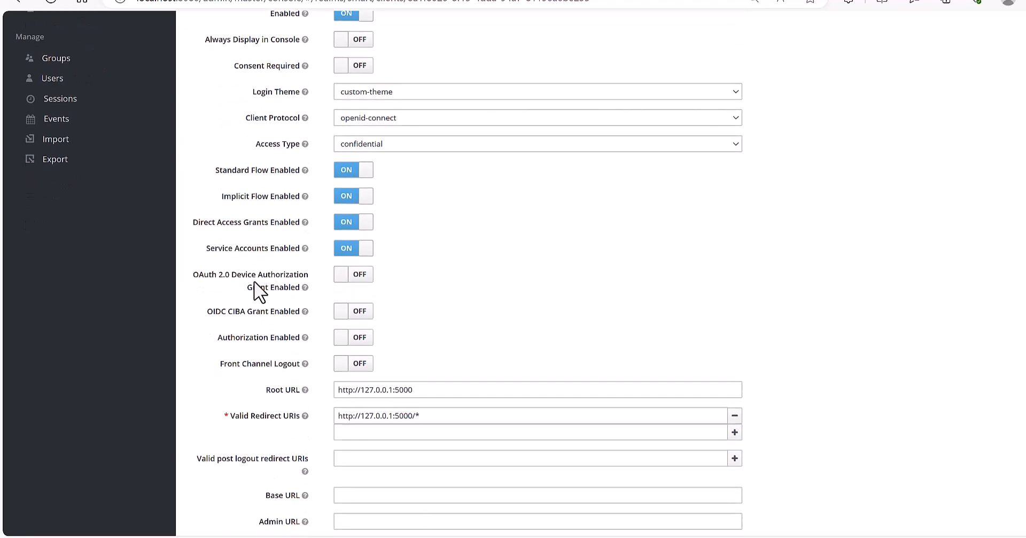
mouse_move(305, 170)
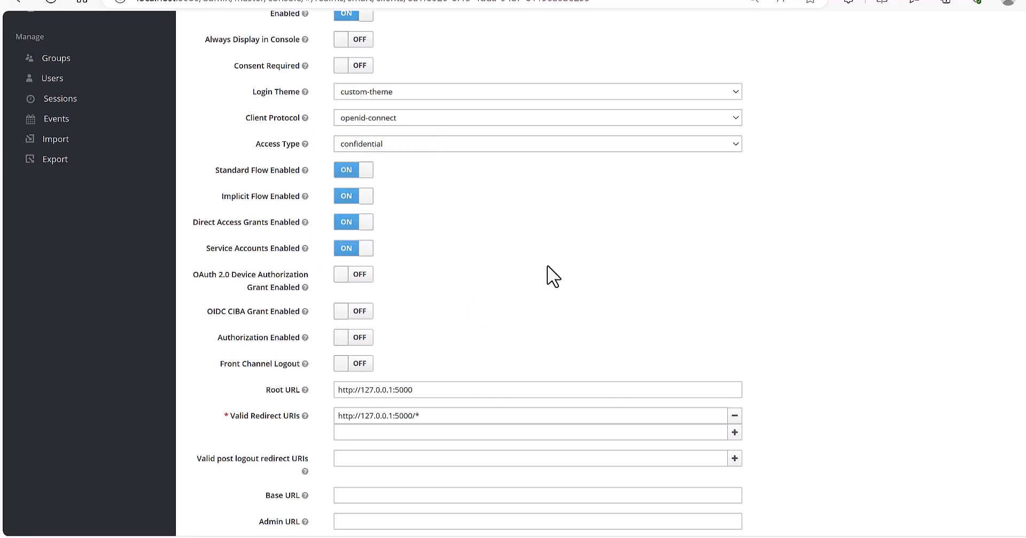
scroll(down, 3)
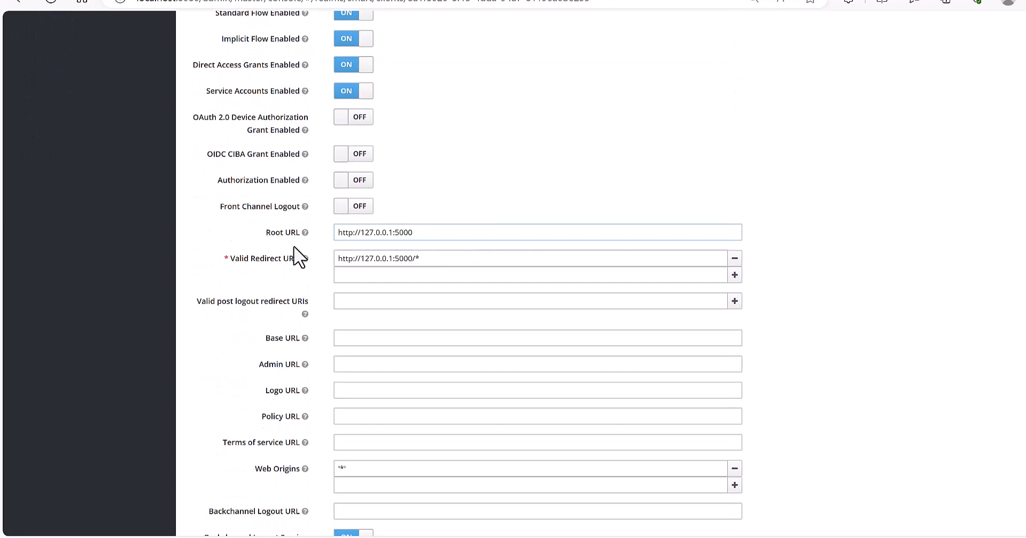
mouse_move(282, 245)
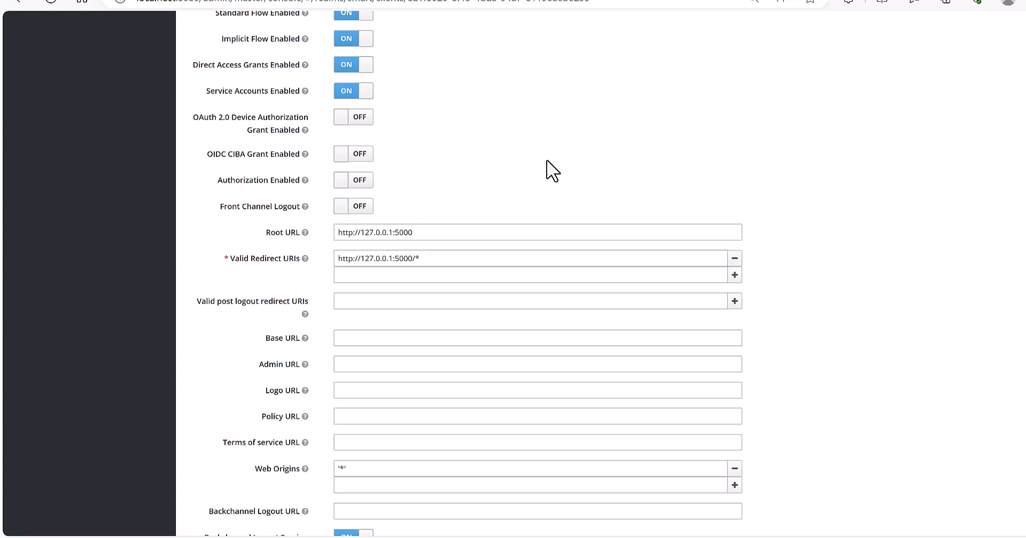
scroll(down, 3)
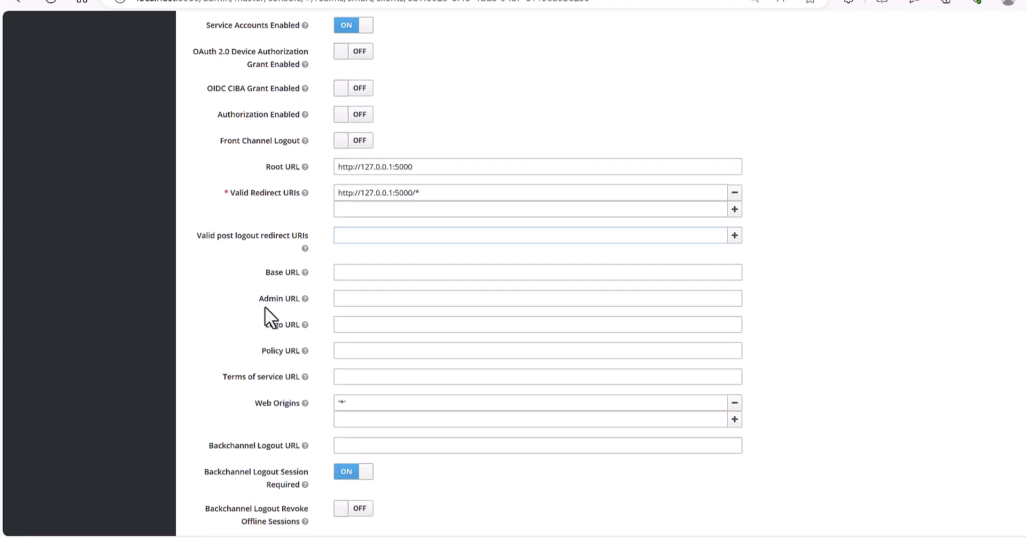
scroll(down, 3)
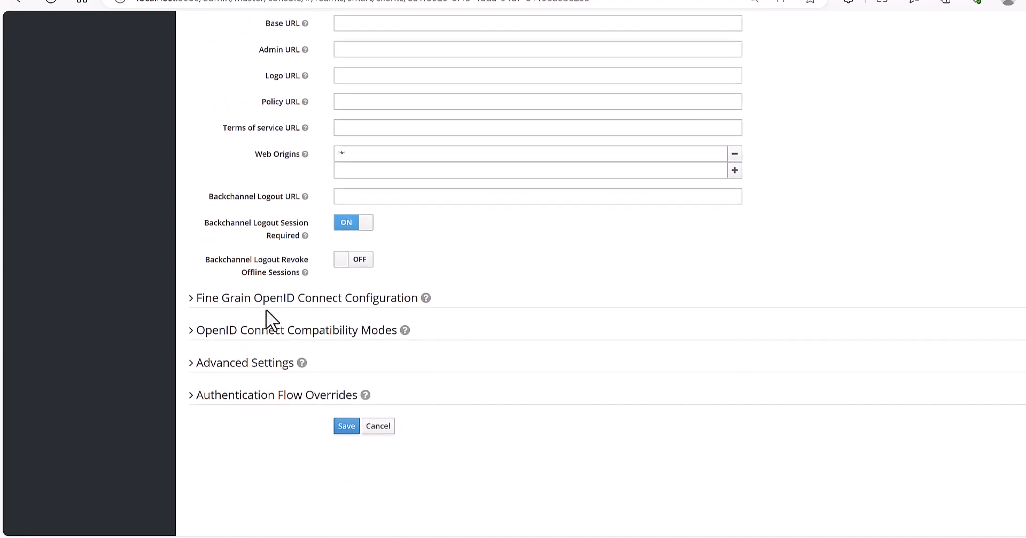
scroll(down, 3)
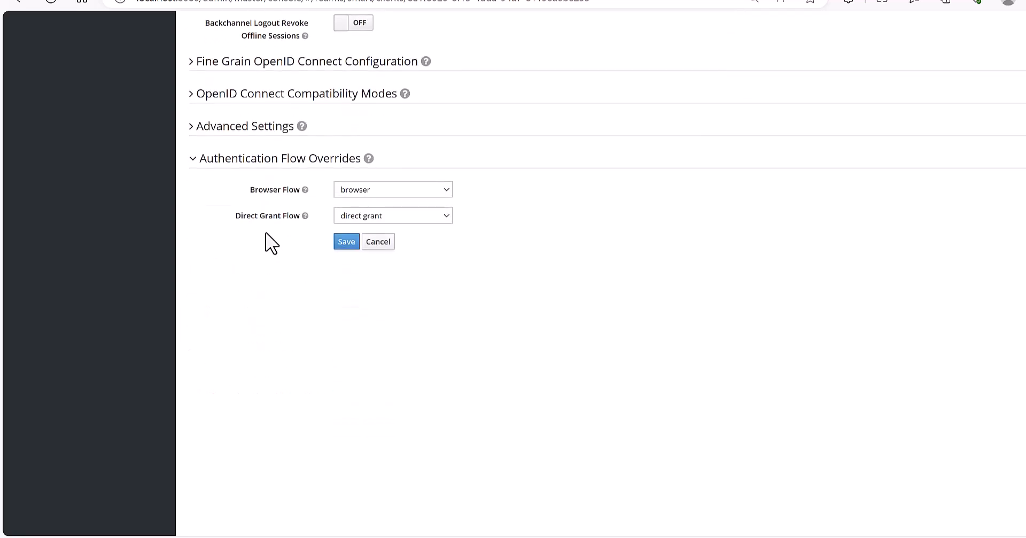
mouse_move(269, 208)
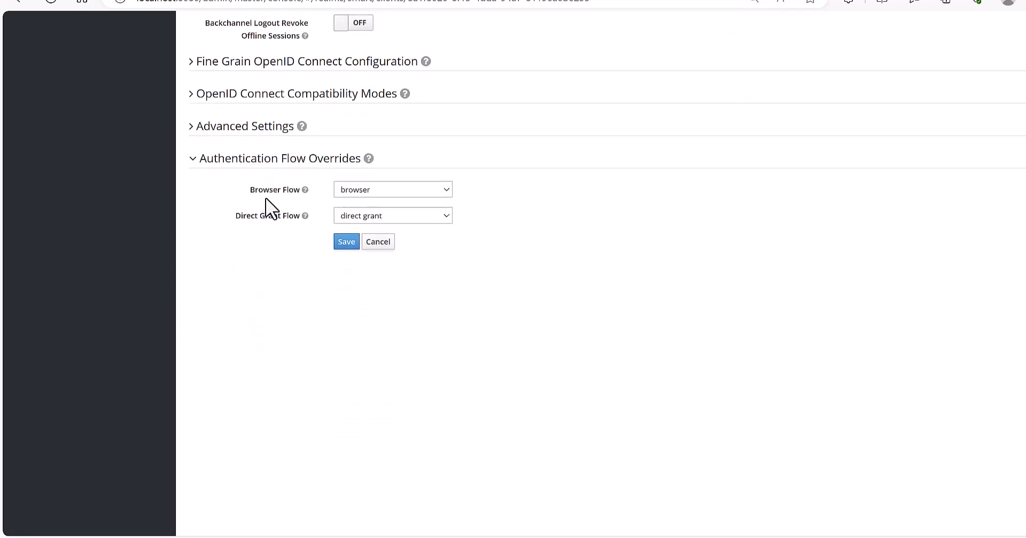
mouse_move(301, 223)
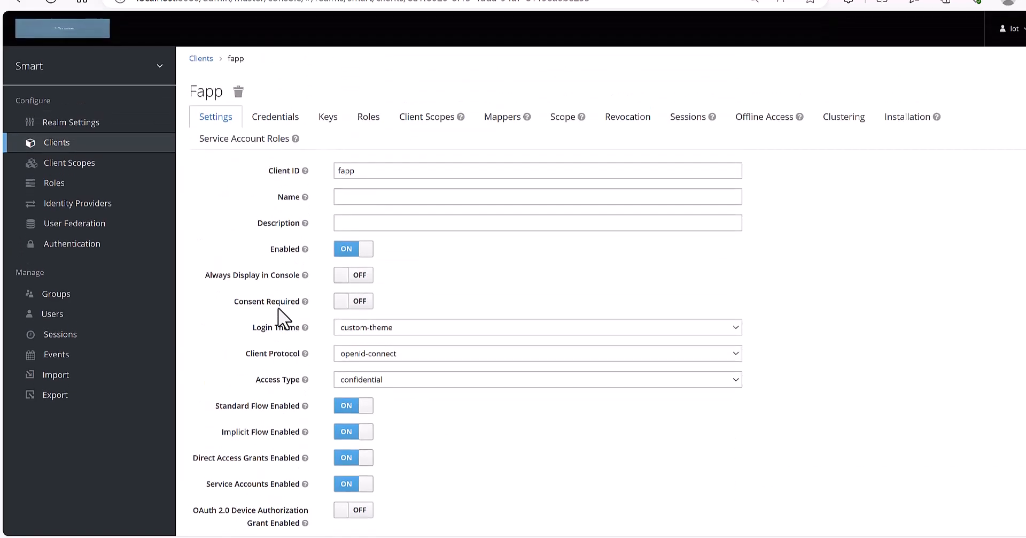
Show the fapp client's Client Id and Secret credentials with its generated secret
click(275, 118)
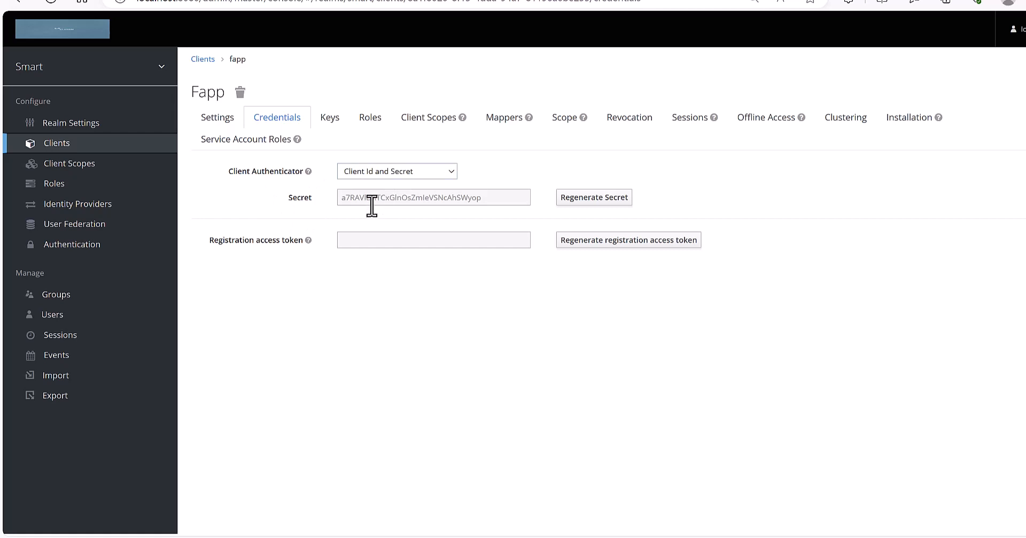
mouse_move(306, 312)
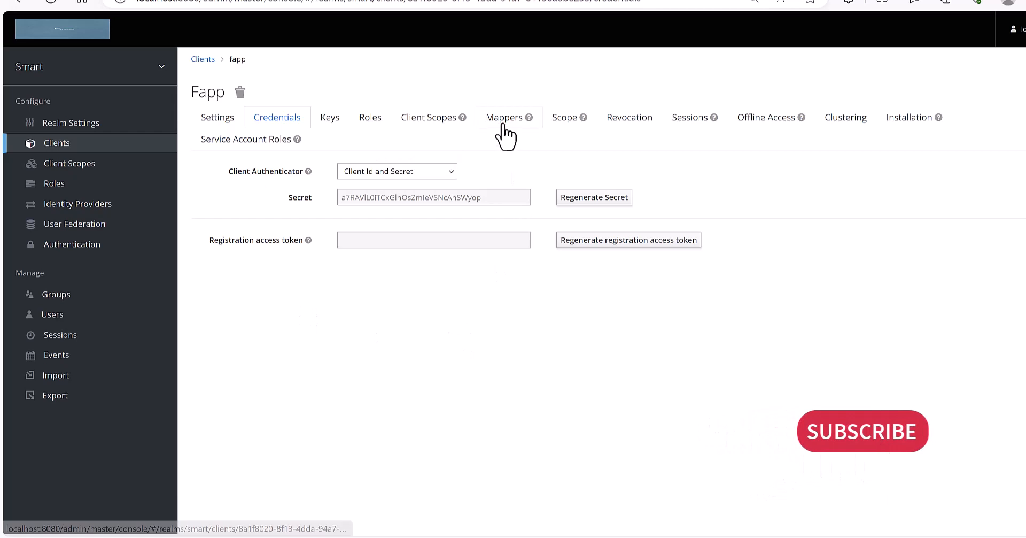
Show fapp's token mappers such as email, username, client roles and realm roles
click(504, 118)
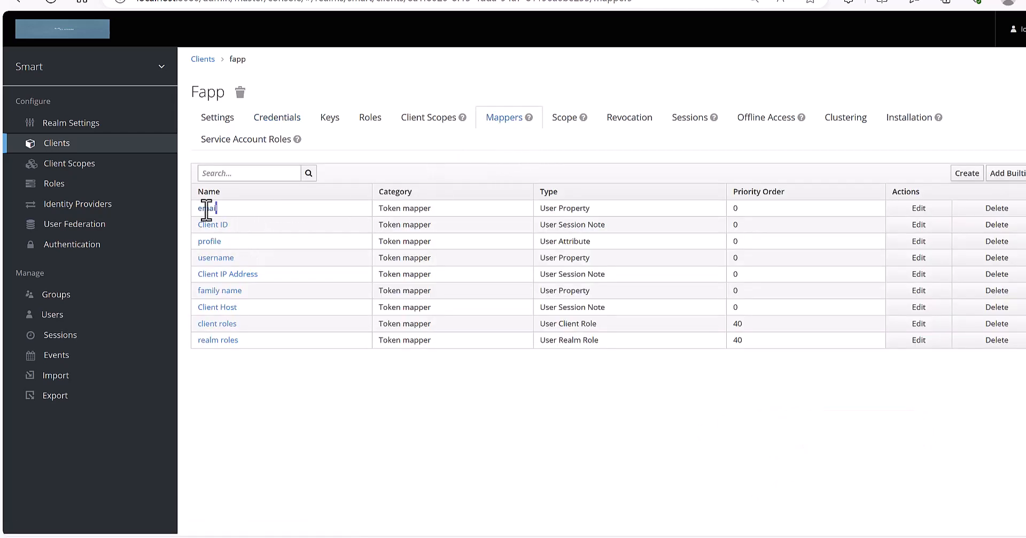
mouse_move(228, 236)
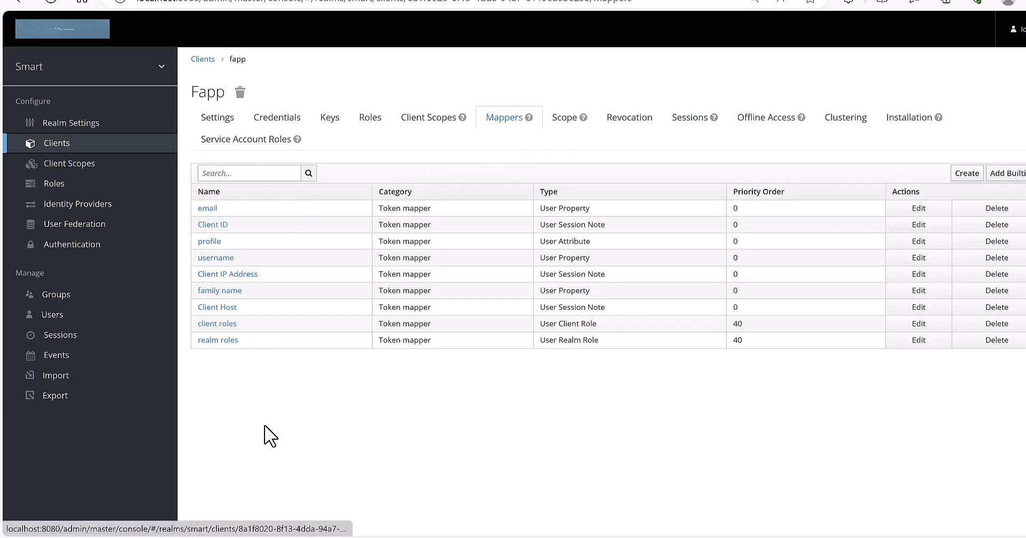
mouse_move(263, 429)
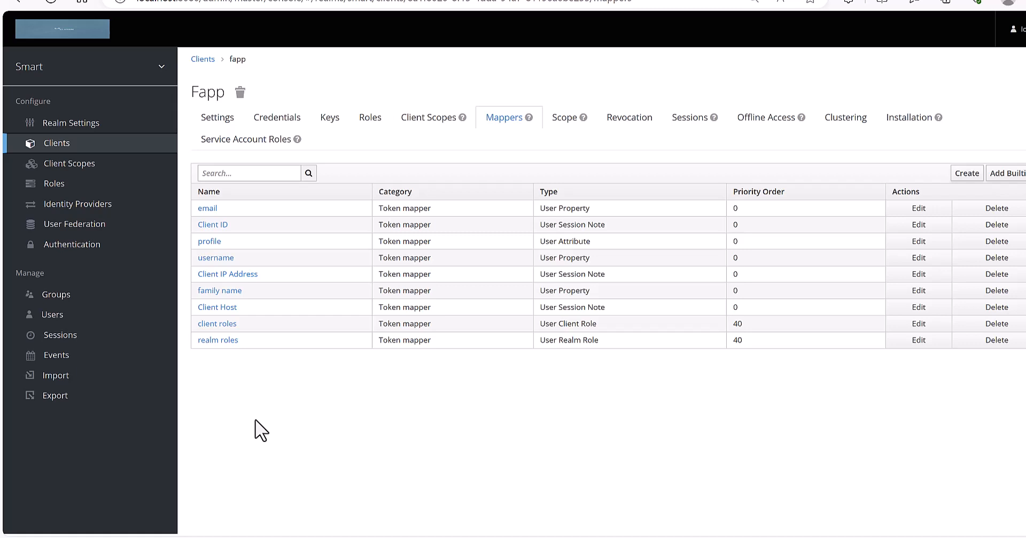
mouse_move(261, 355)
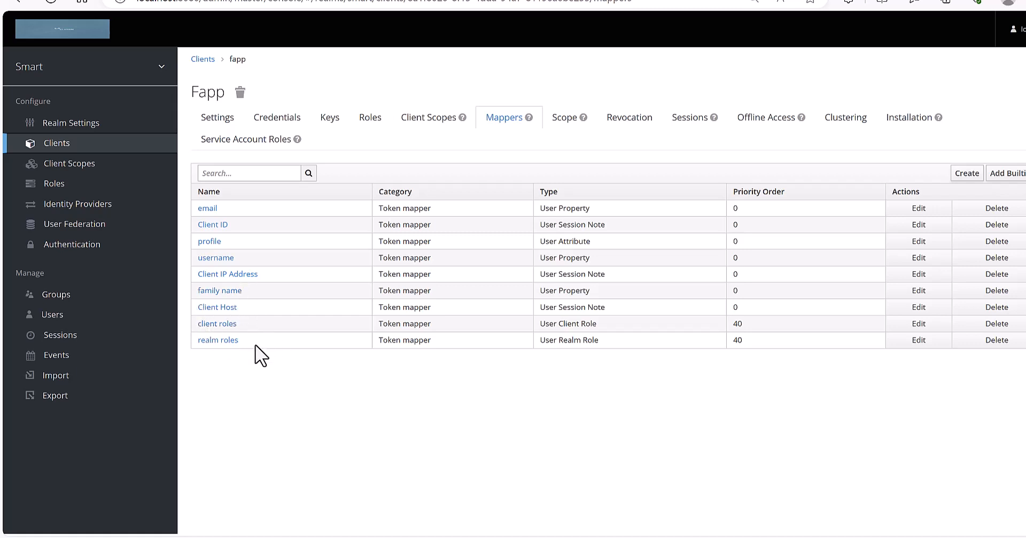
mouse_move(234, 384)
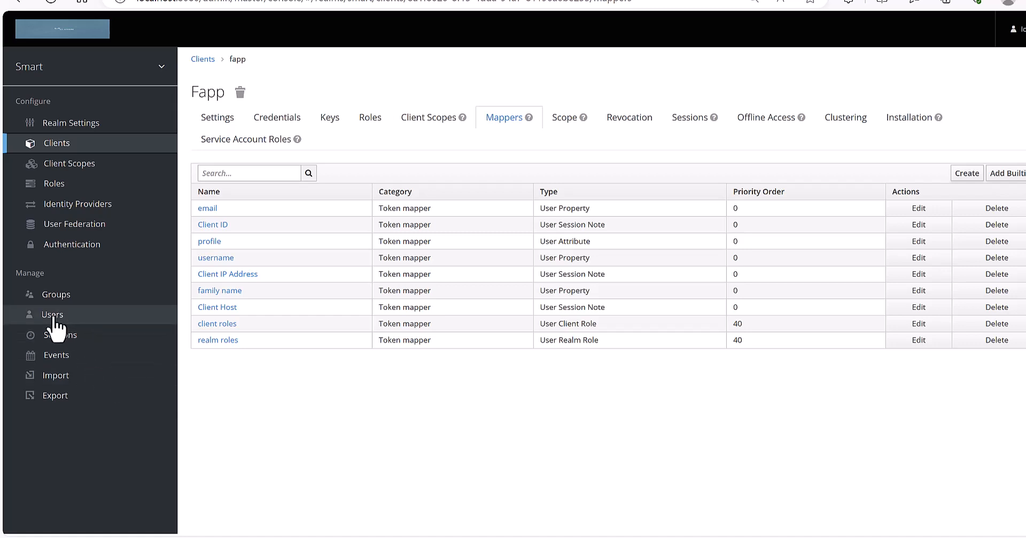
List all Smart realm users and open the iot user's account
click(51, 315)
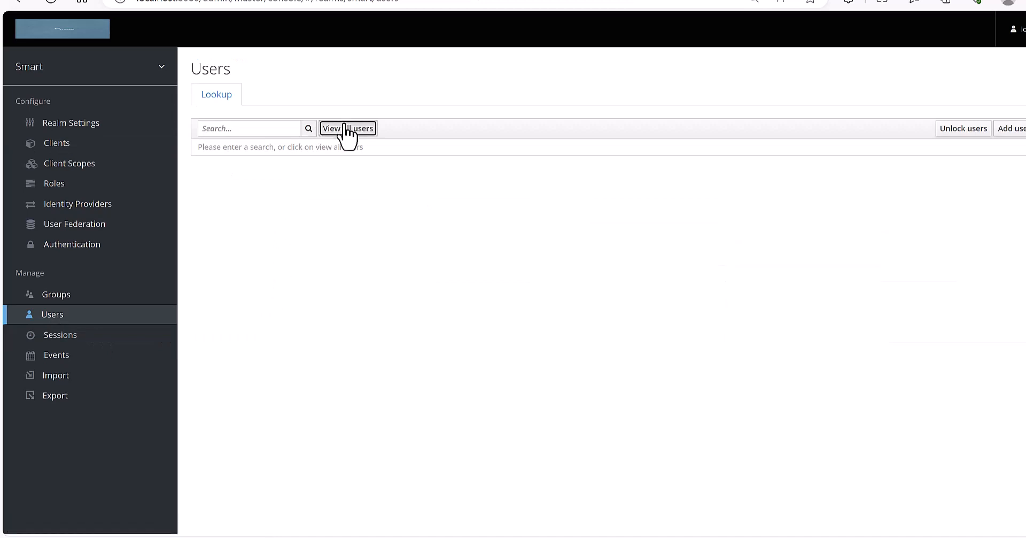
click(349, 129)
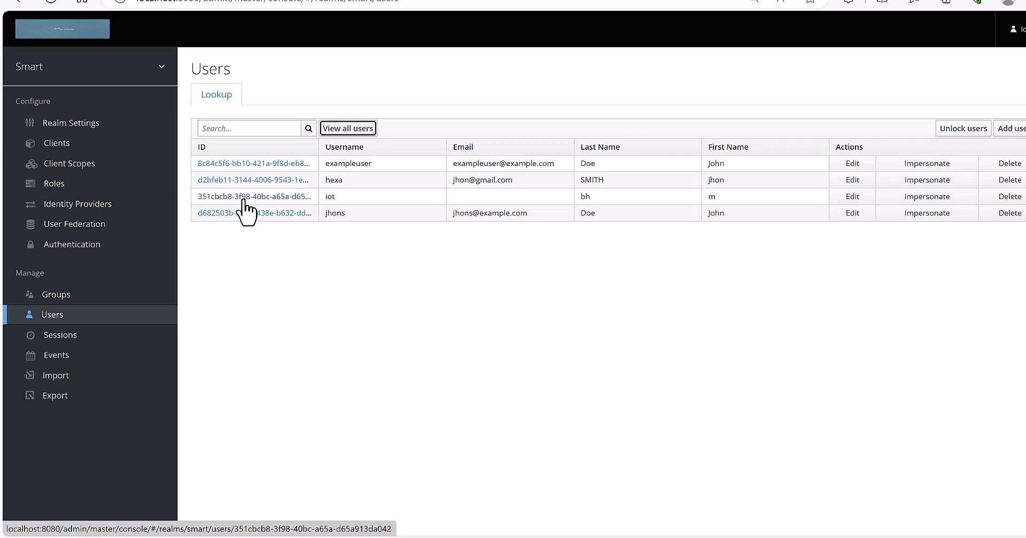
click(255, 197)
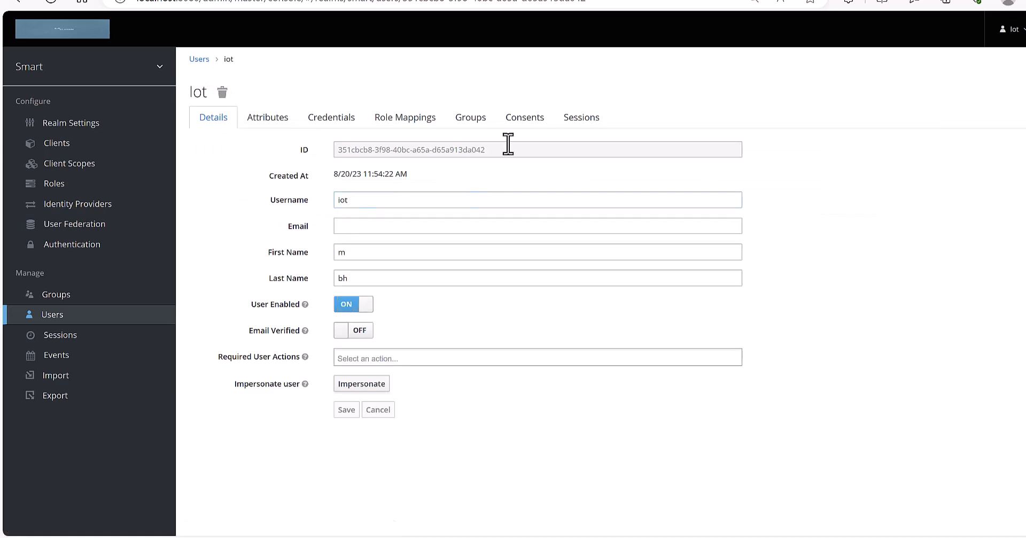
mouse_move(404, 118)
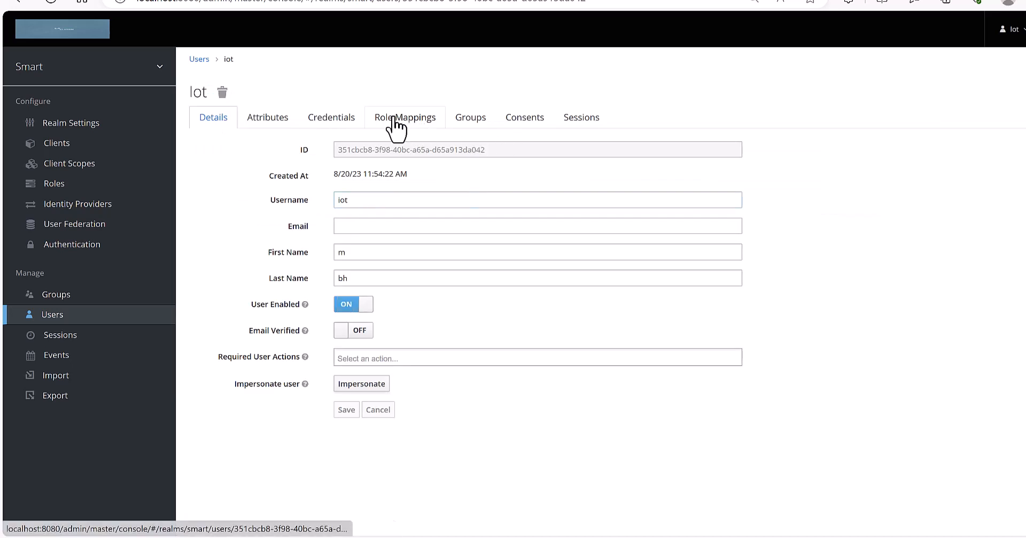
Check iot's realm role mappings, then return to its Details (username iot, m bh, enabled)
click(406, 118)
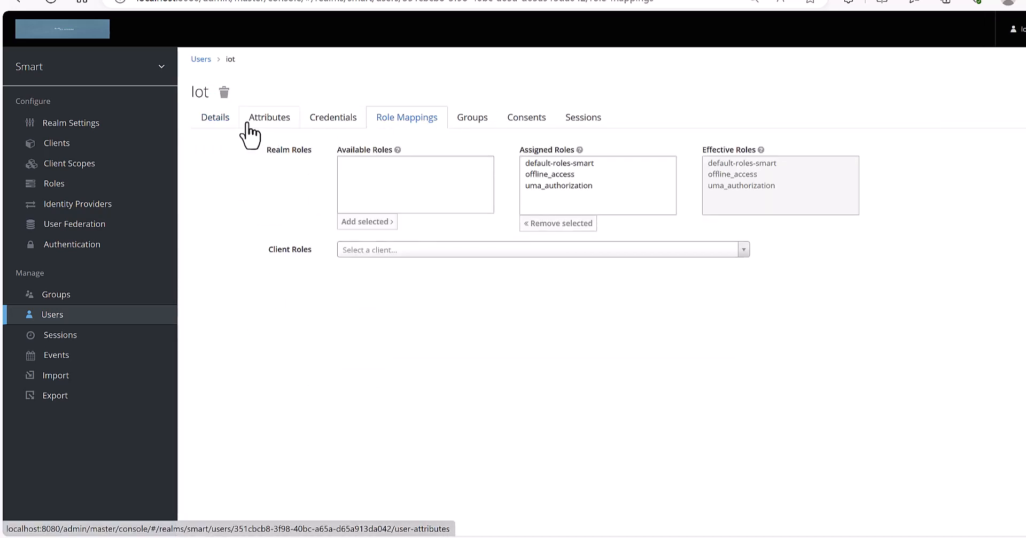
click(215, 118)
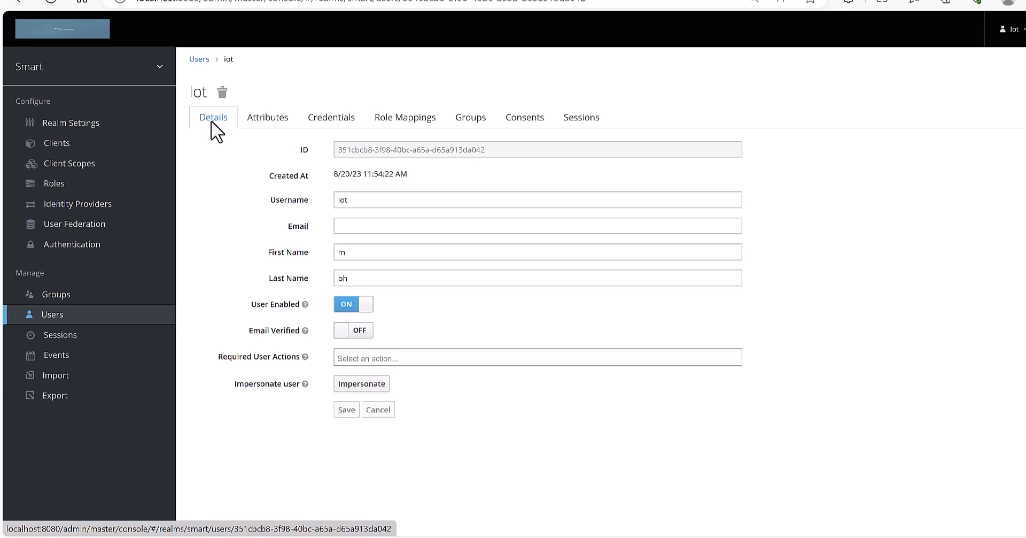
mouse_move(213, 154)
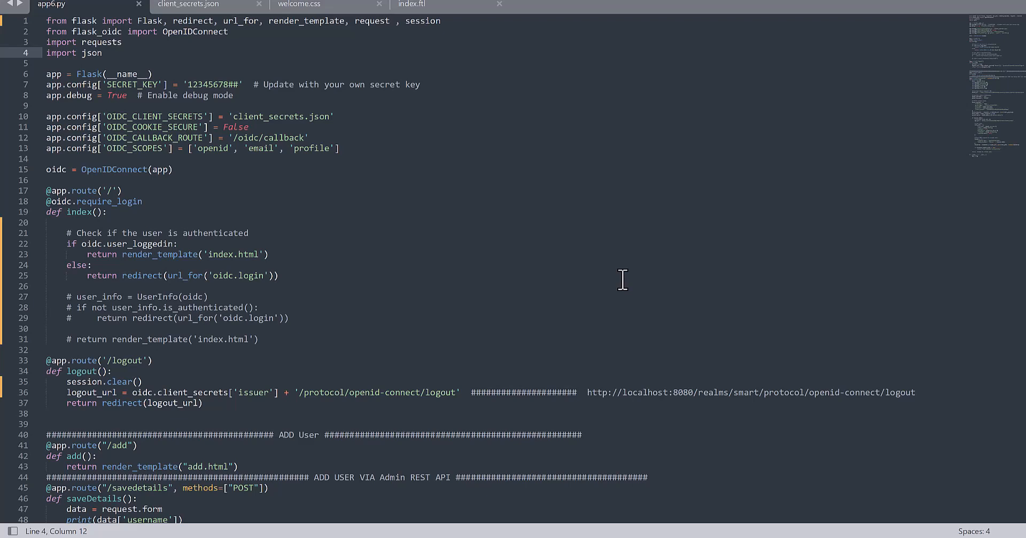
mouse_move(472, 229)
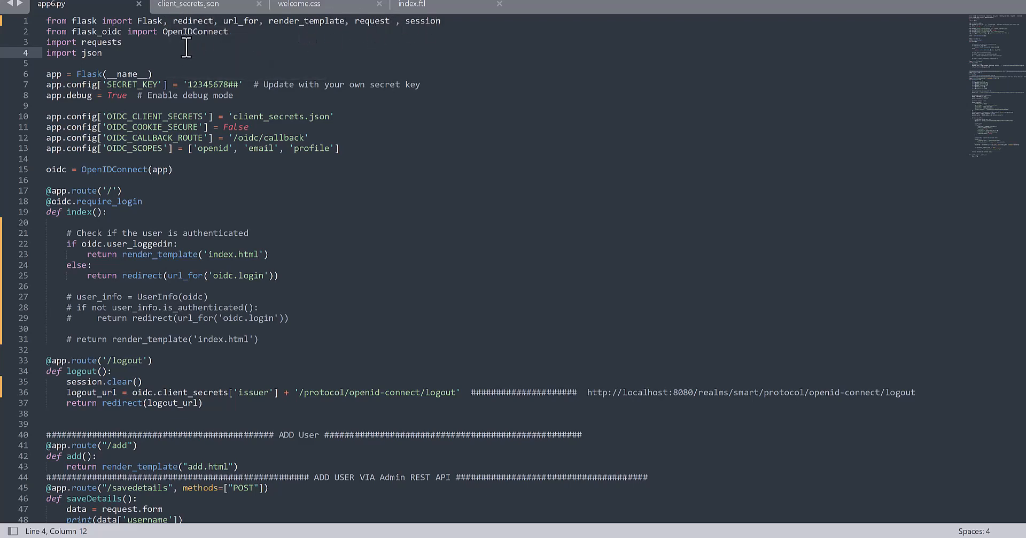
mouse_move(149, 49)
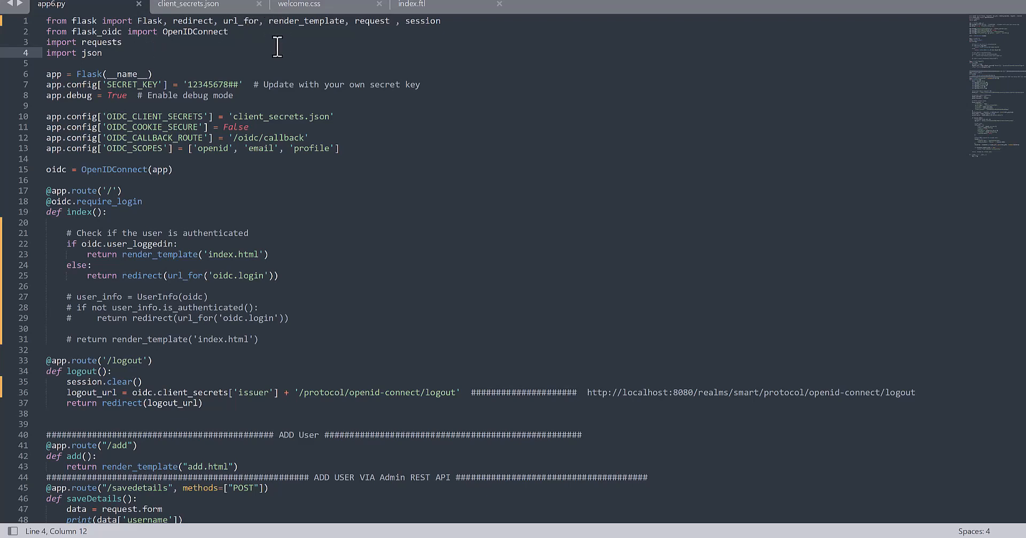
mouse_move(339, 46)
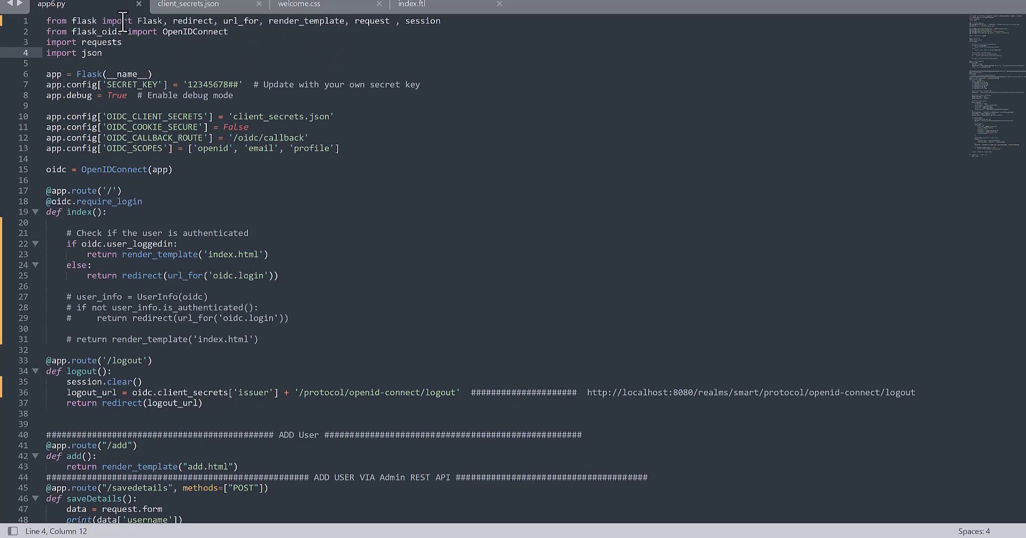
drag(174, 21, 440, 20)
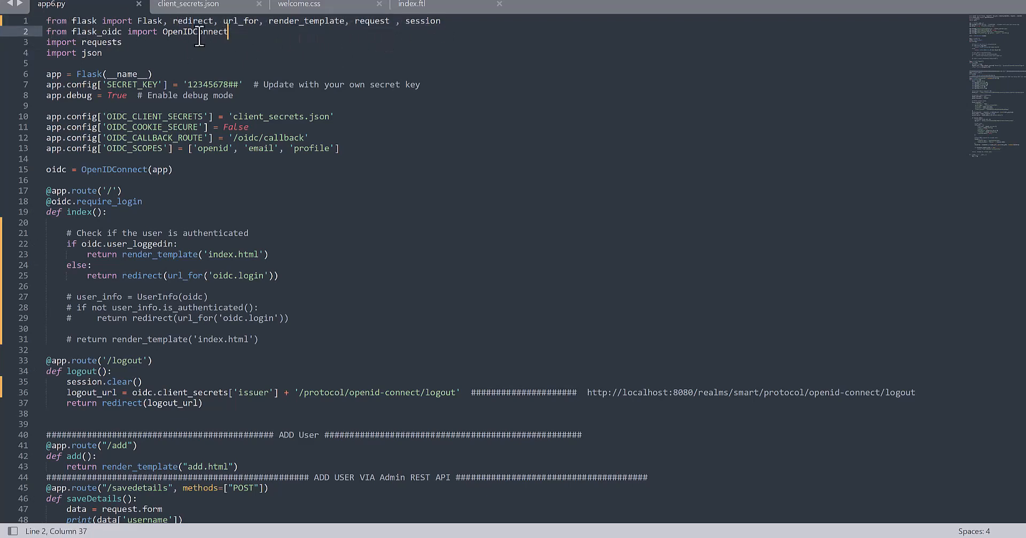
double_click(190, 31)
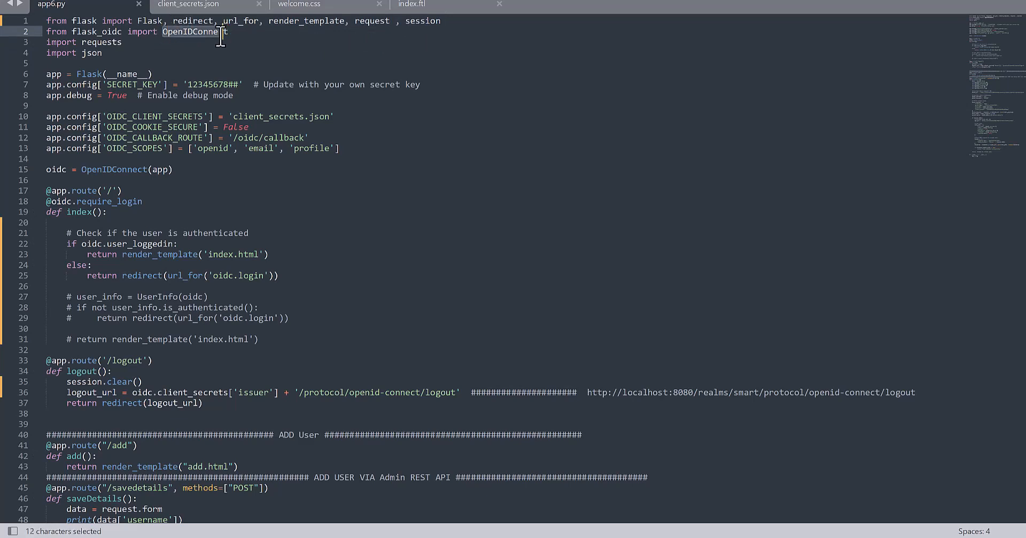
click(101, 54)
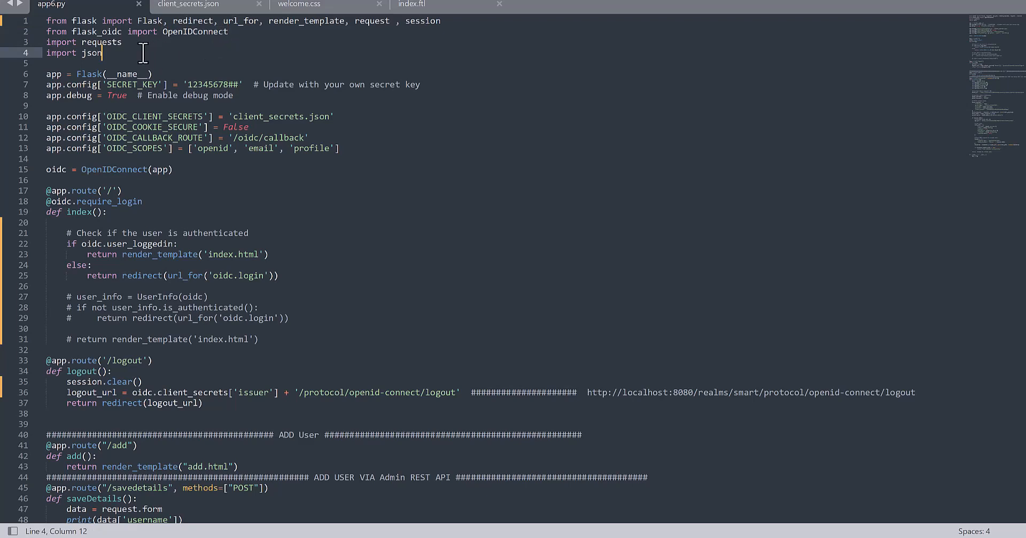
mouse_move(204, 37)
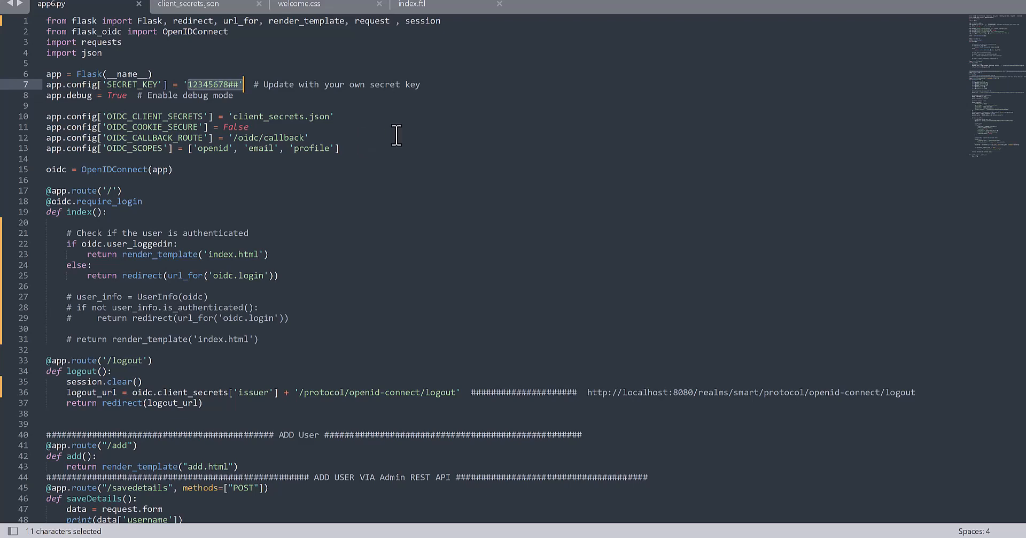
click(247, 127)
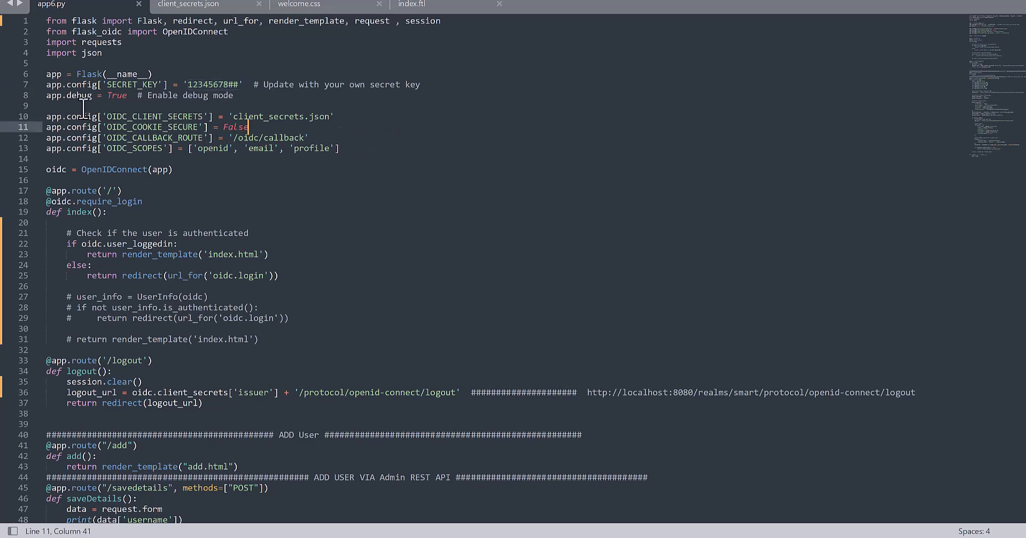
mouse_move(451, 129)
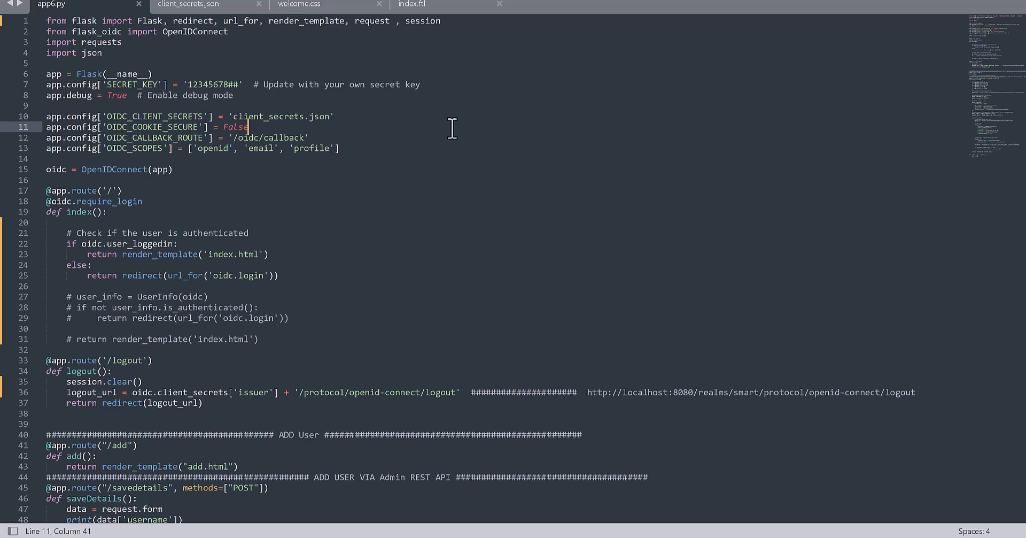
mouse_move(436, 139)
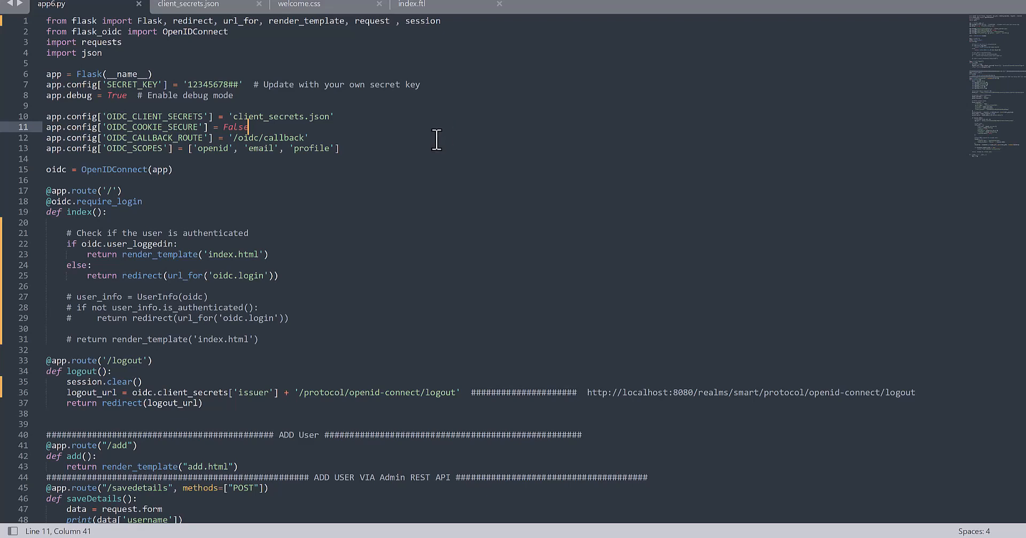
mouse_move(358, 138)
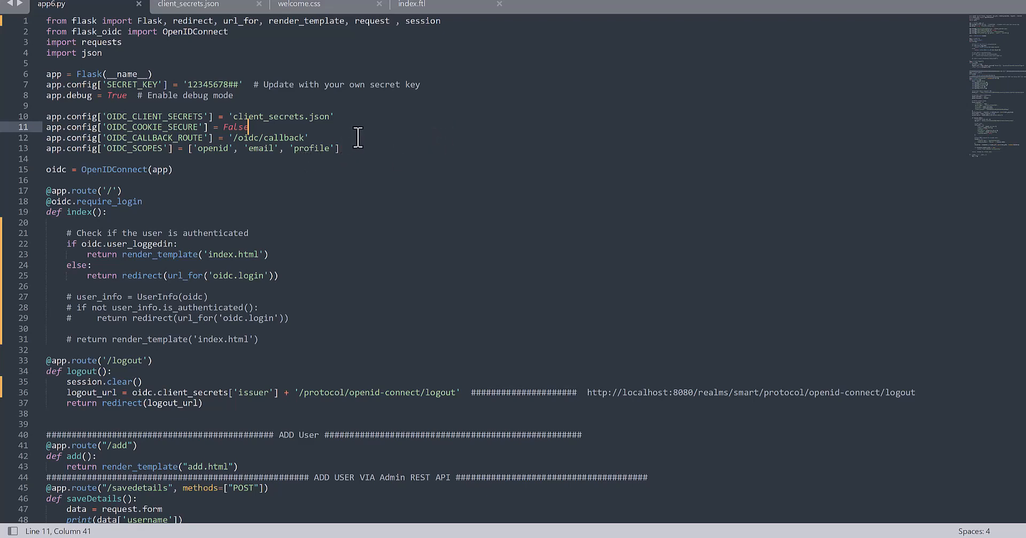
mouse_move(298, 123)
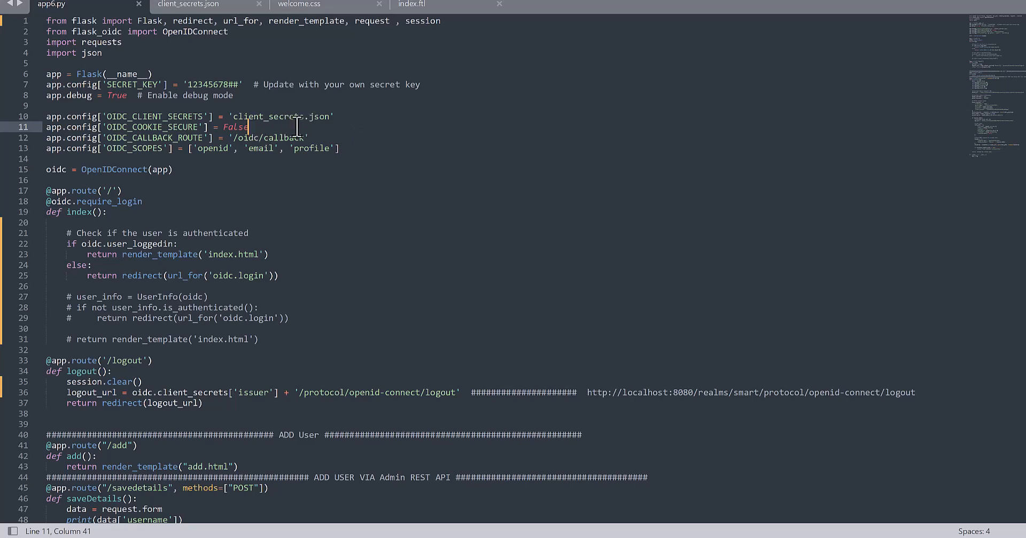
double_click(281, 116)
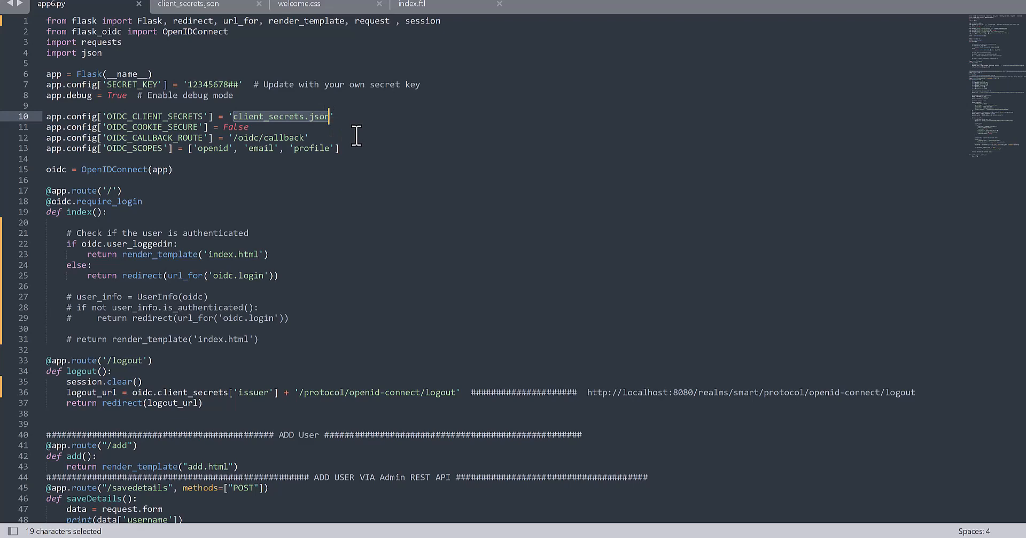
mouse_move(239, 49)
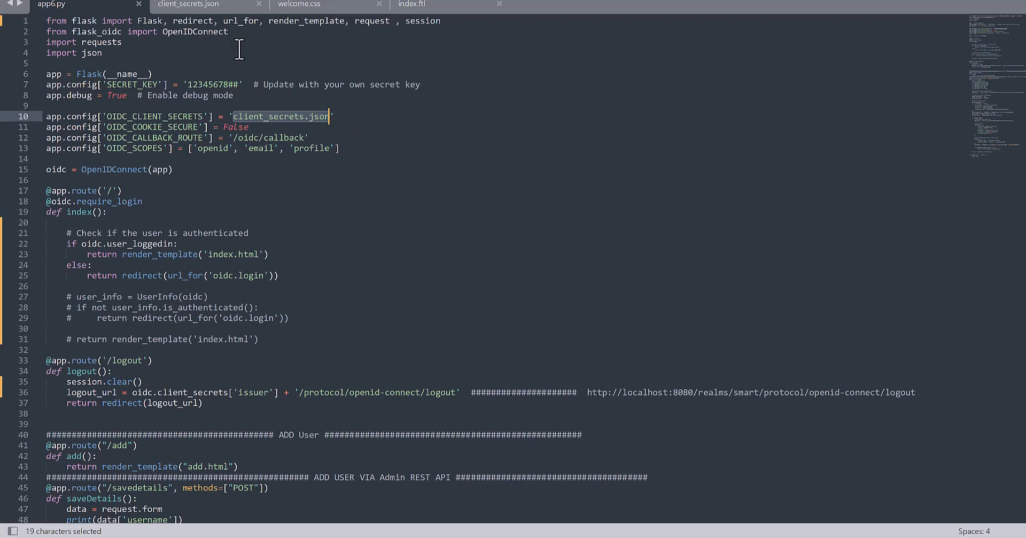
mouse_move(371, 124)
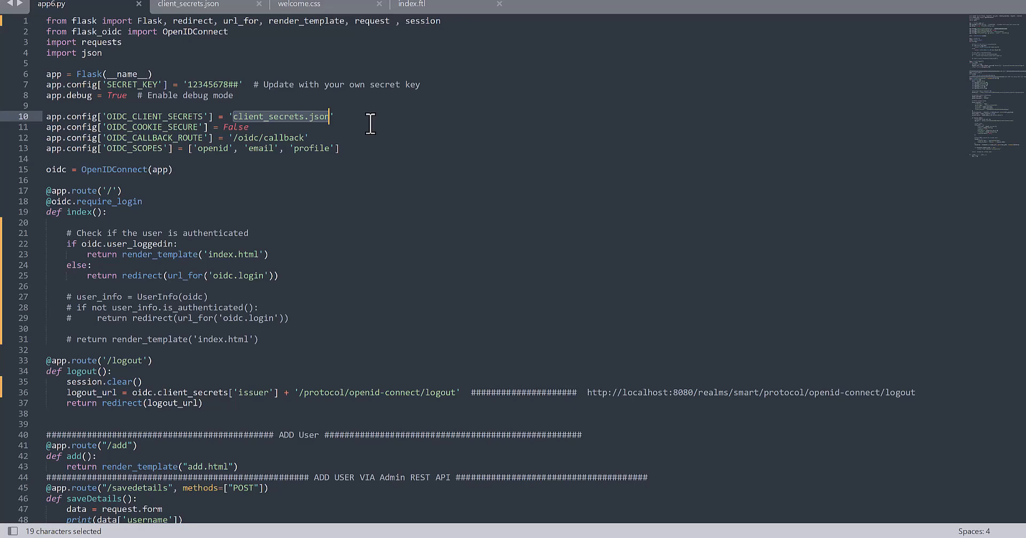
Review client_secrets.json's issuer, fapp client and redirect_uris entry in Sublime Text
click(189, 4)
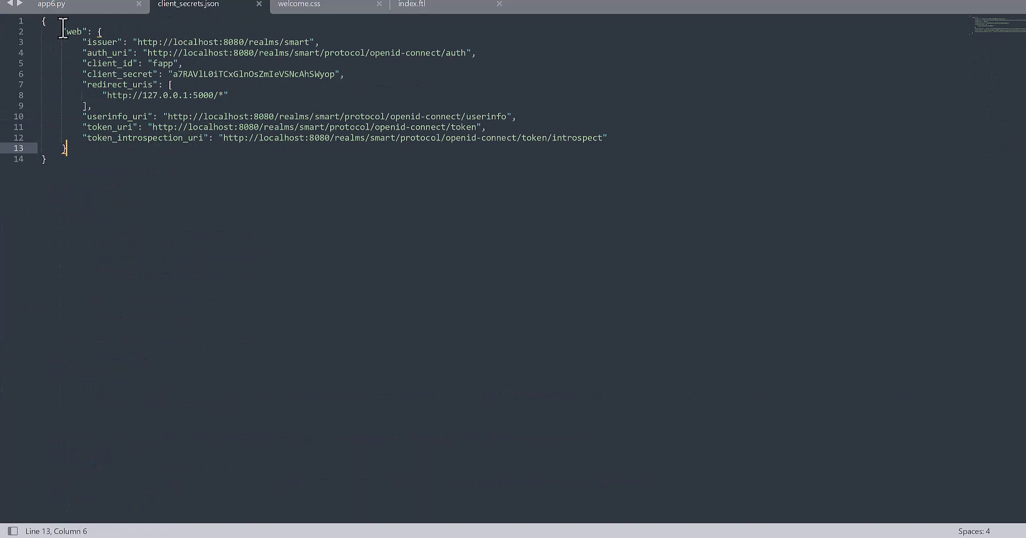
mouse_move(138, 41)
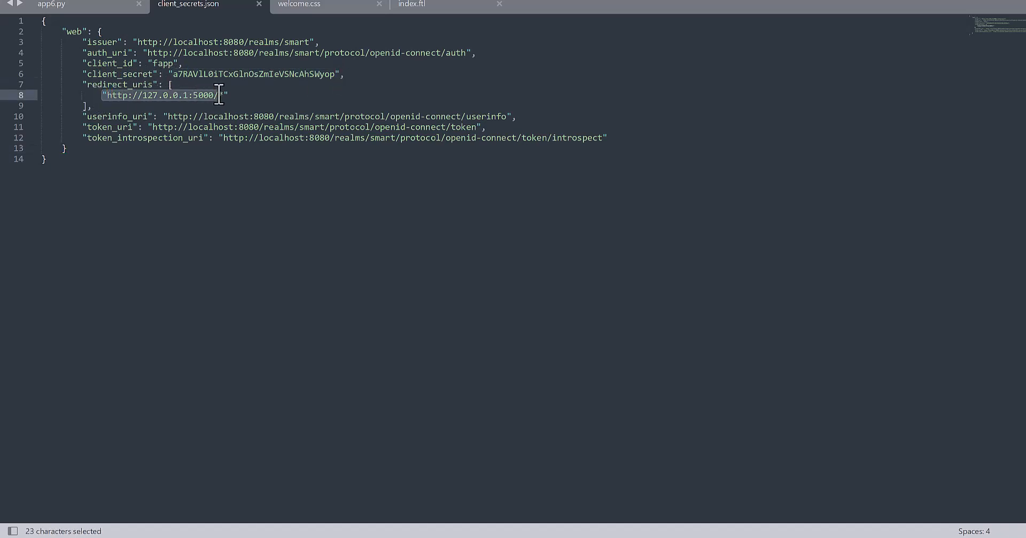
text(*)
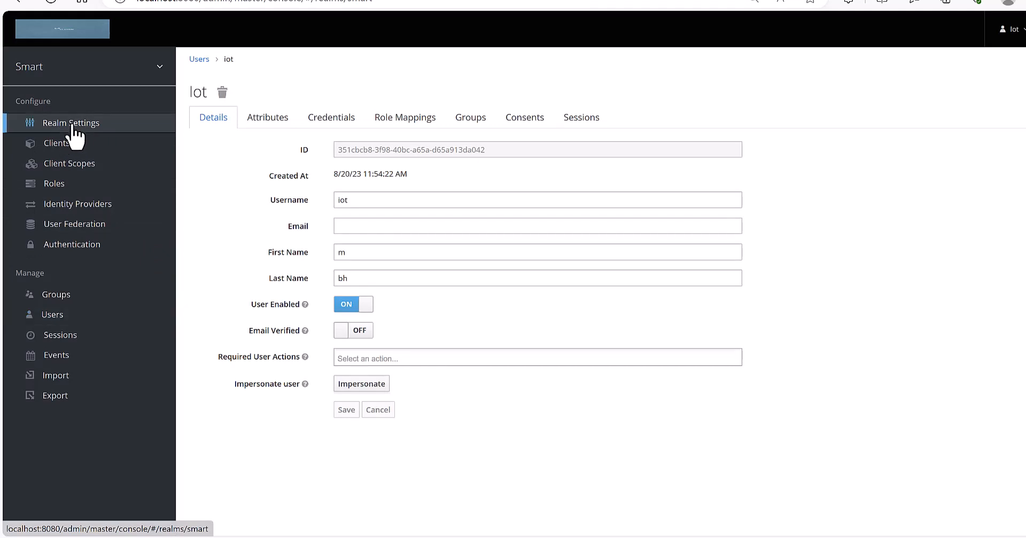
View the Smart realm's OpenID Endpoint Configuration with issuer and endpoint URLs from Realm Settings
click(70, 122)
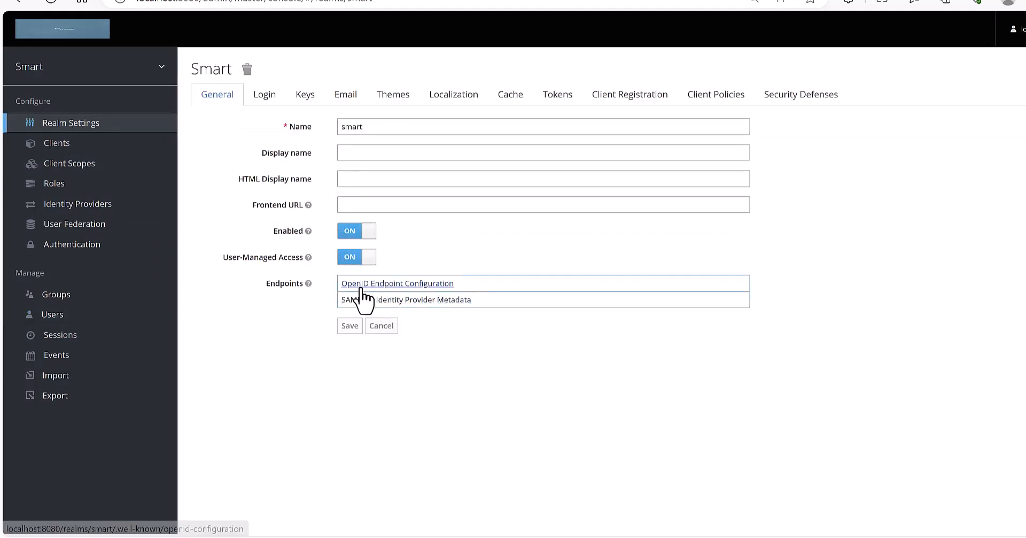
mouse_move(359, 294)
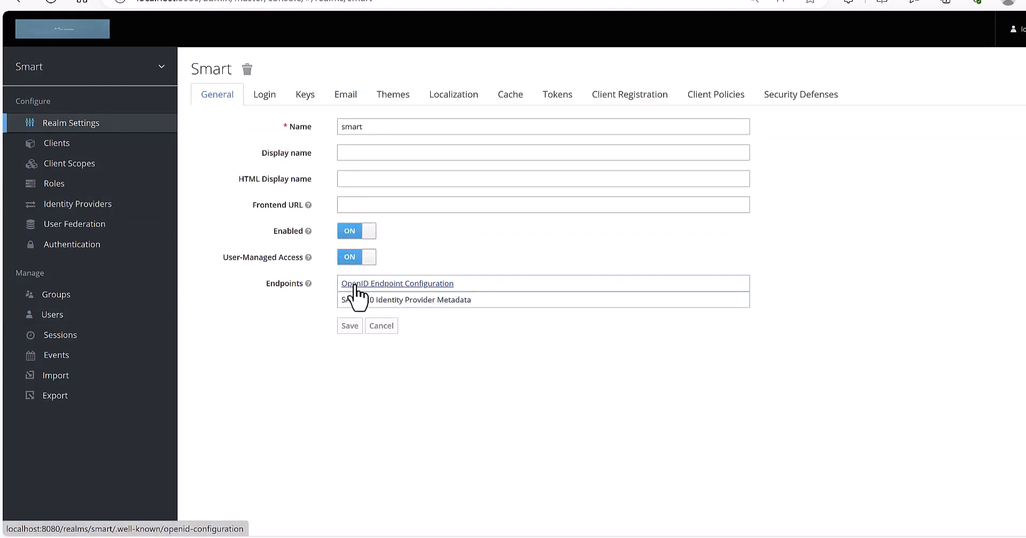
click(397, 282)
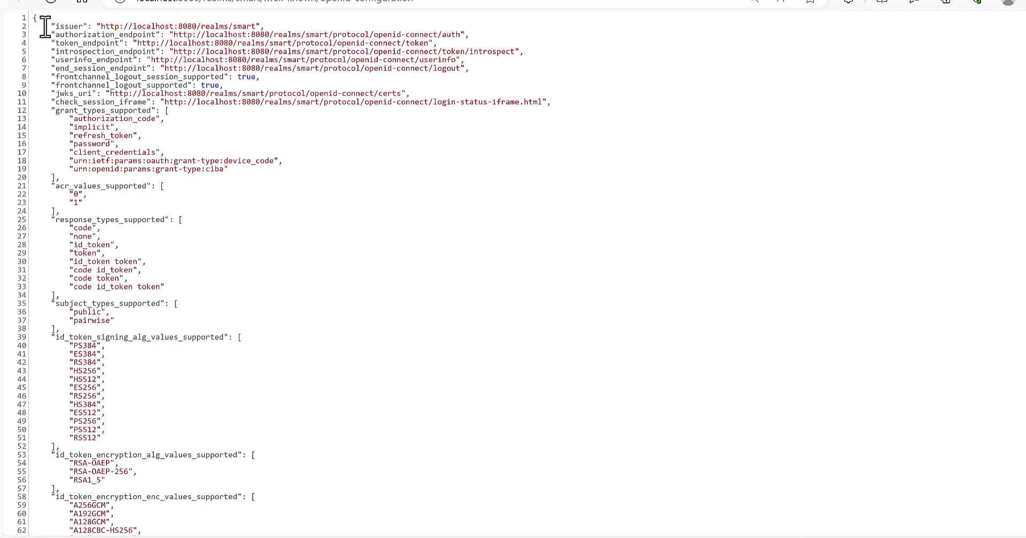
drag(43, 26, 115, 102)
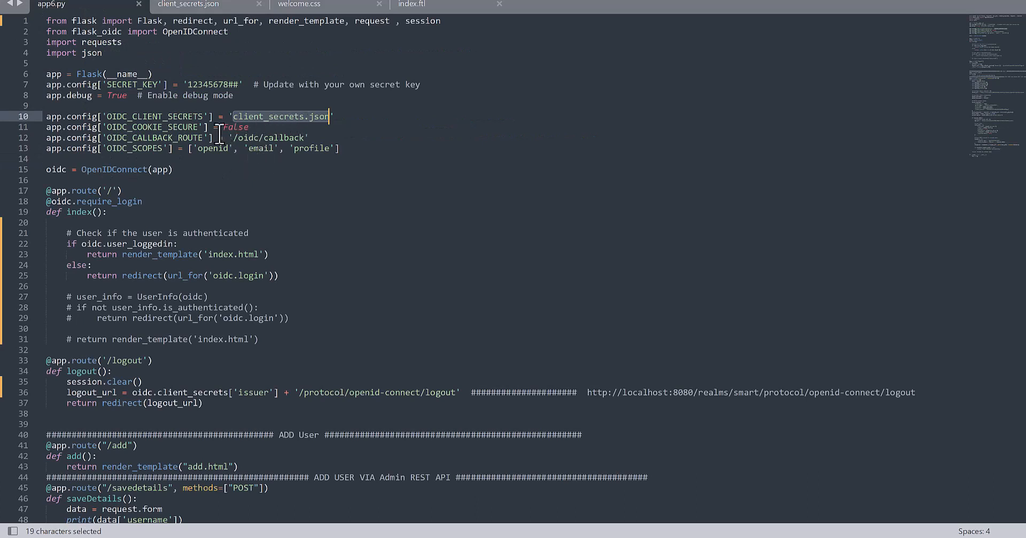
click(173, 169)
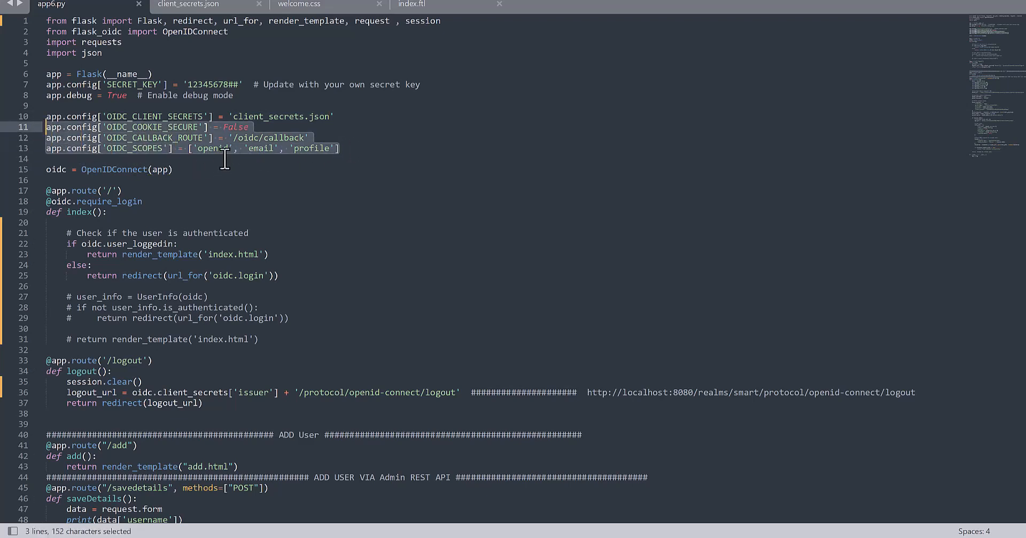
click(215, 158)
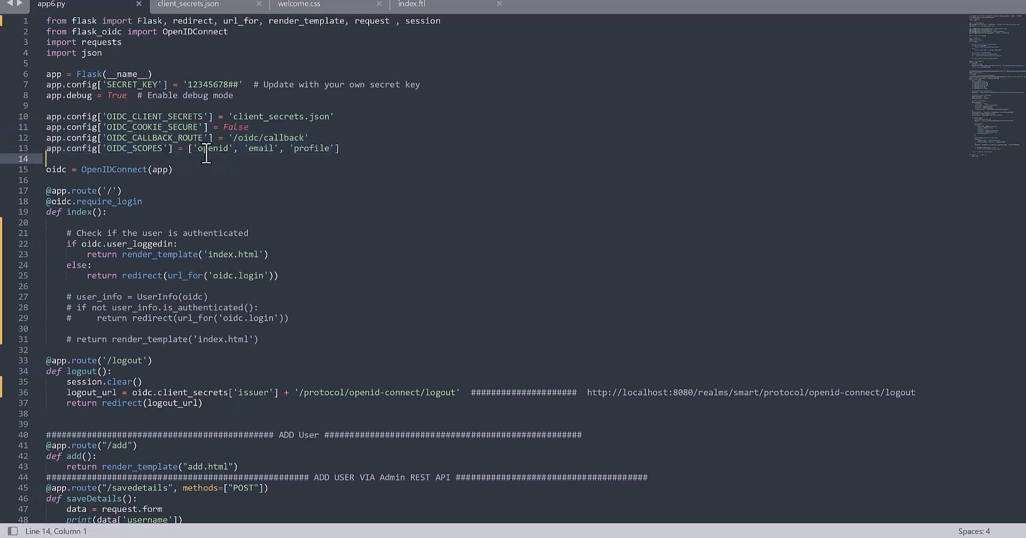
mouse_move(234, 147)
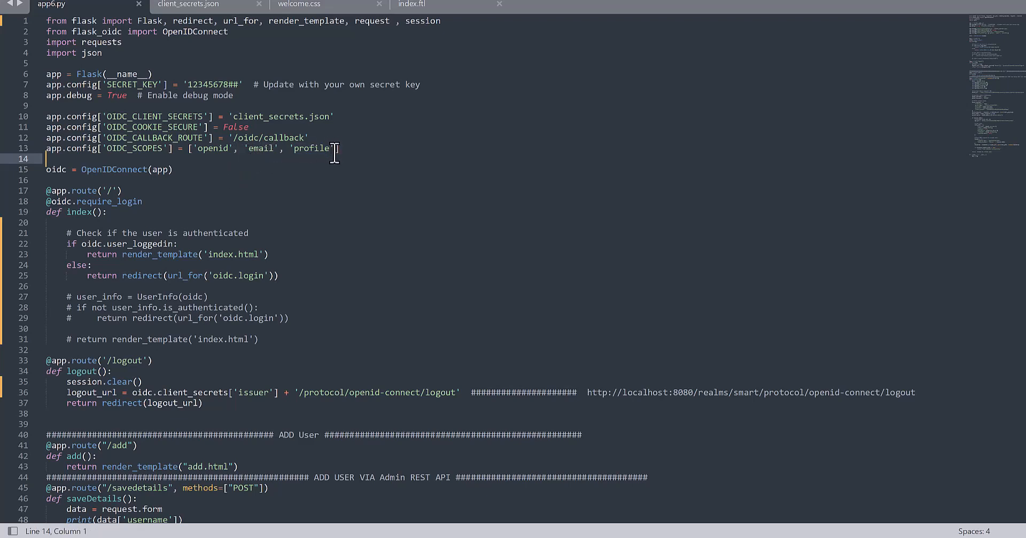
mouse_move(338, 164)
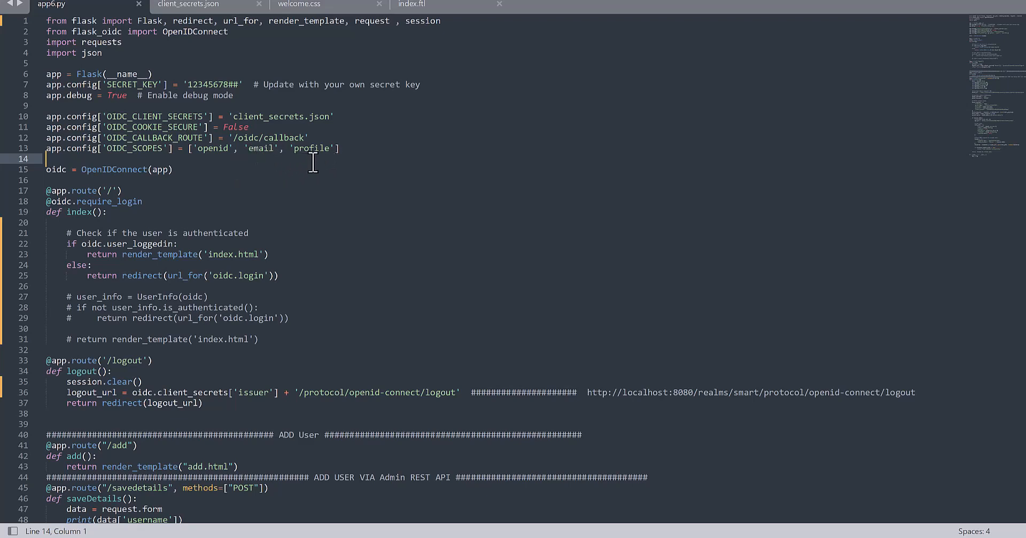
mouse_move(324, 201)
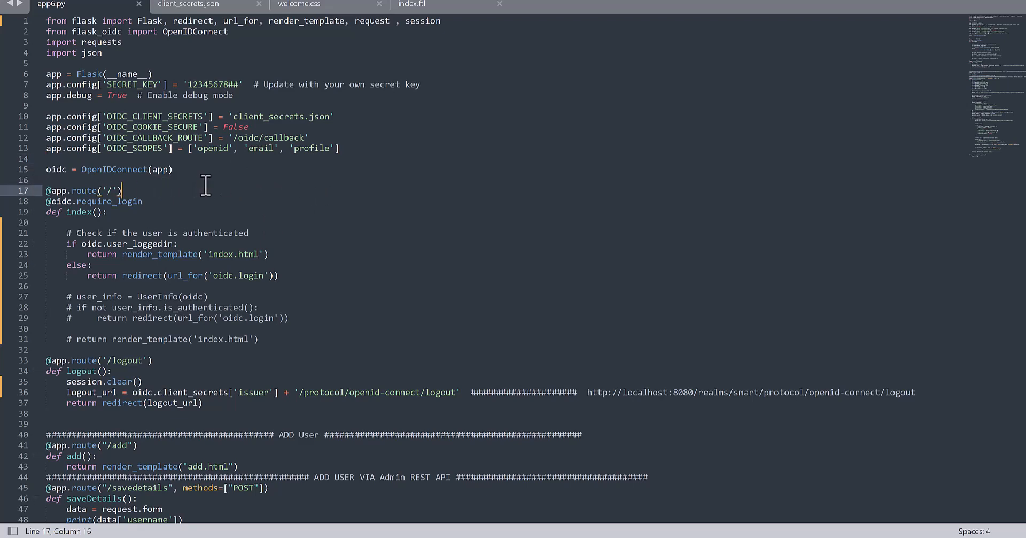
scroll(down, 3)
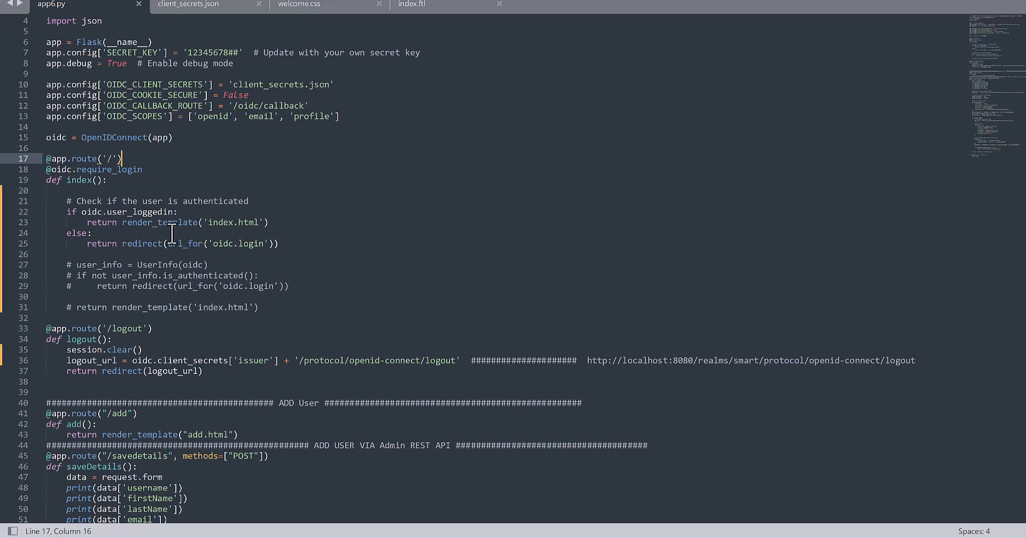
mouse_move(230, 254)
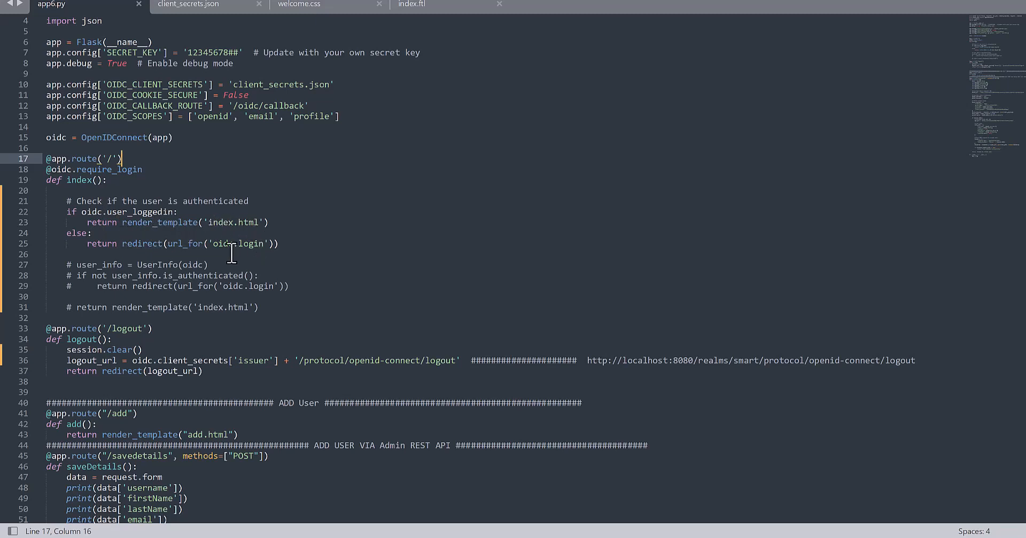
mouse_move(249, 262)
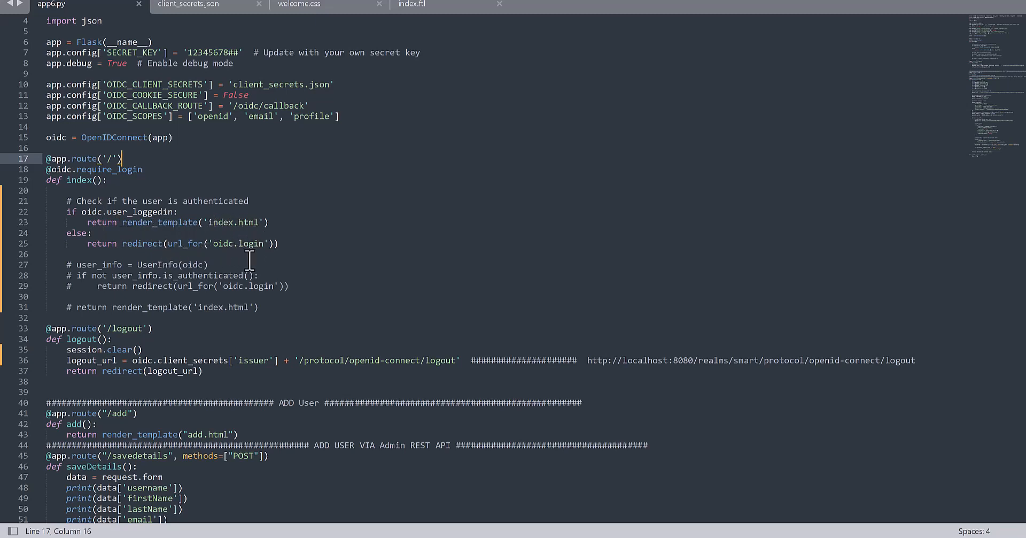
mouse_move(164, 290)
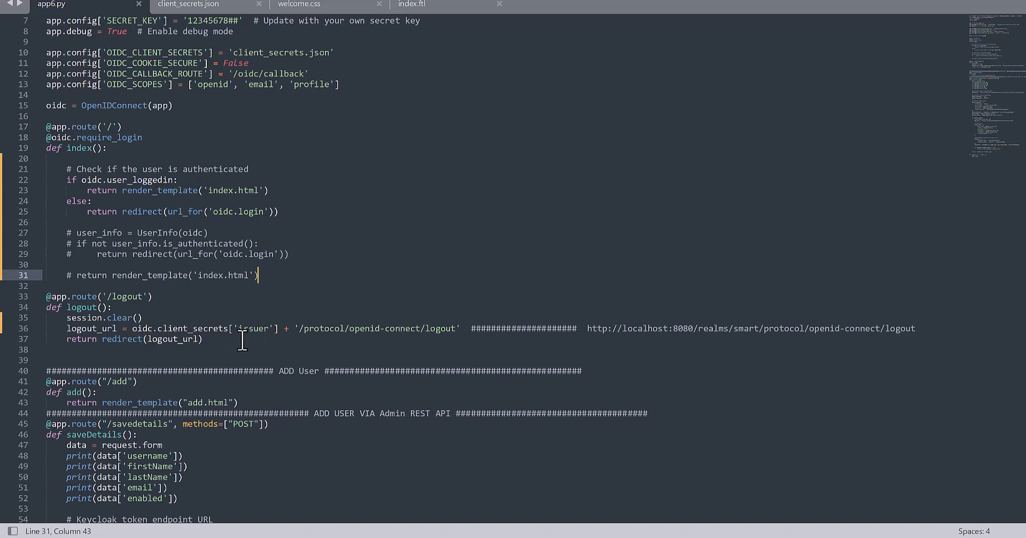
mouse_move(293, 328)
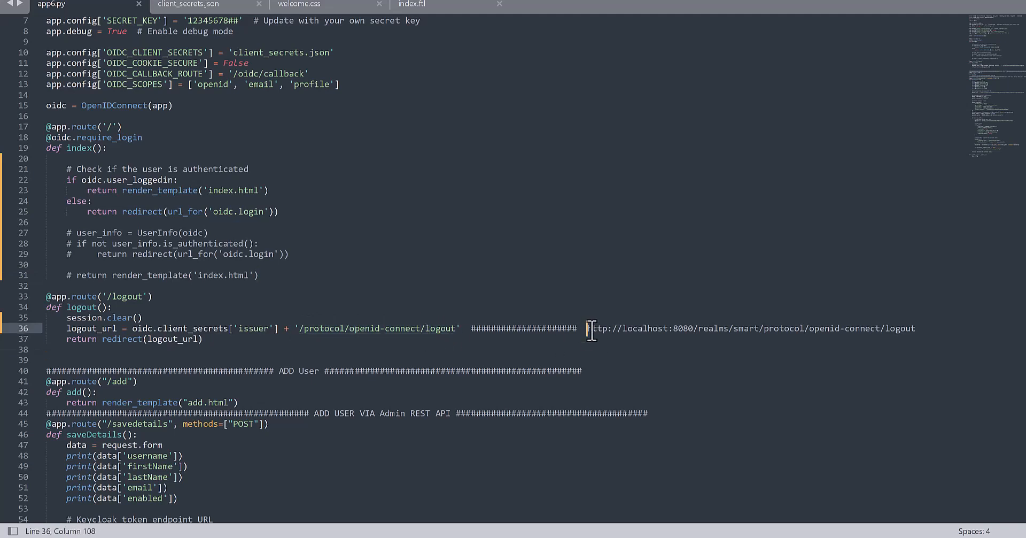
drag(587, 329, 915, 329)
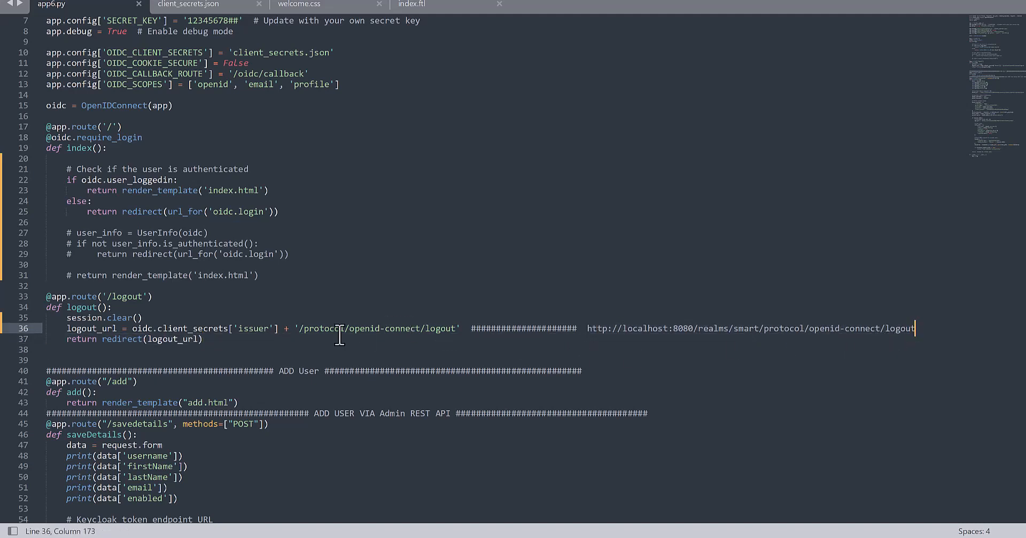
mouse_move(305, 329)
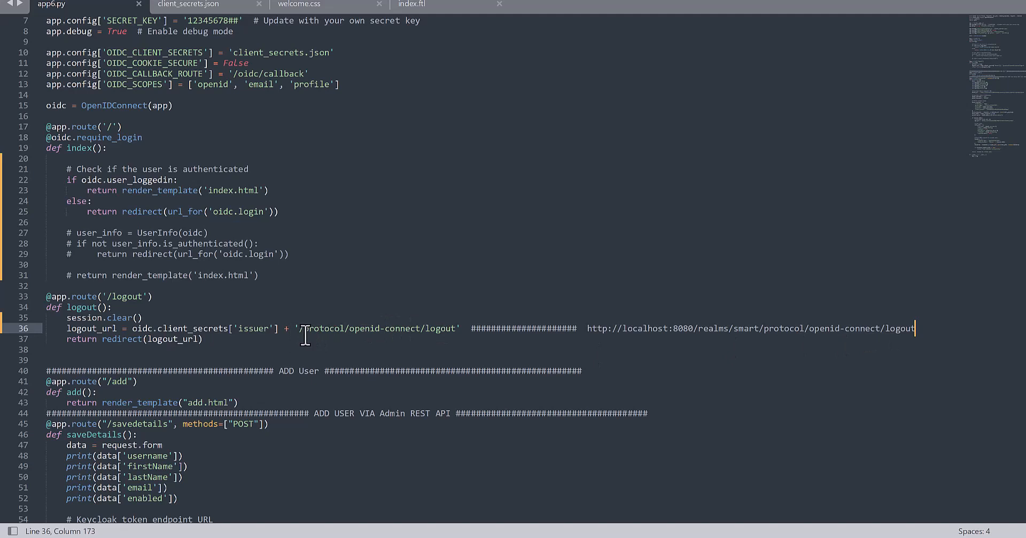
scroll(down, 3)
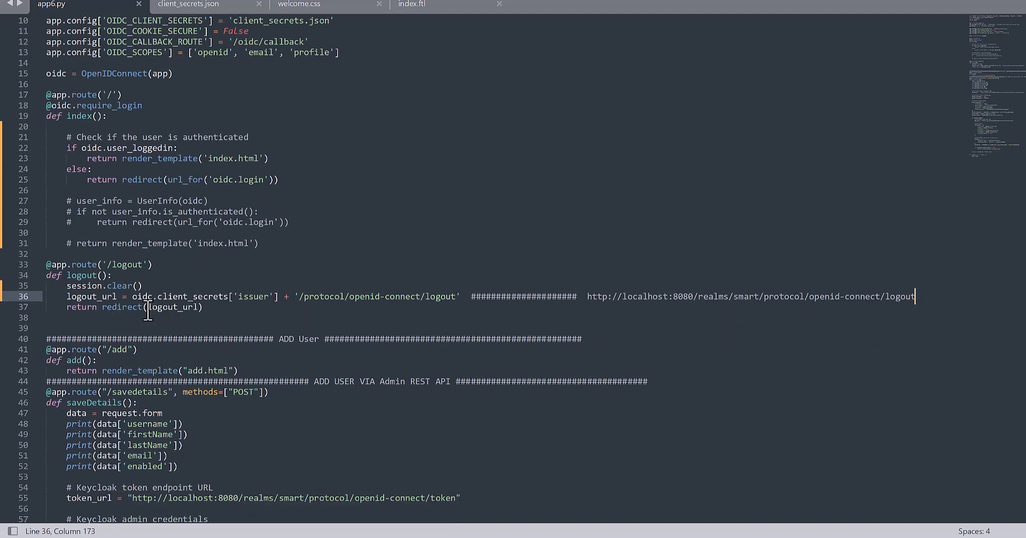
double_click(173, 307)
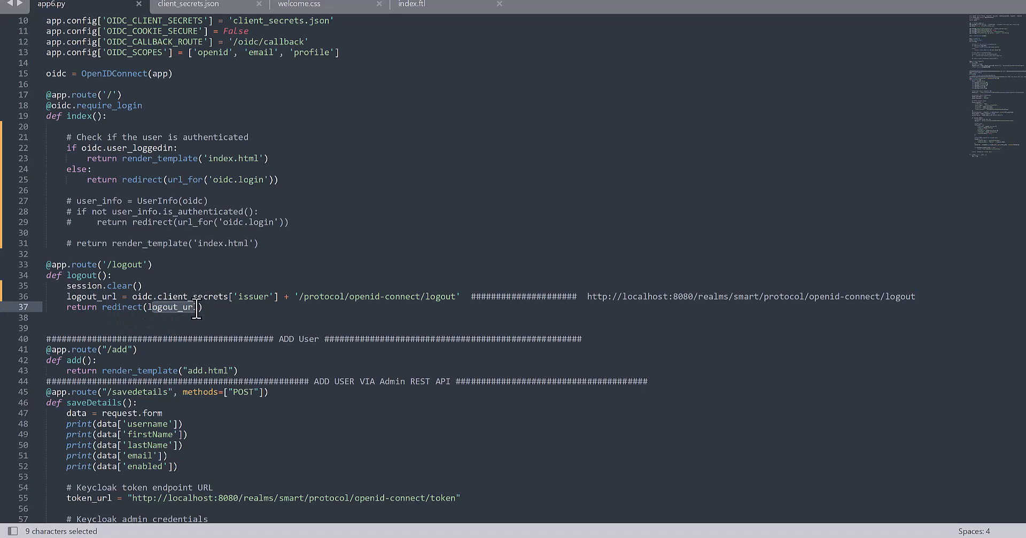
mouse_move(164, 330)
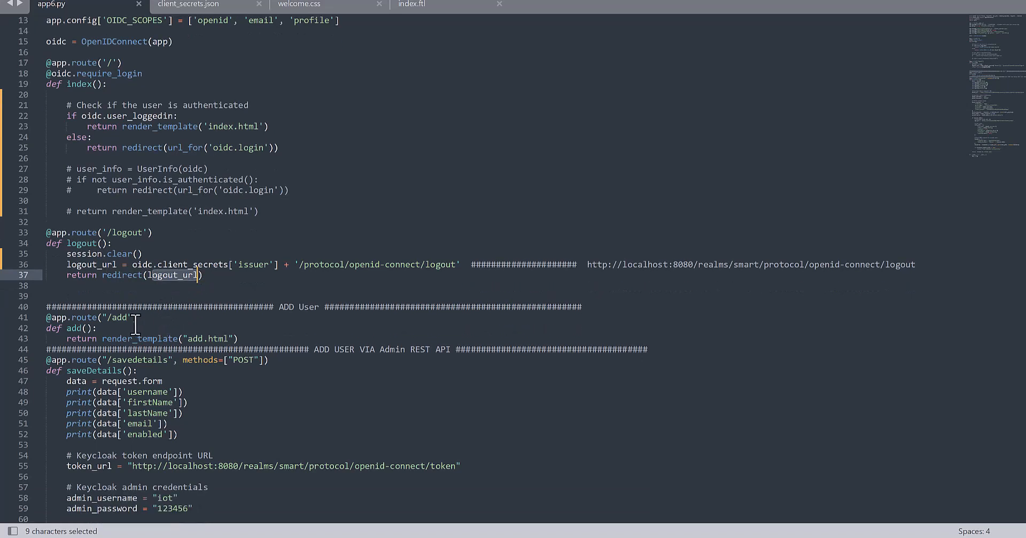
scroll(down, 3)
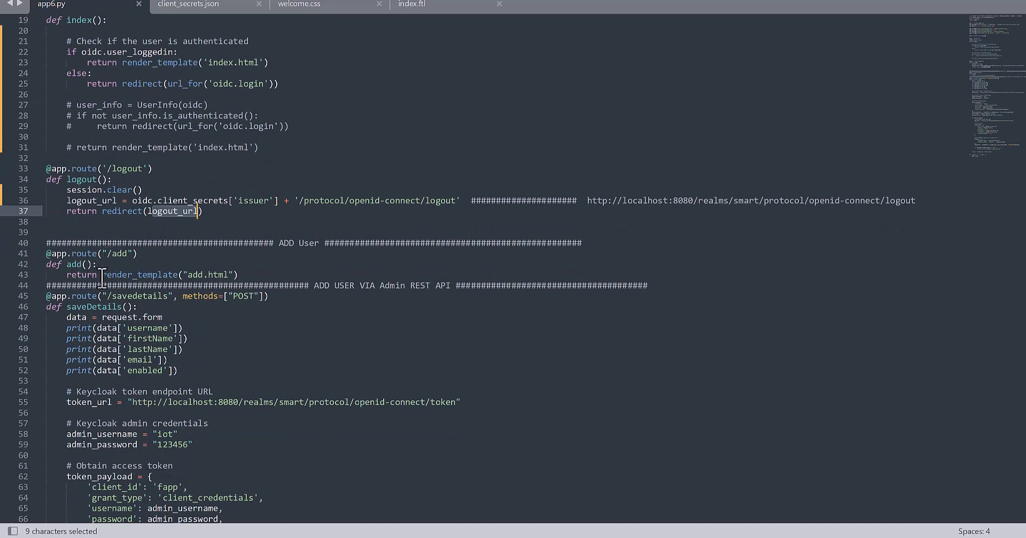
scroll(down, 3)
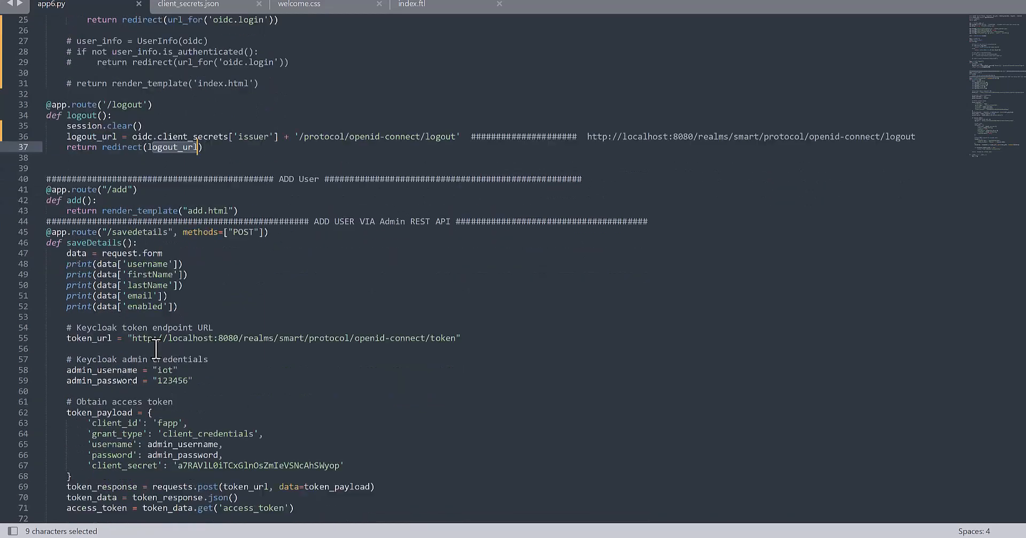
scroll(down, 3)
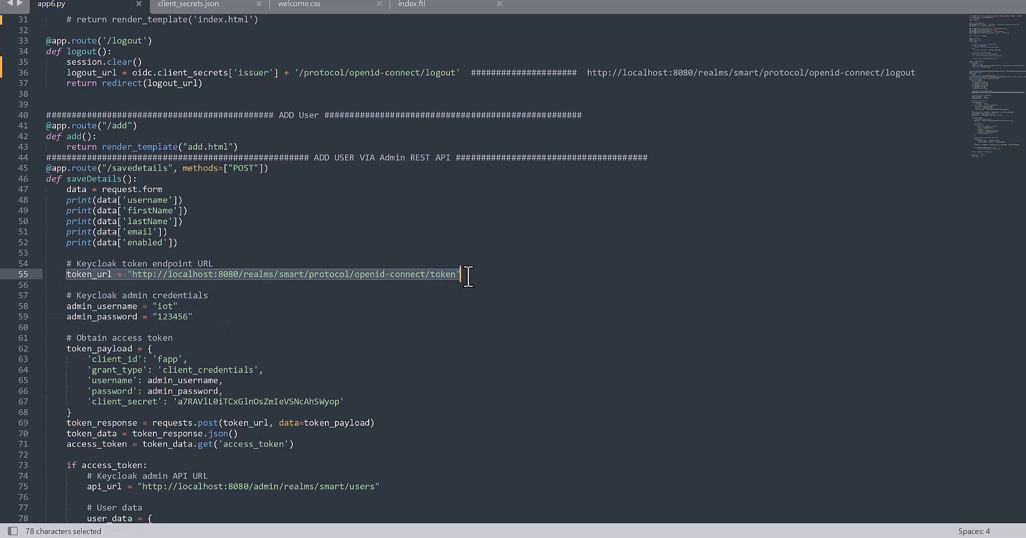
scroll(down, 3)
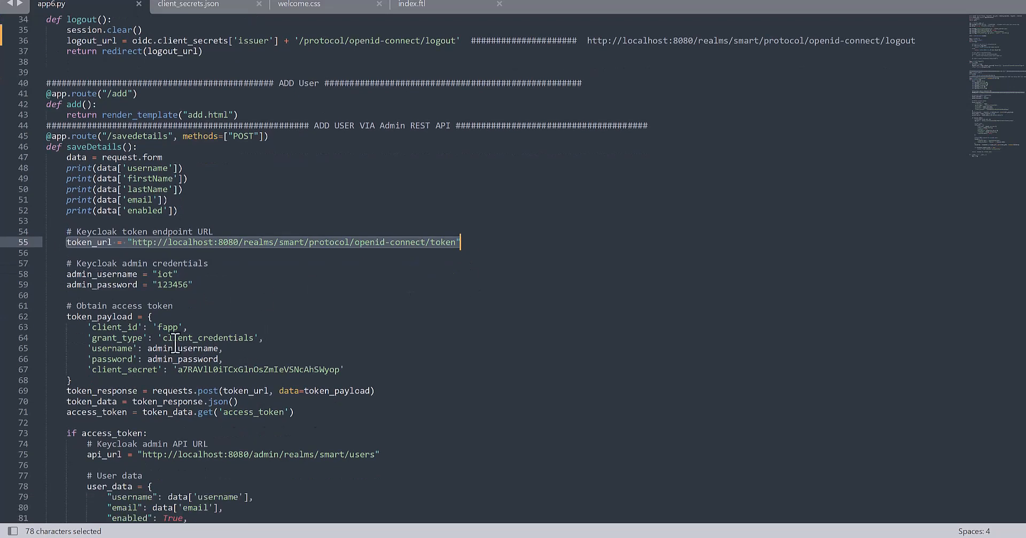
scroll(down, 3)
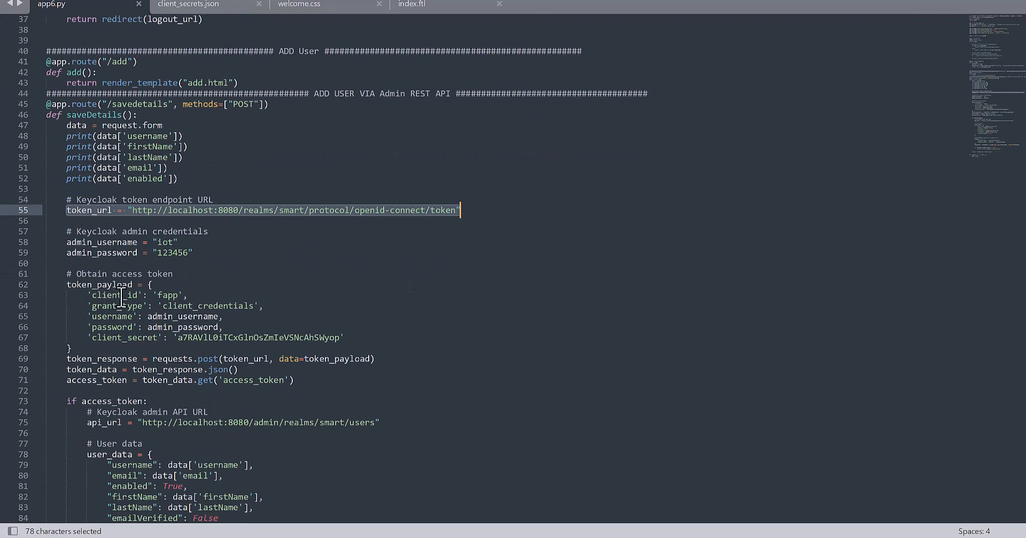
mouse_move(114, 321)
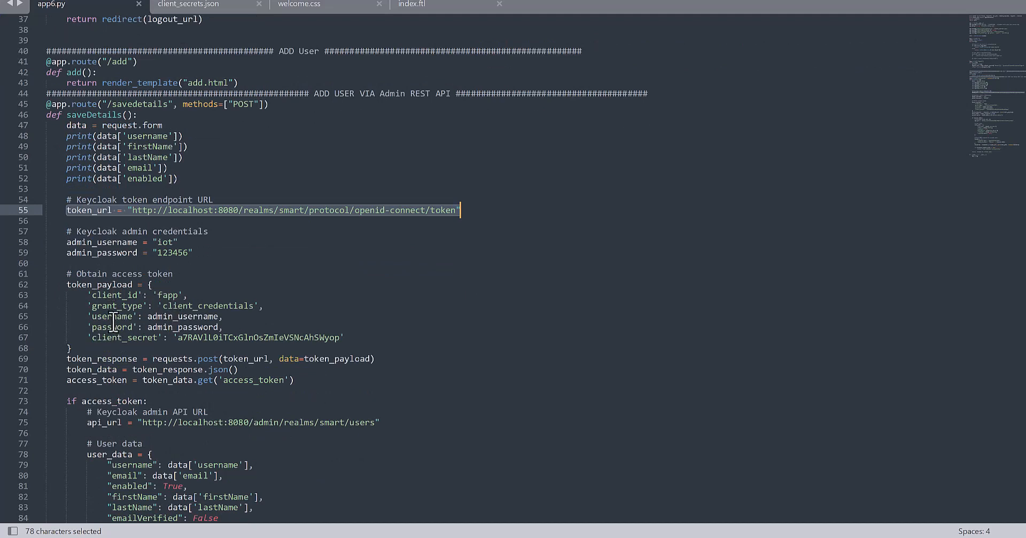
mouse_move(101, 284)
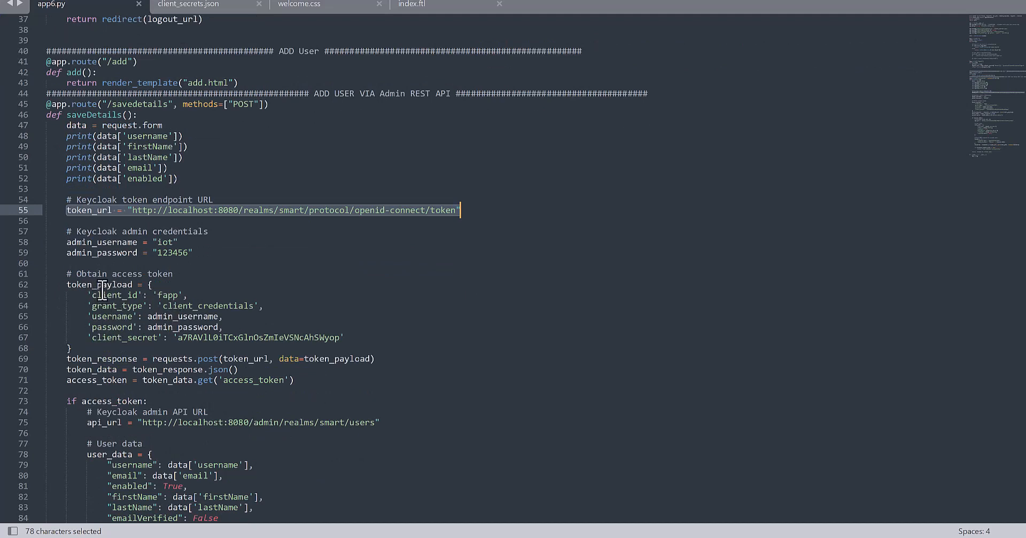
drag(89, 294, 343, 337)
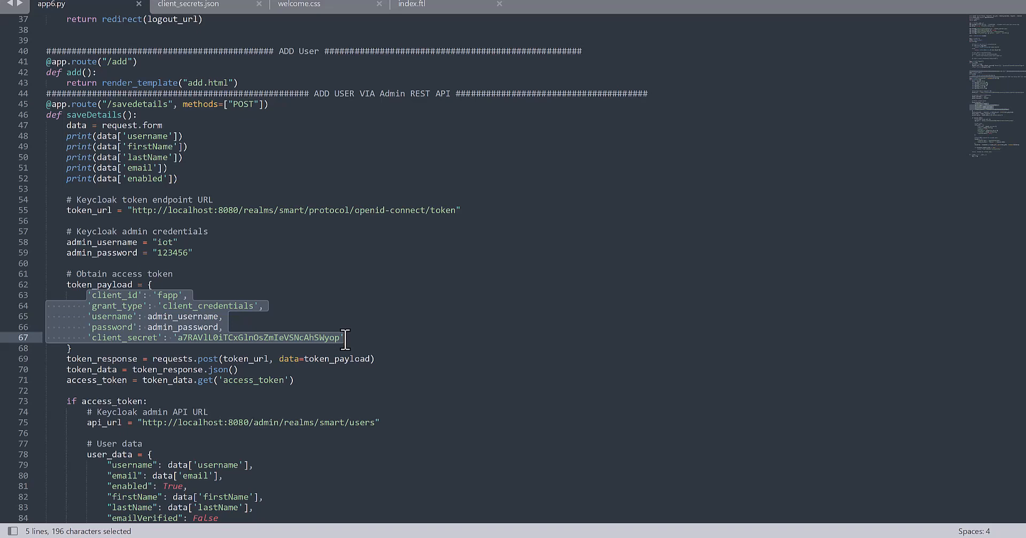
click(343, 337)
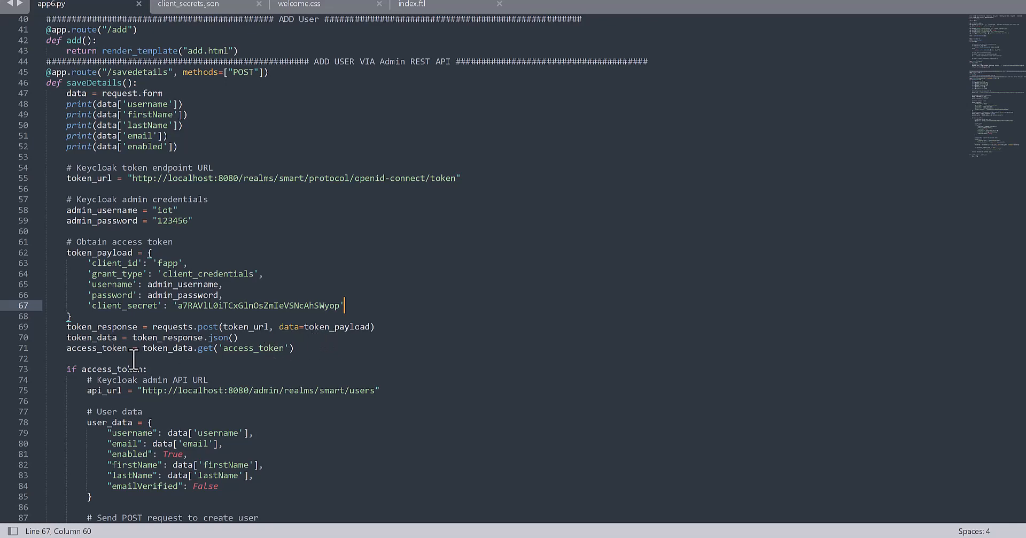
scroll(down, 3)
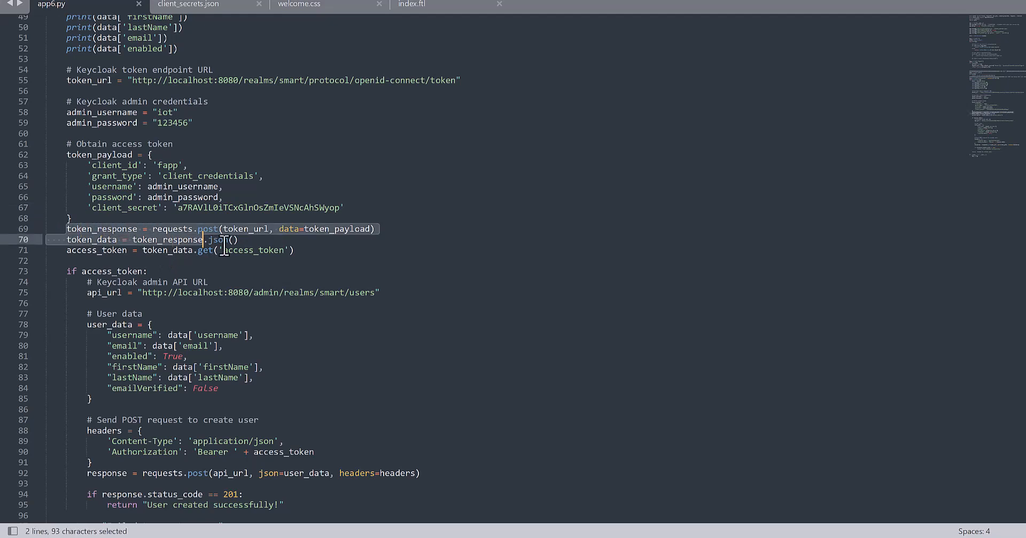
drag(222, 239, 295, 250)
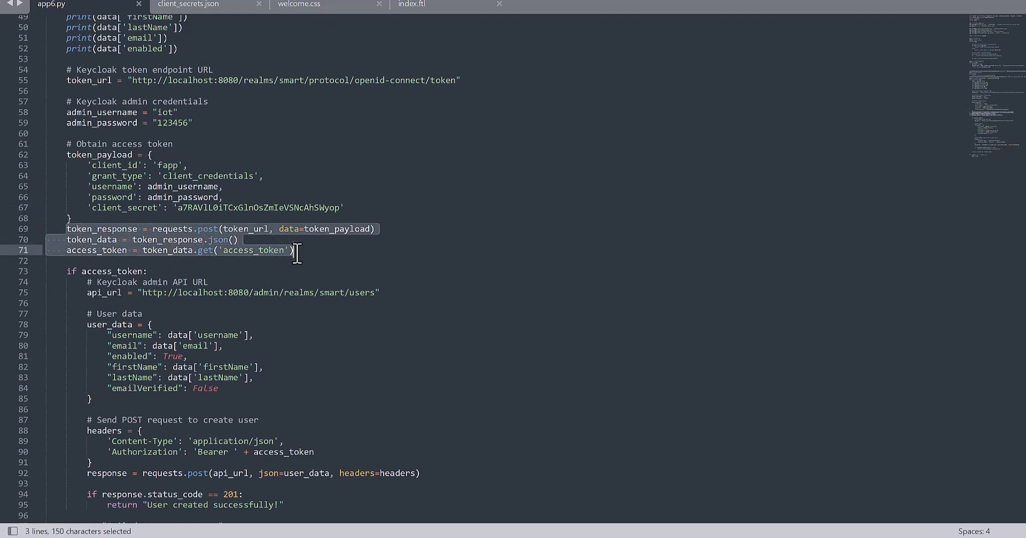
mouse_move(317, 265)
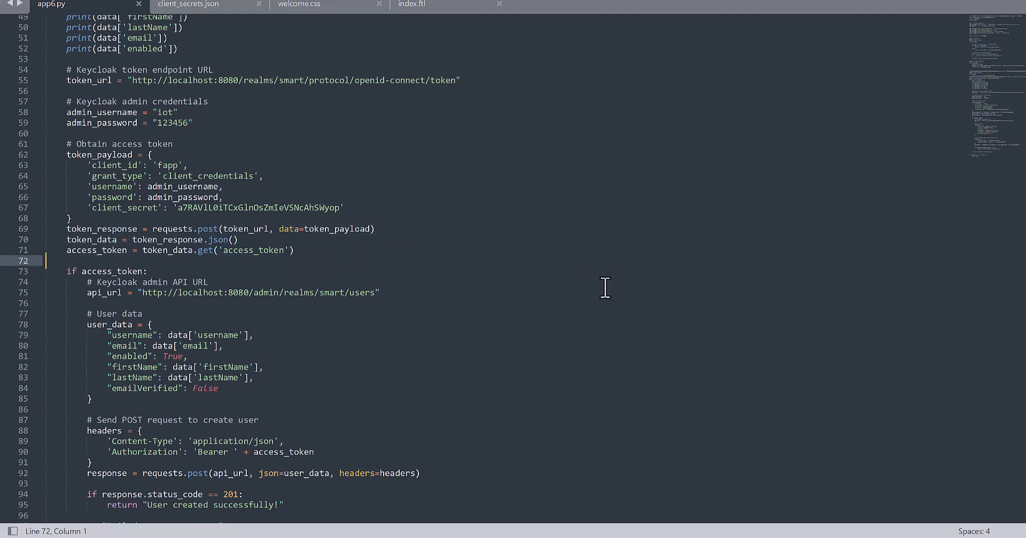
scroll(down, 3)
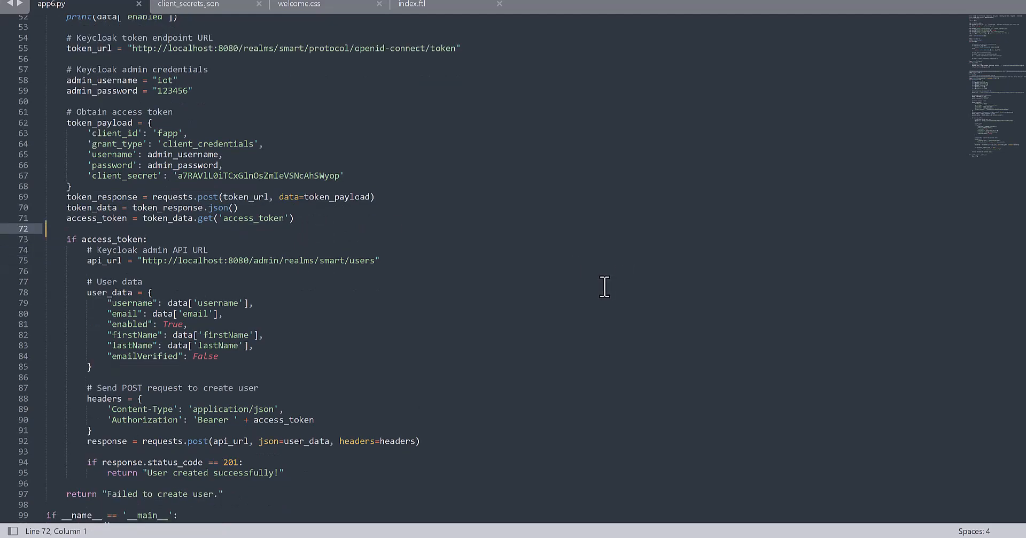
scroll(down, 3)
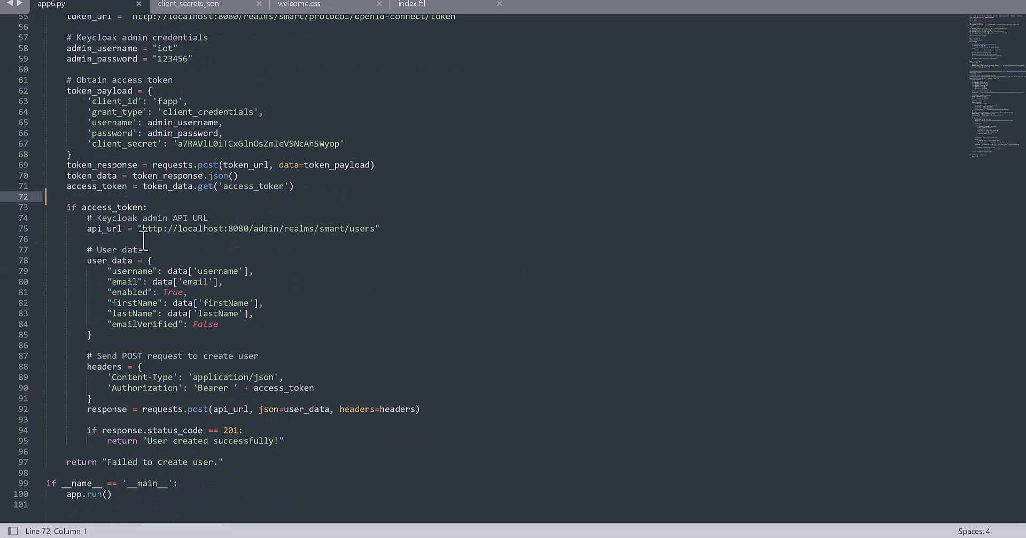
drag(66, 206, 149, 292)
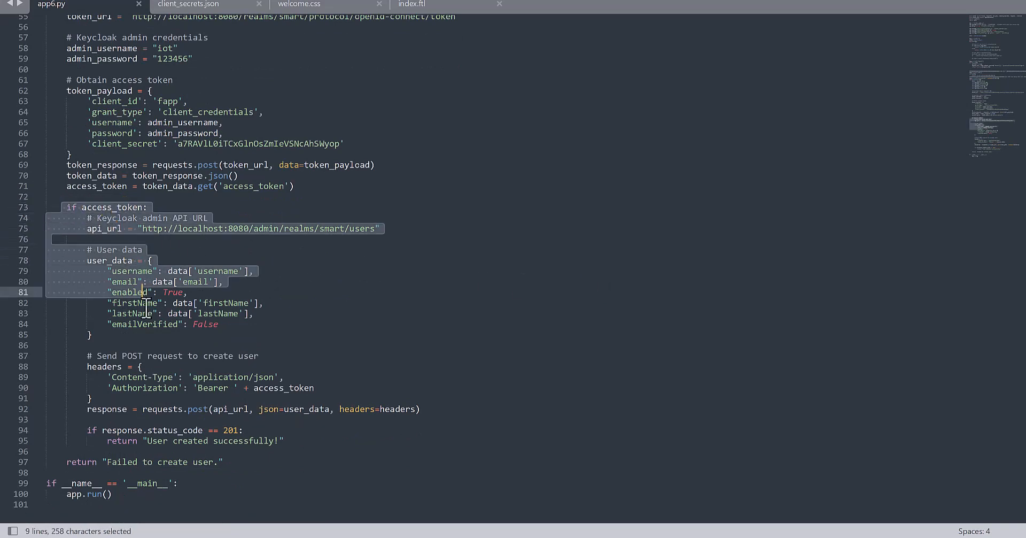
click(224, 460)
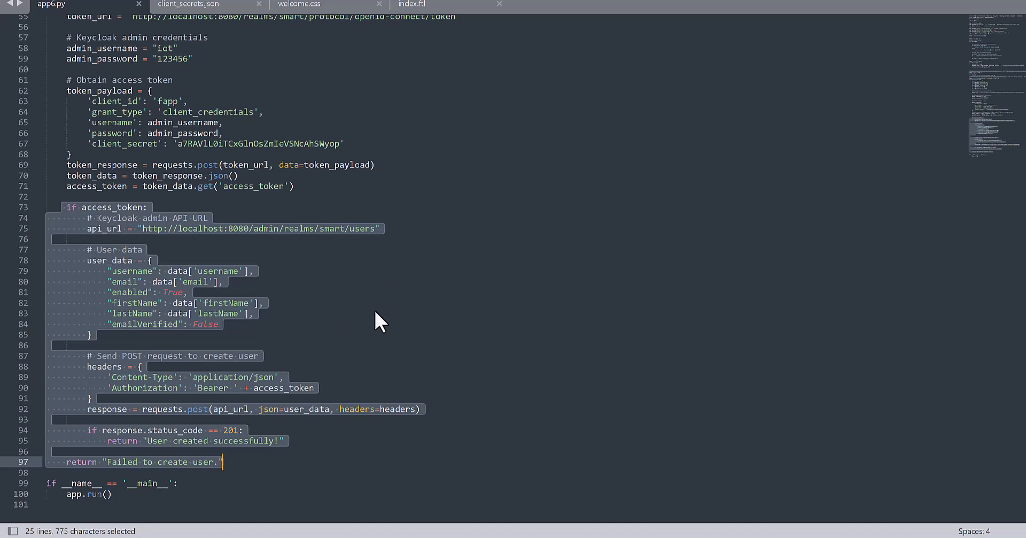
click(254, 313)
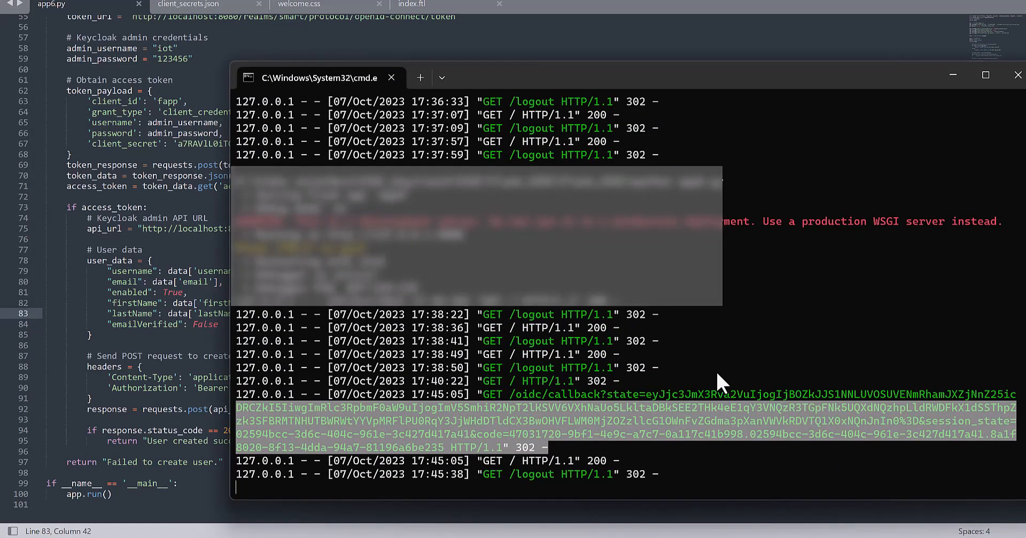
mouse_move(719, 98)
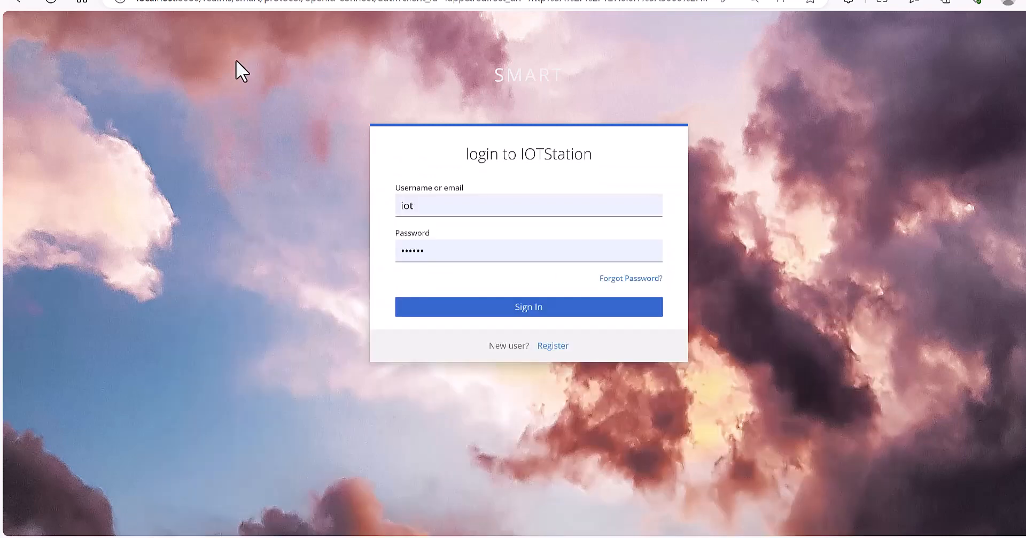
Submit the iot user's Keycloak sign-in, land on User Management, and note the fresh OIDC callback log entry
click(529, 306)
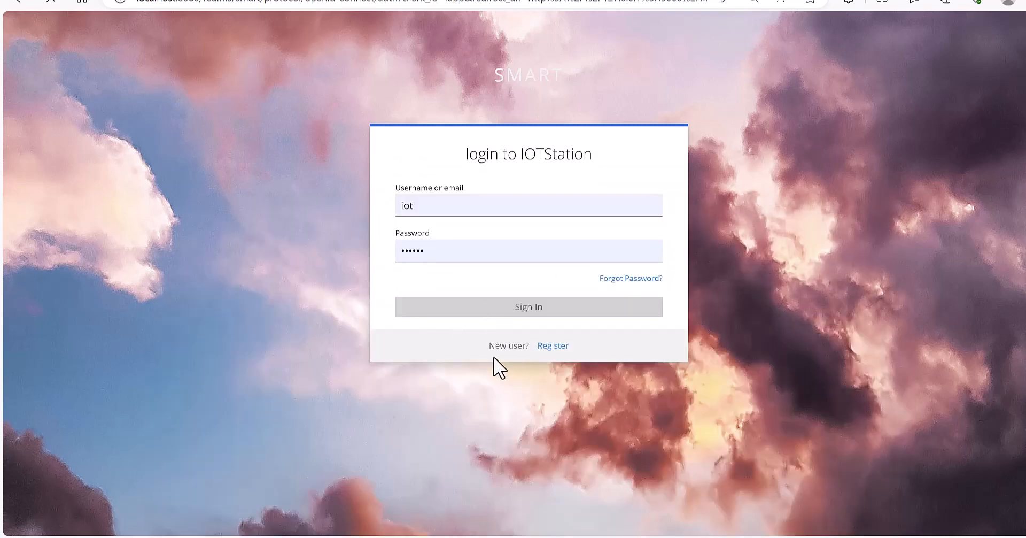
click(528, 306)
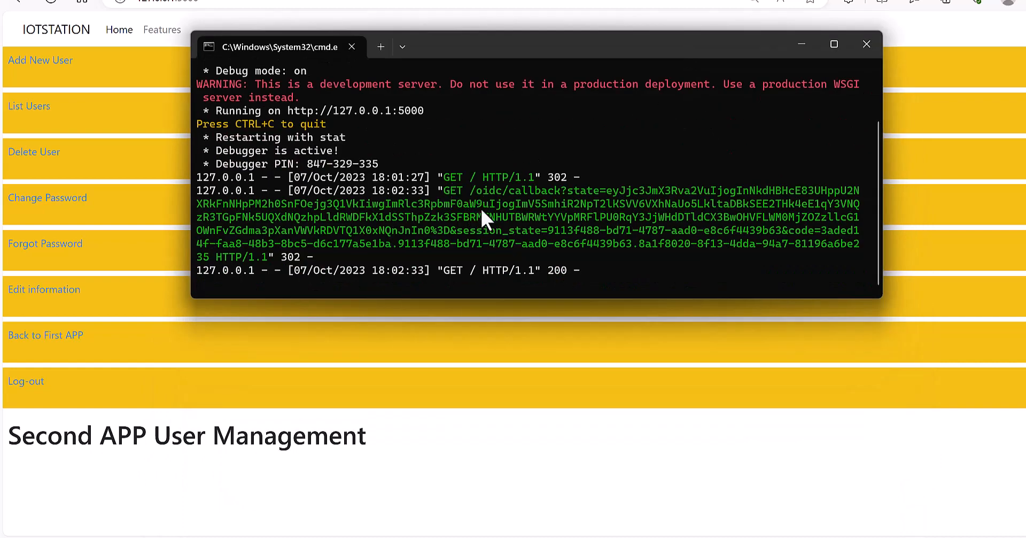
drag(216, 203, 444, 256)
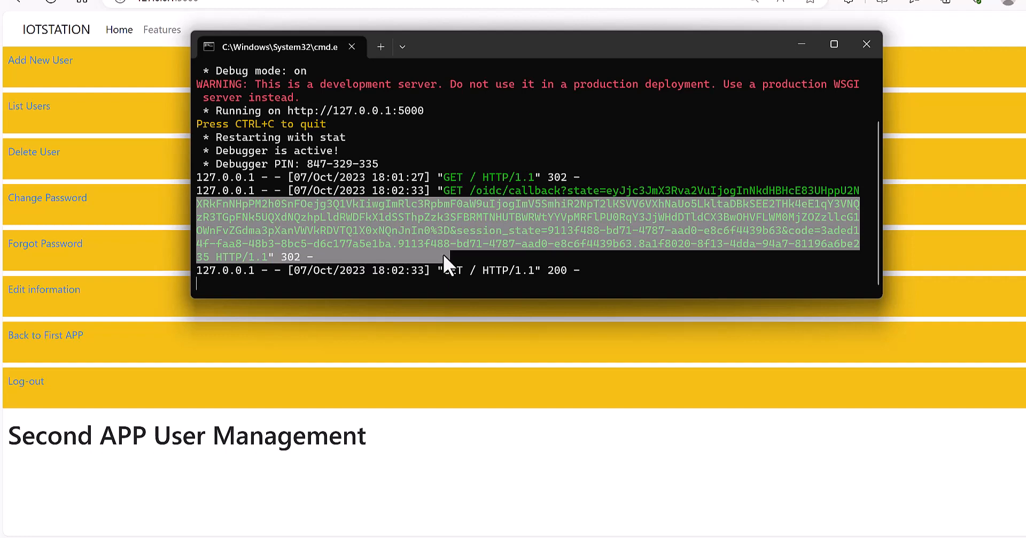
mouse_move(300, 175)
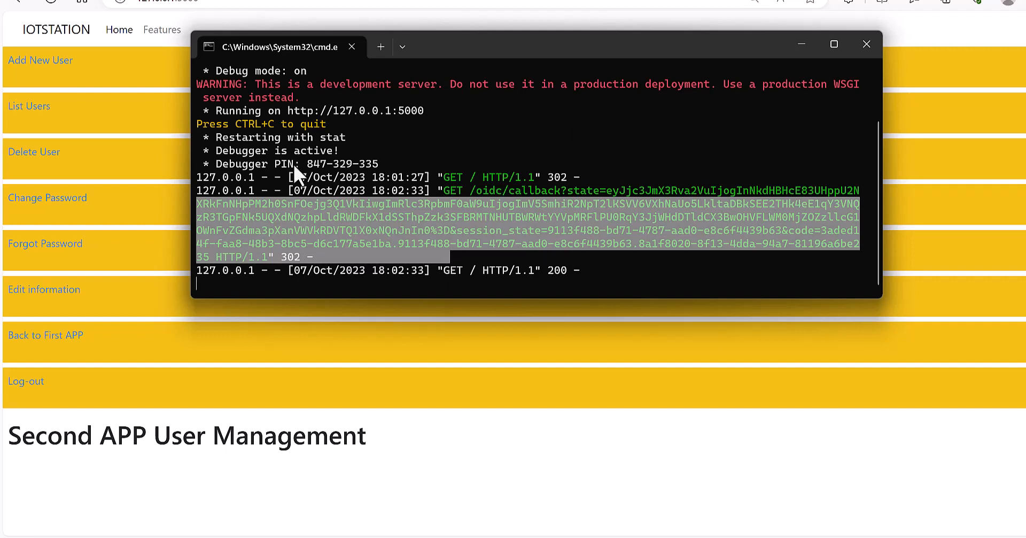
click(867, 44)
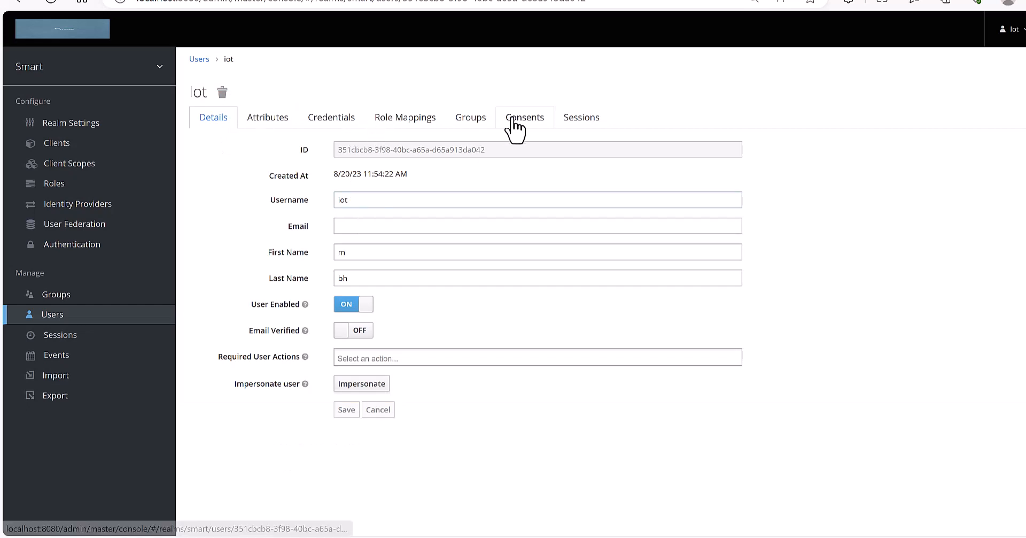
Review the iot user's Sessions list showing one active fapp session from 127.0.0.1
click(582, 117)
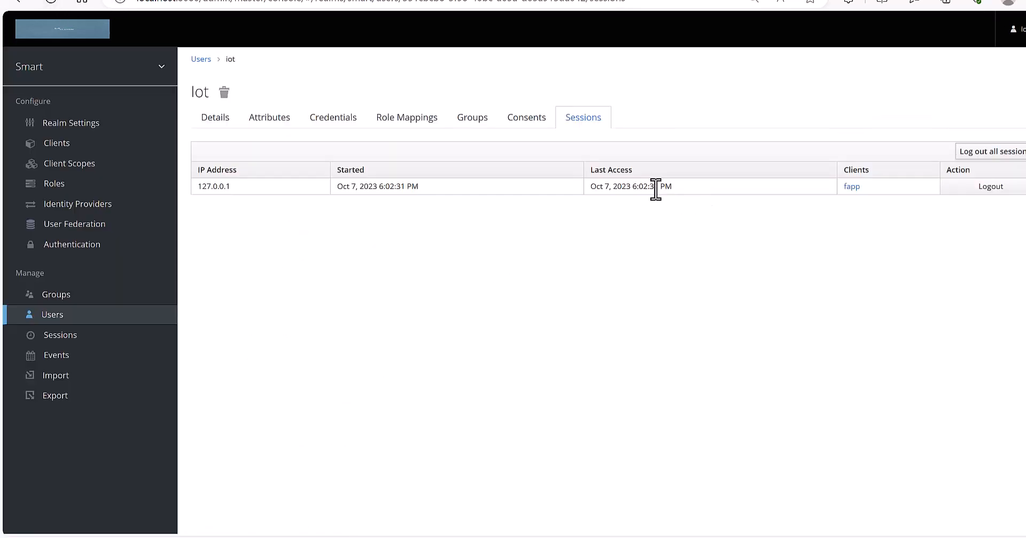
double_click(378, 186)
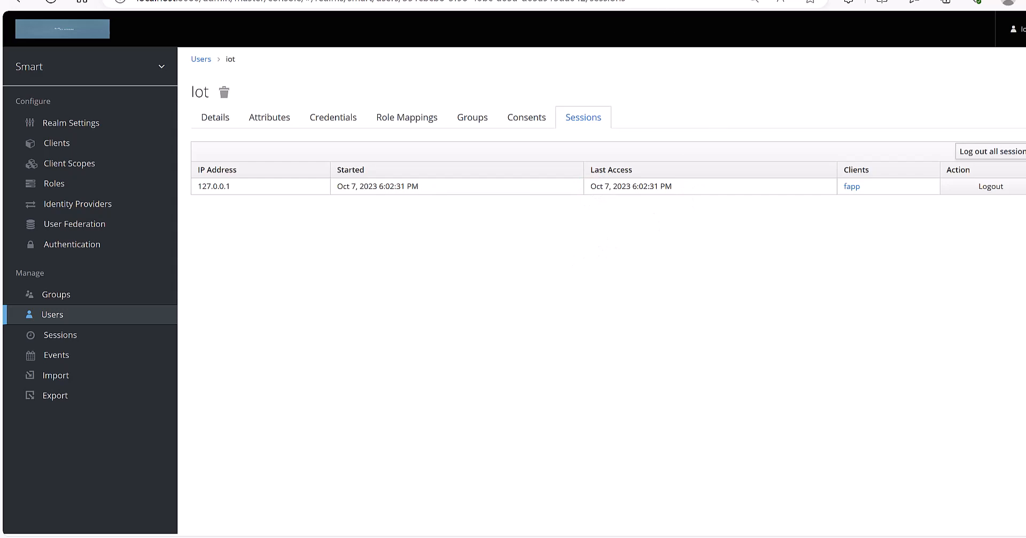
Log the iot user out of the Smart realm and confirm the logout result
click(990, 186)
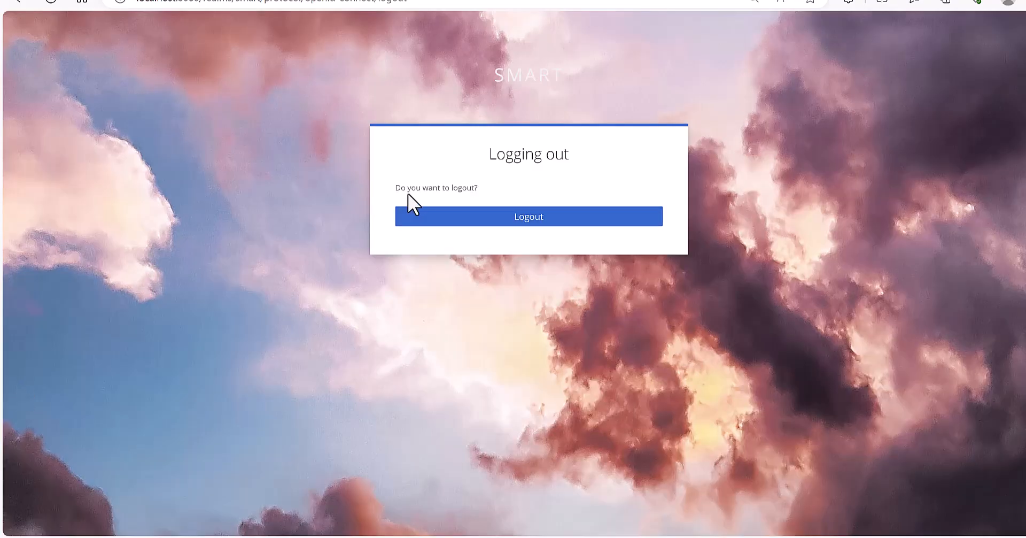
click(528, 216)
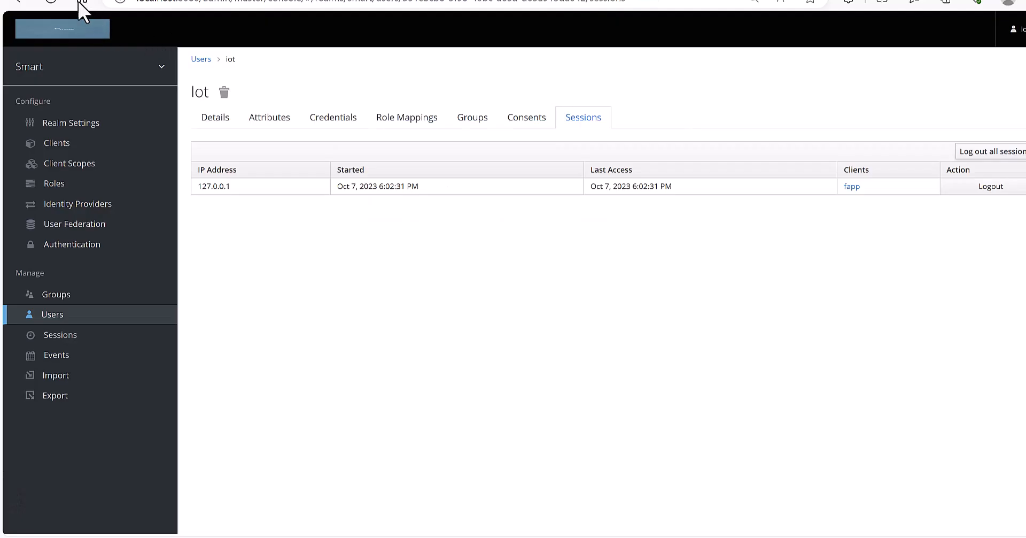
click(990, 186)
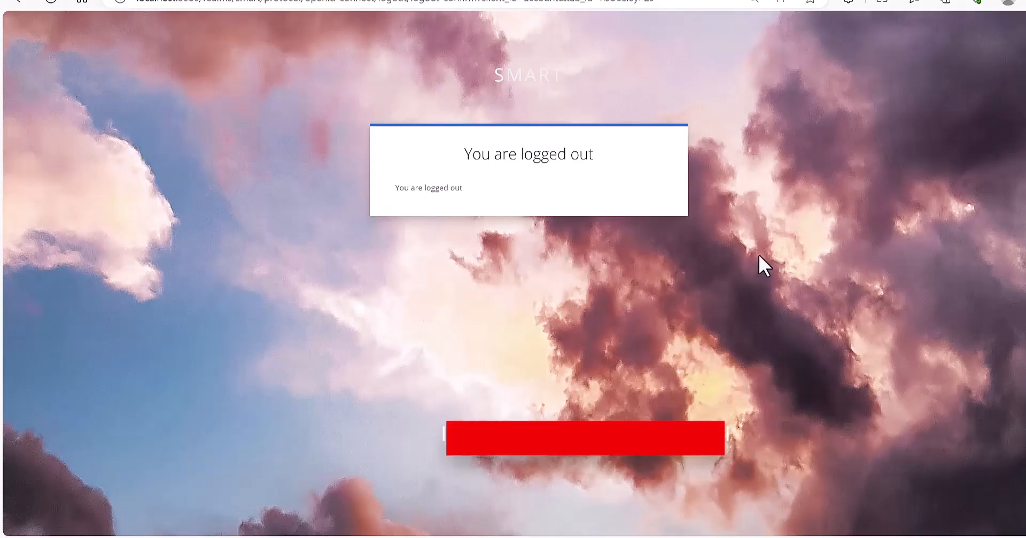
click(596, 436)
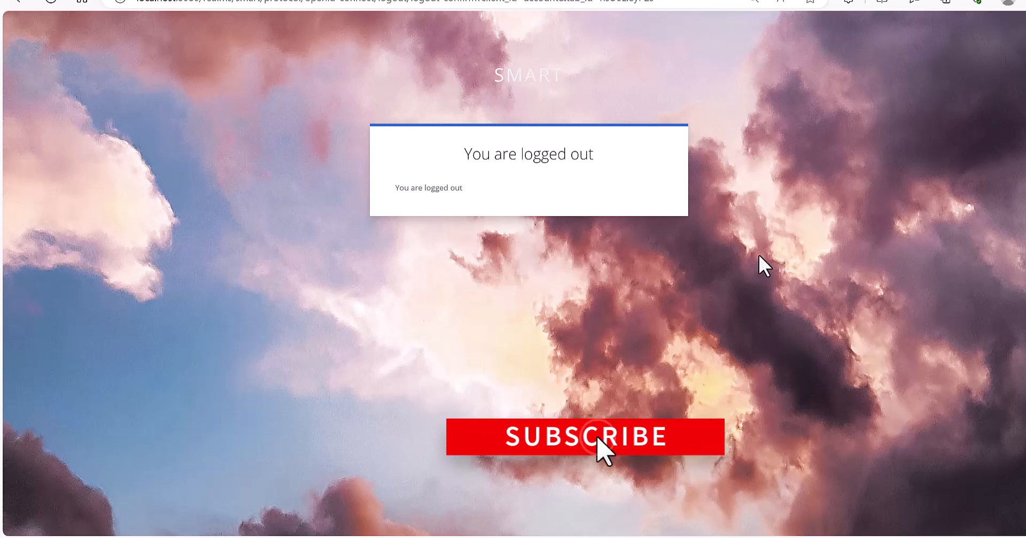